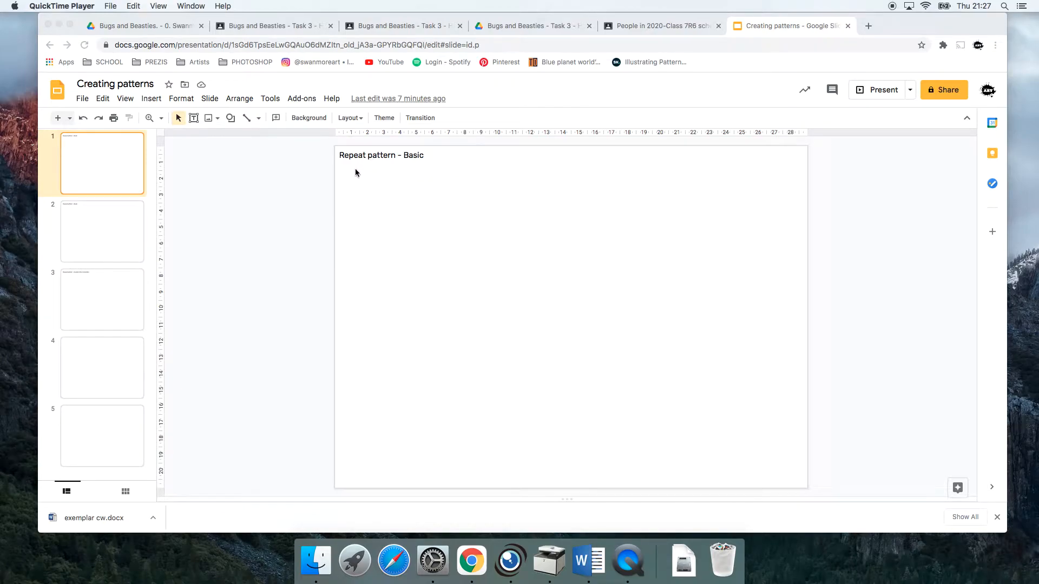
pyautogui.moveTo(141, 96)
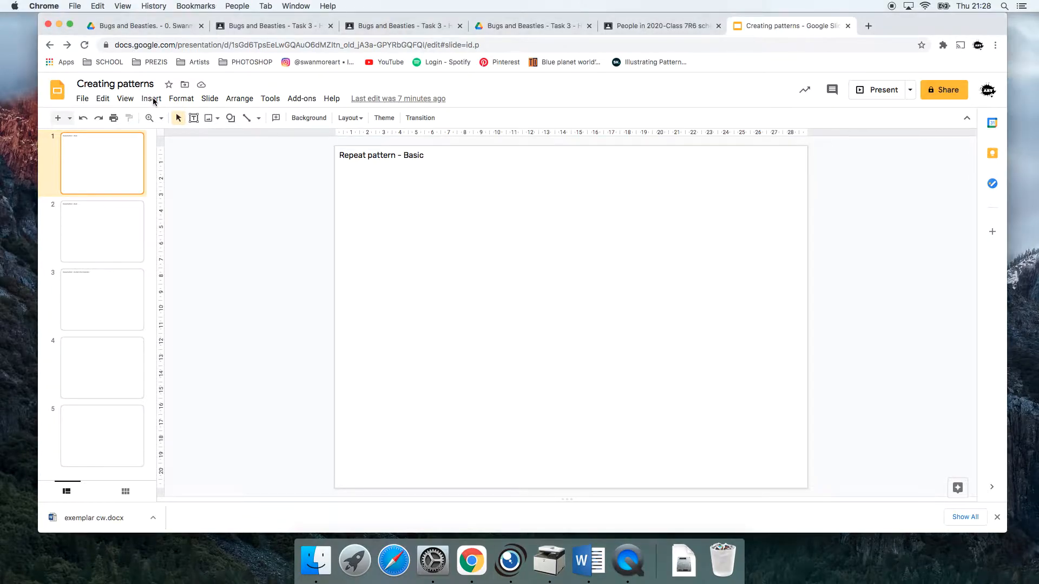
# Step: Insert the scissors-bug photo from Drive and shrink it to a small tile top-left
pyautogui.click(152, 99)
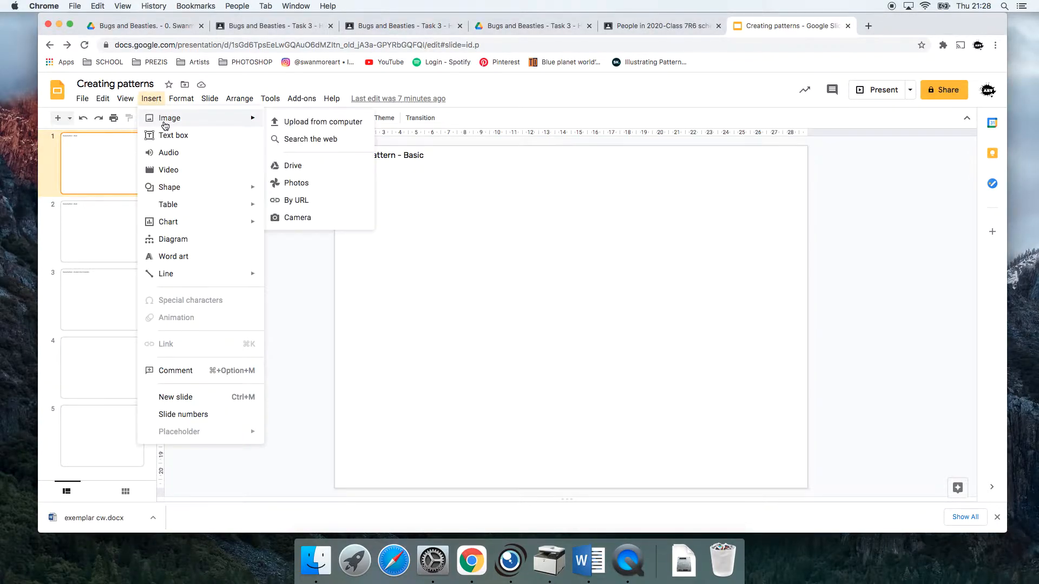
pyautogui.moveTo(292, 164)
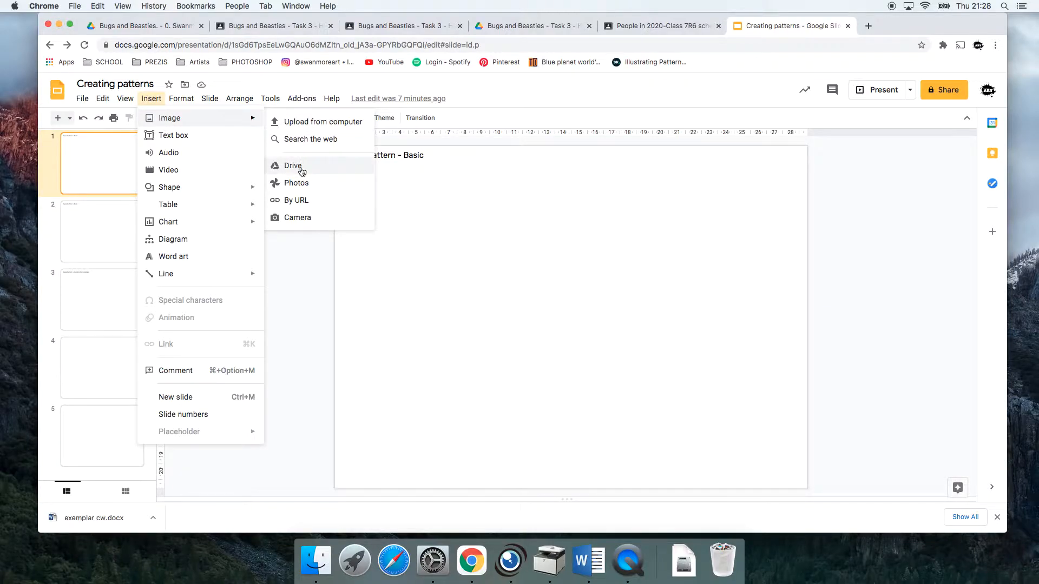
pyautogui.click(293, 165)
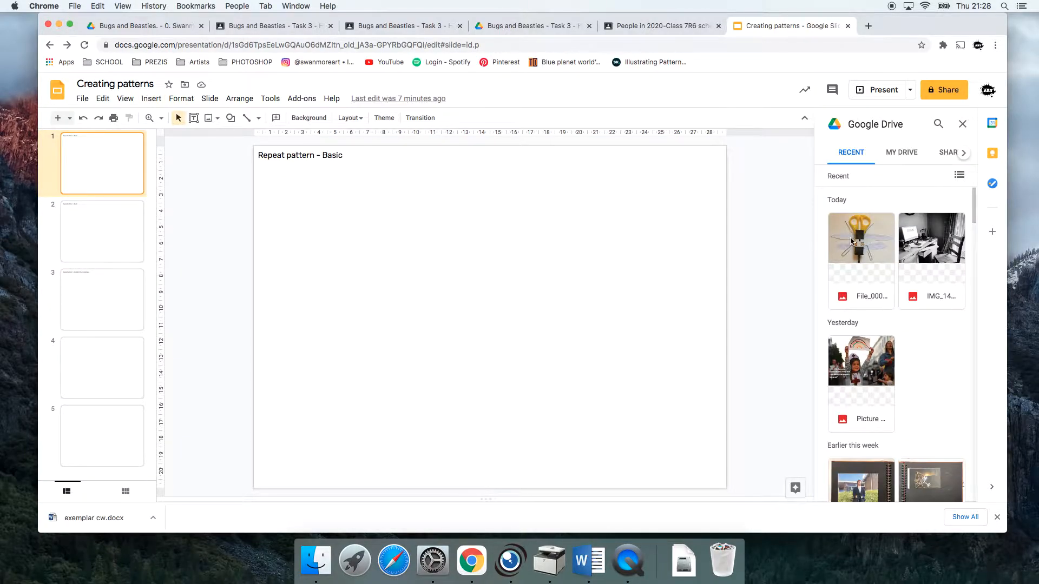
pyautogui.click(860, 238)
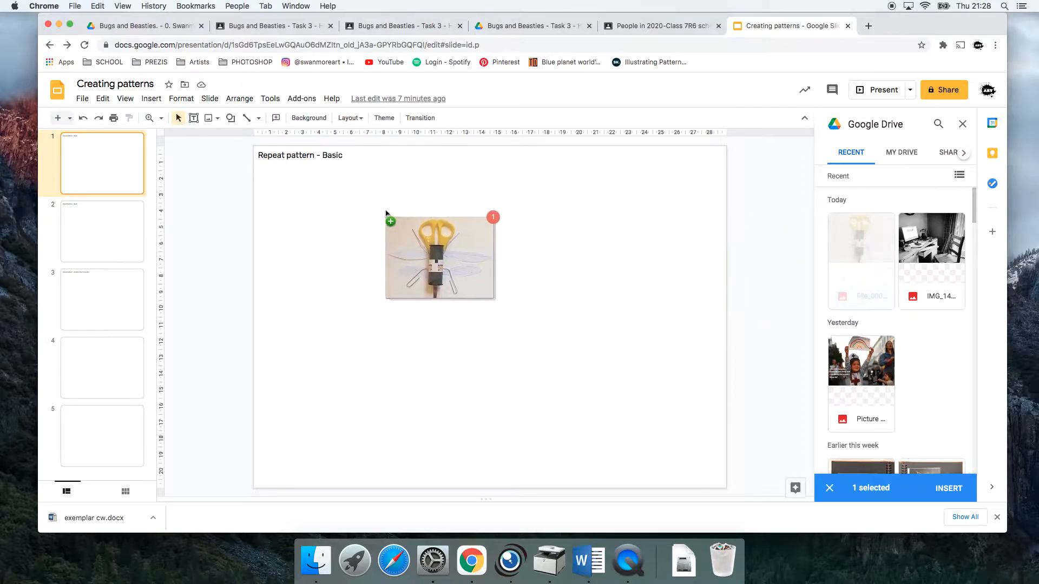
pyautogui.click(948, 488)
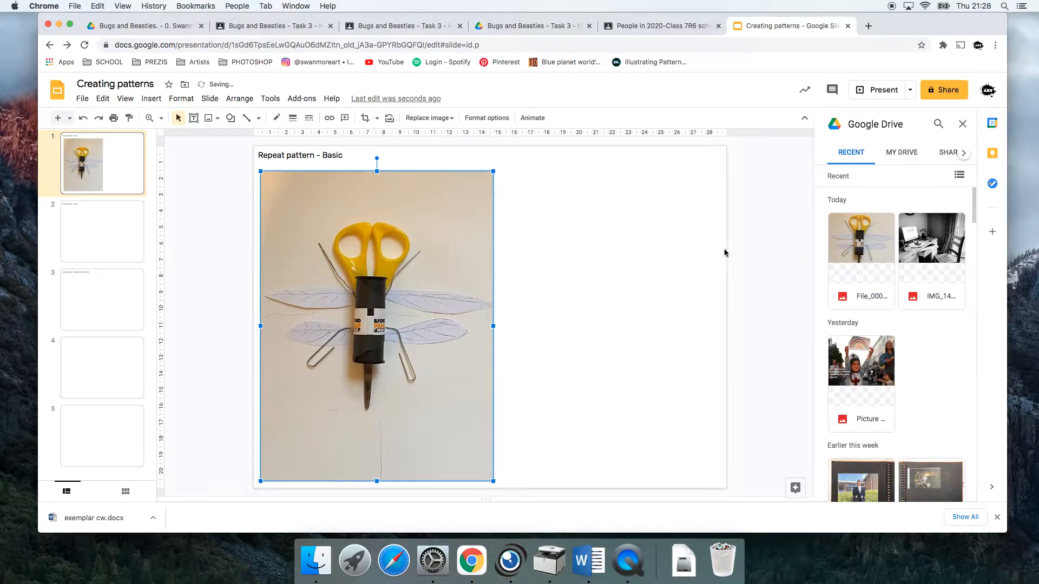
pyautogui.click(963, 123)
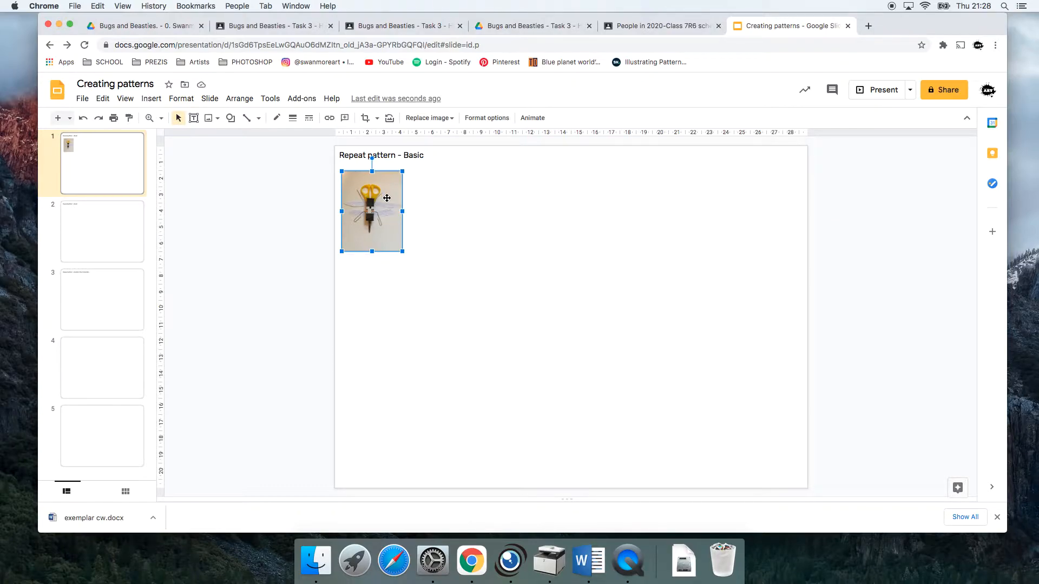
# Step: Copy the bug tile and paste a second copy flush beside the first
pyautogui.rightClick(371, 211)
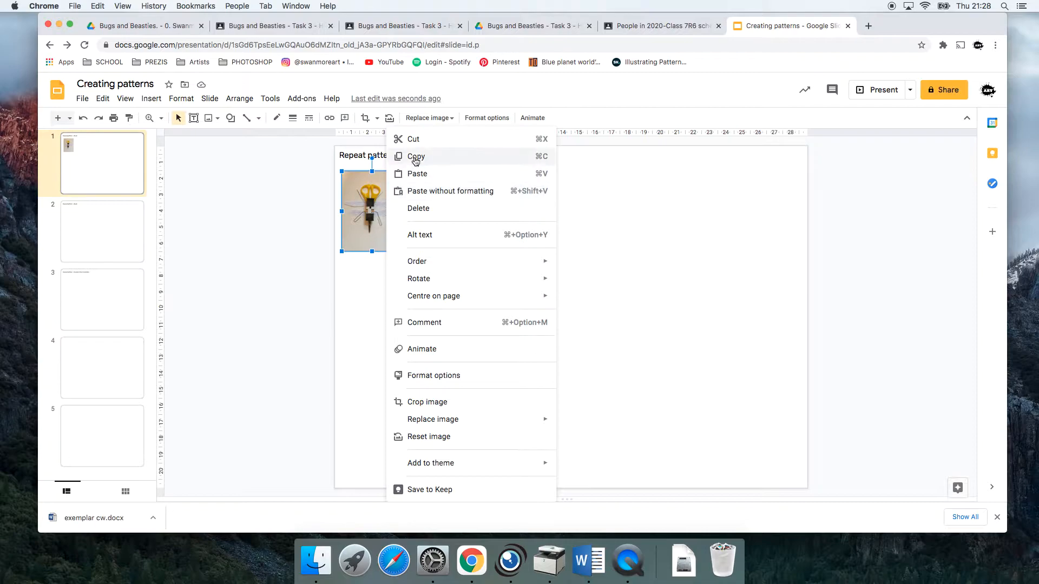
pyautogui.click(416, 156)
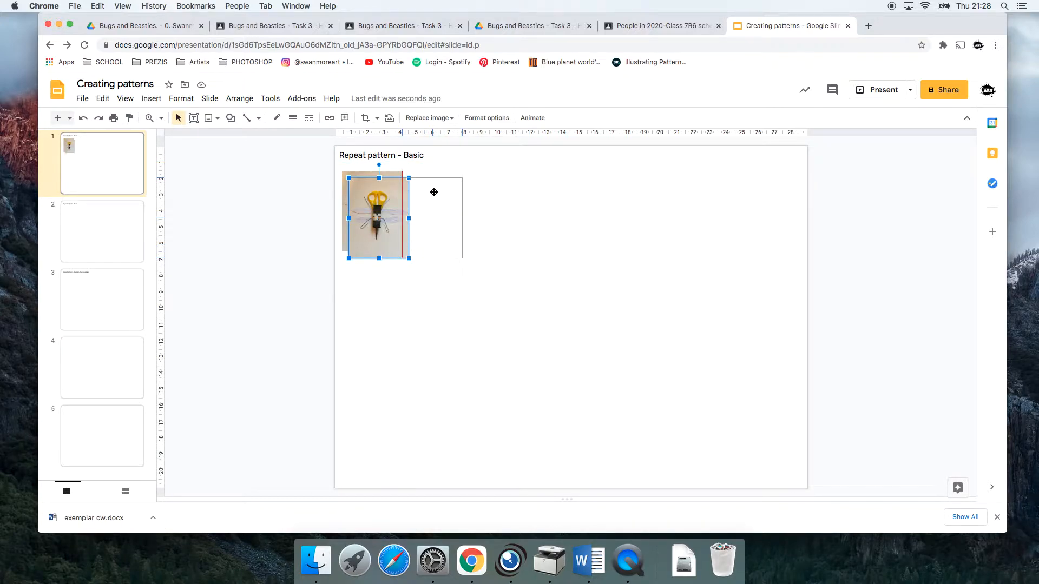
pyautogui.moveTo(379, 192); pyautogui.dragTo(379, 199)
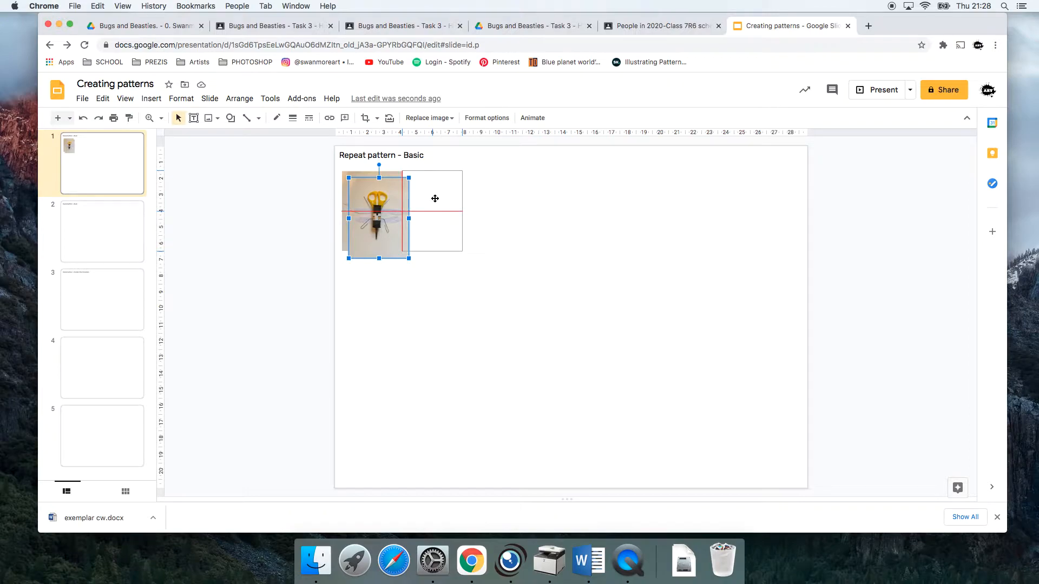
pyautogui.click(431, 266)
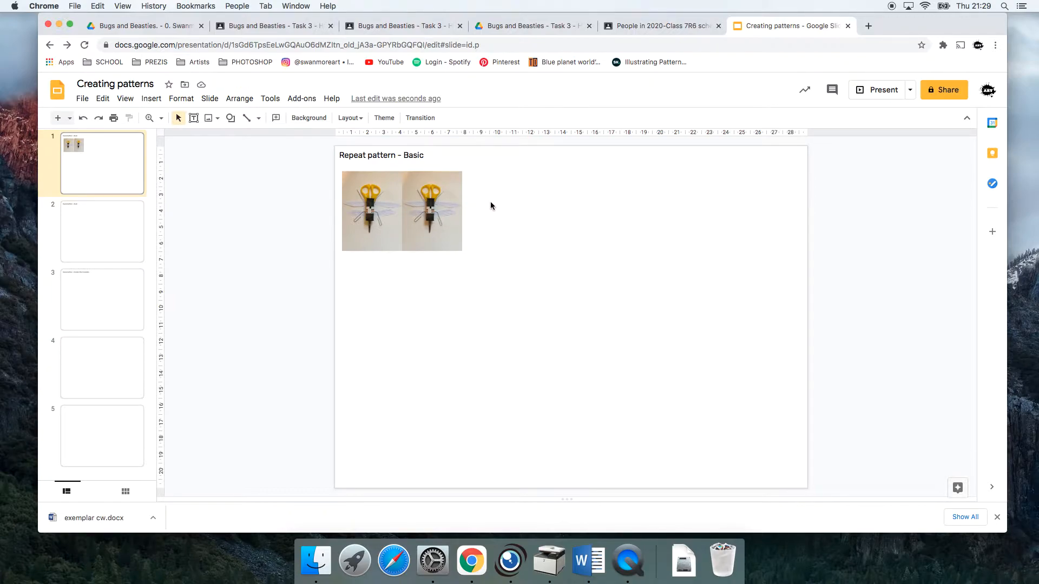
# Step: Paste further copies so four identical tiles sit edge to edge in a row
pyautogui.rightClick(491, 206)
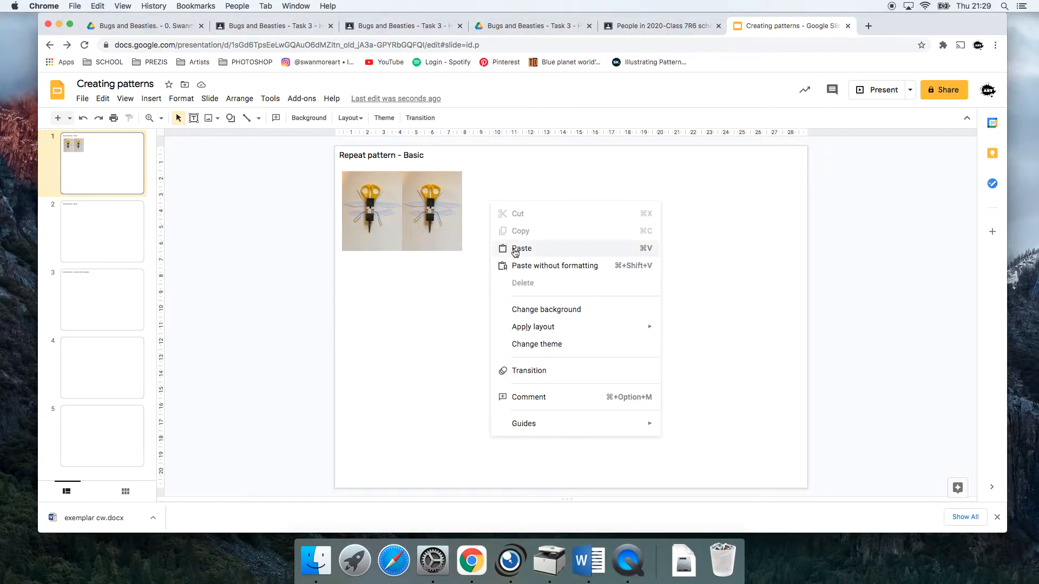
pyautogui.click(521, 248)
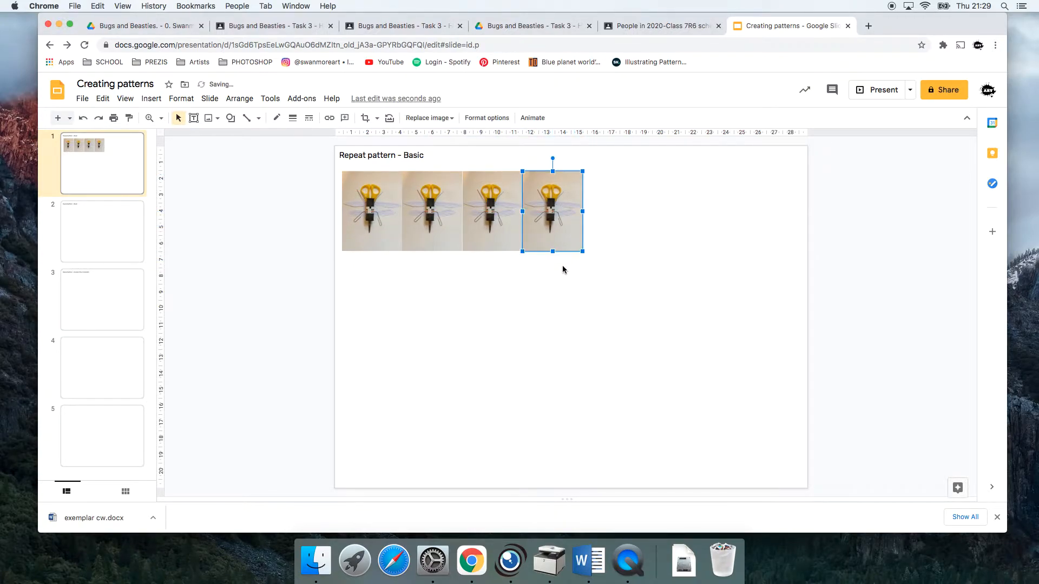
pyautogui.click(585, 265)
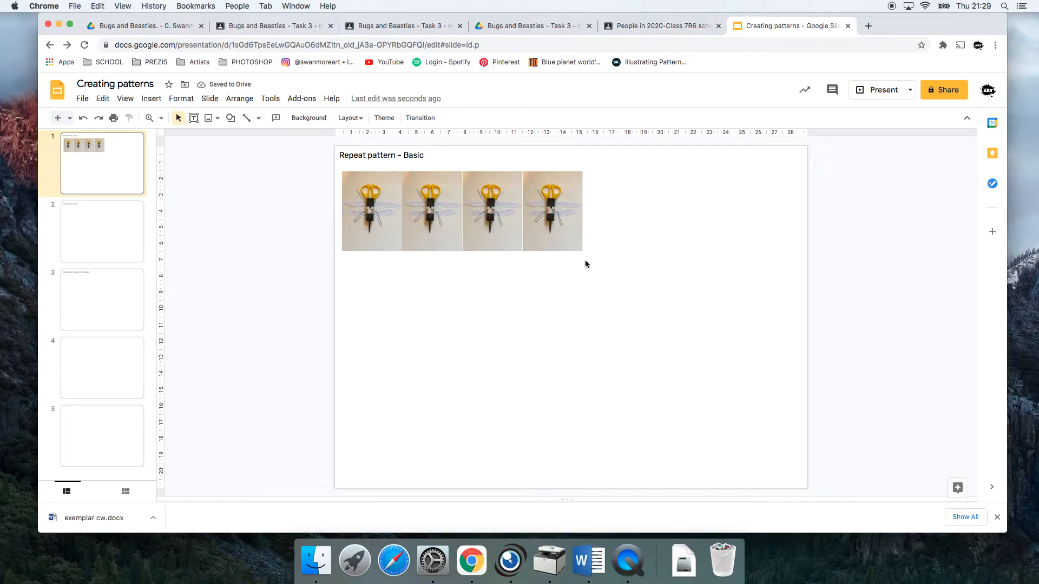
pyautogui.click(462, 211)
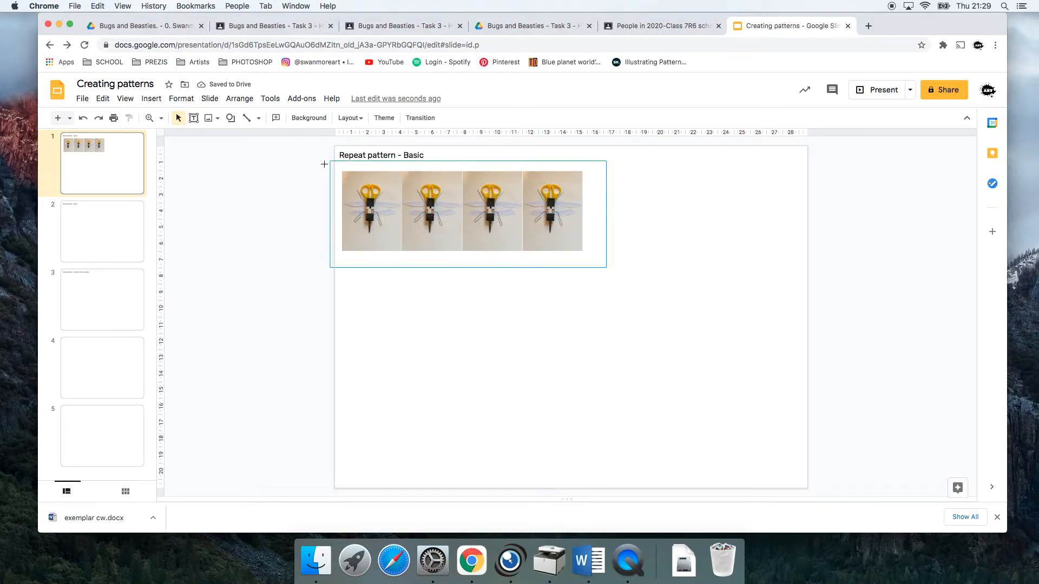
# Step: Group the four tiles into one unit and paste a copy beside it, making a row of eight
pyautogui.click(476, 209)
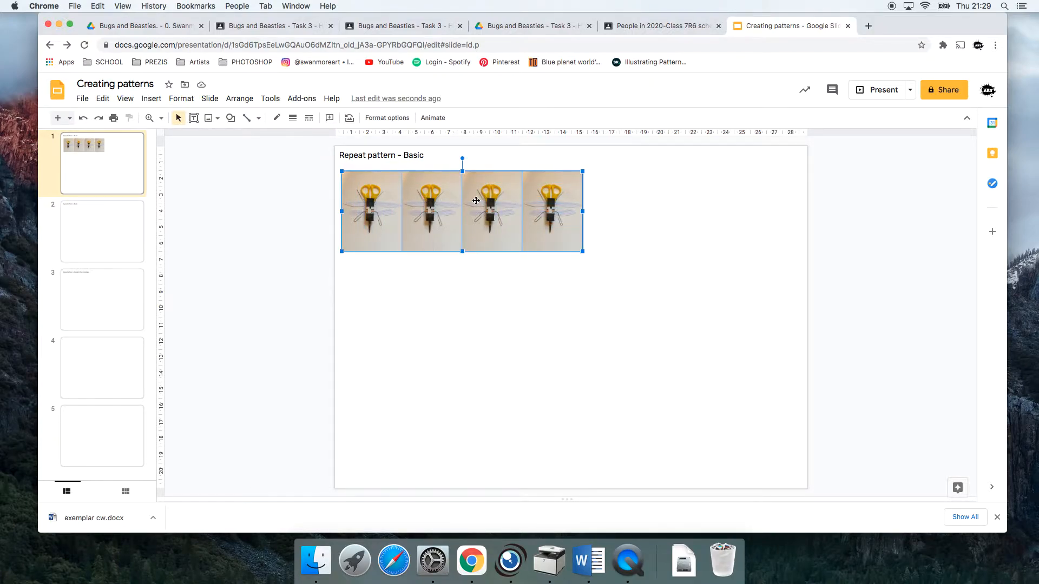
pyautogui.rightClick(476, 201)
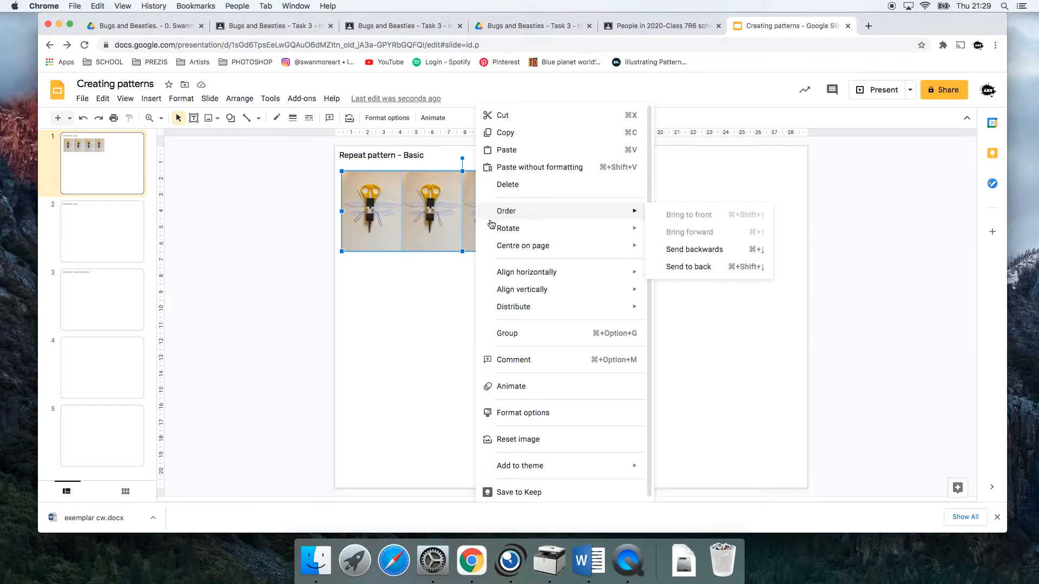
pyautogui.moveTo(508, 332)
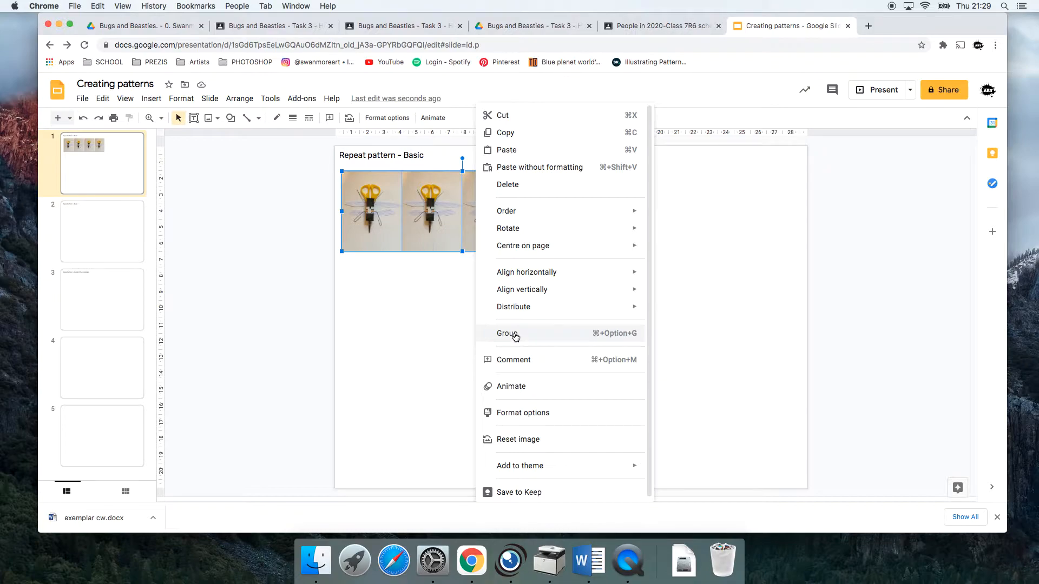
pyautogui.click(508, 334)
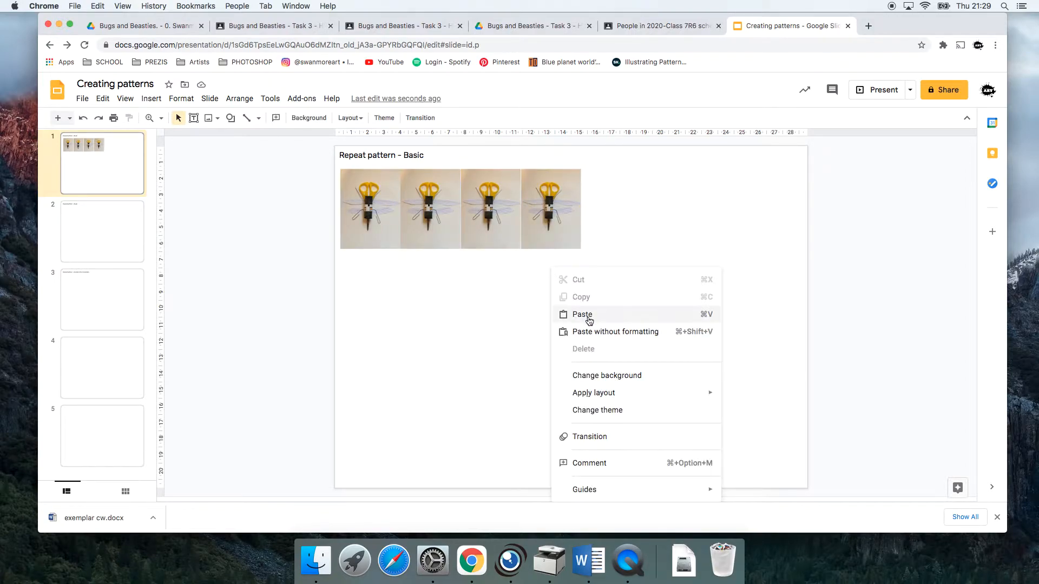
pyautogui.click(583, 314)
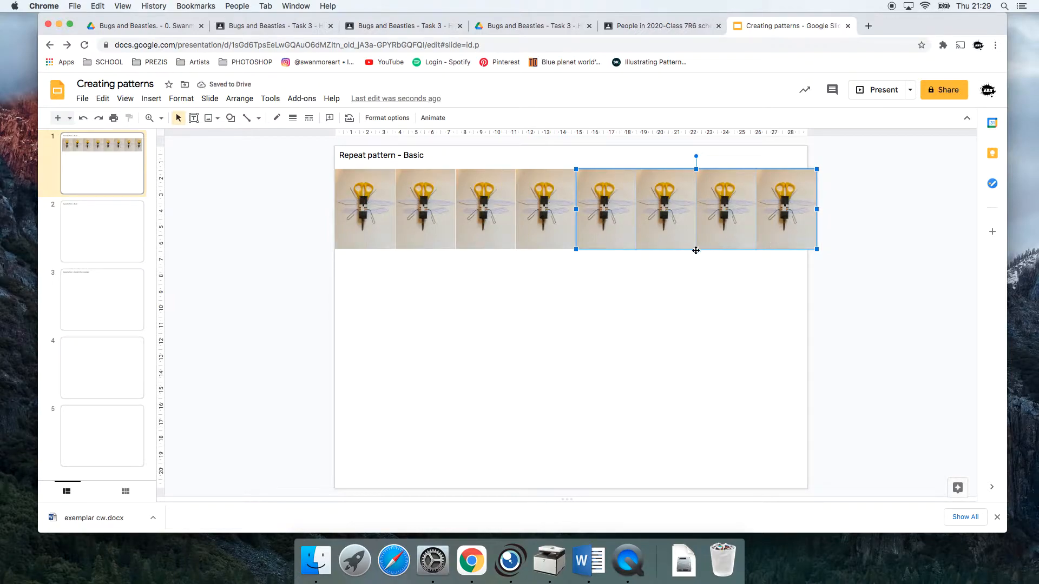
pyautogui.moveTo(657, 273)
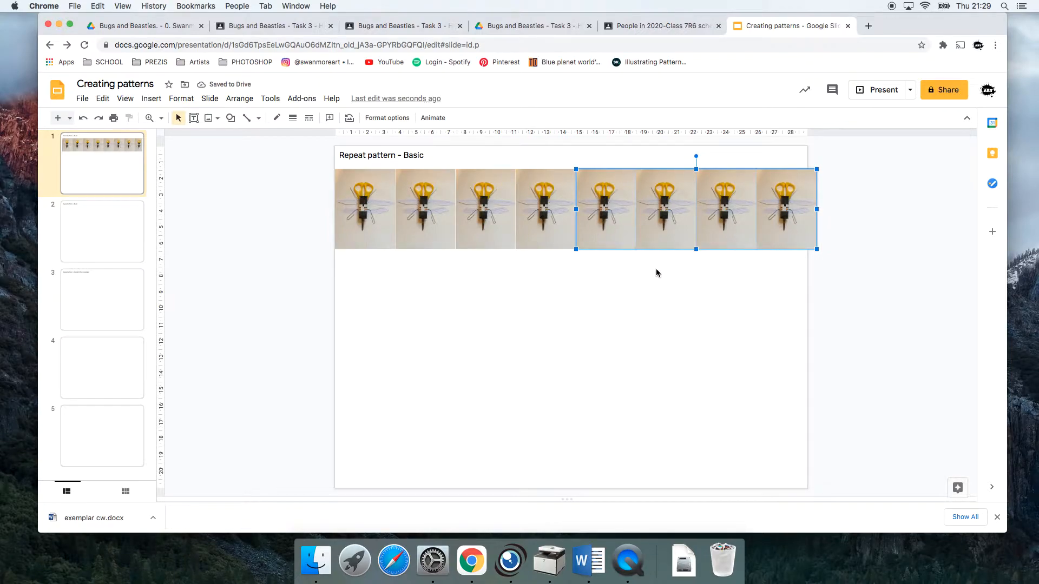
# Step: Paste another four-tile group to start a second row beneath
pyautogui.click(513, 279)
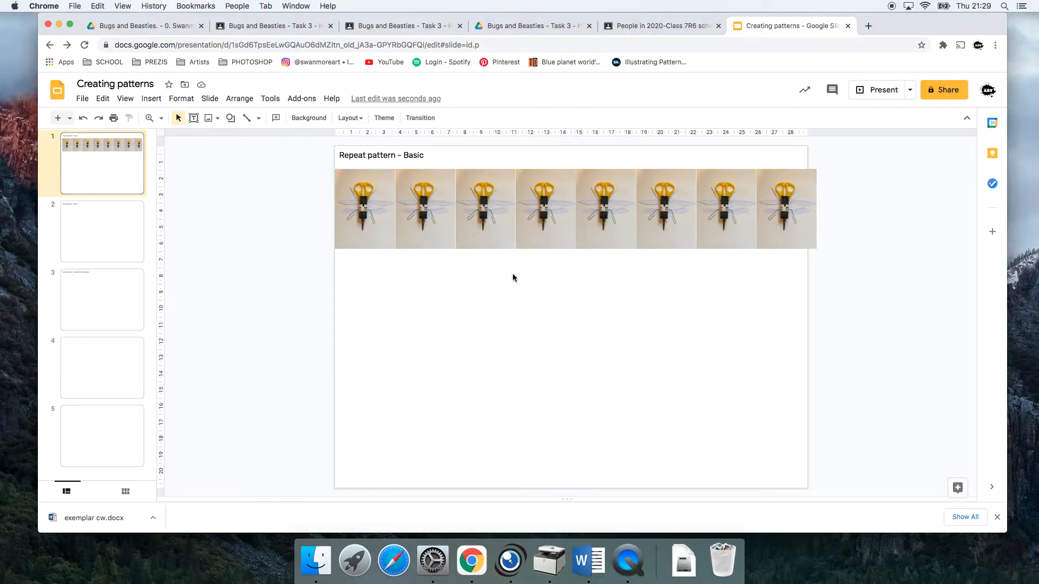
pyautogui.rightClick(513, 278)
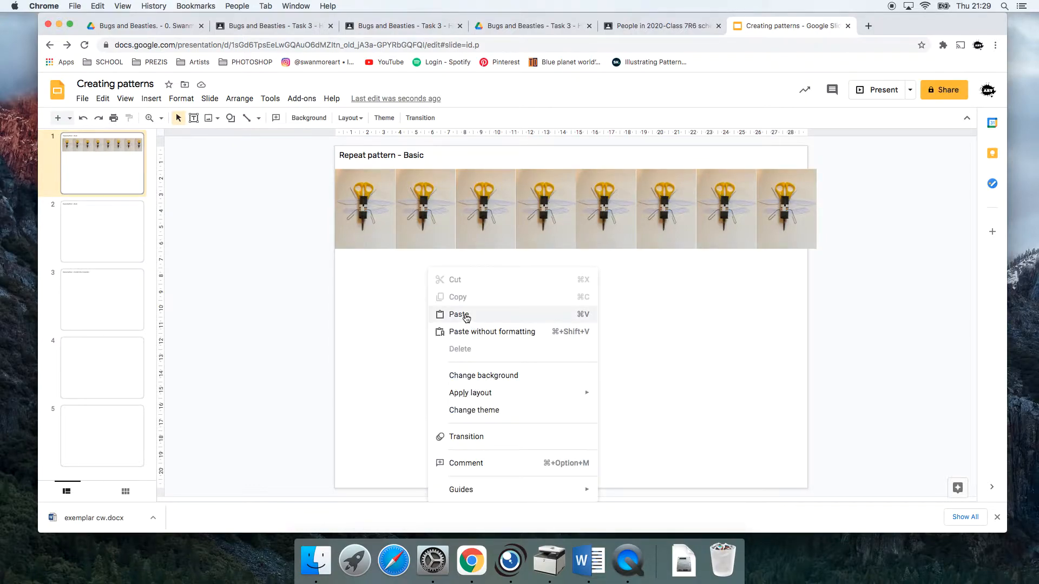
pyautogui.click(459, 314)
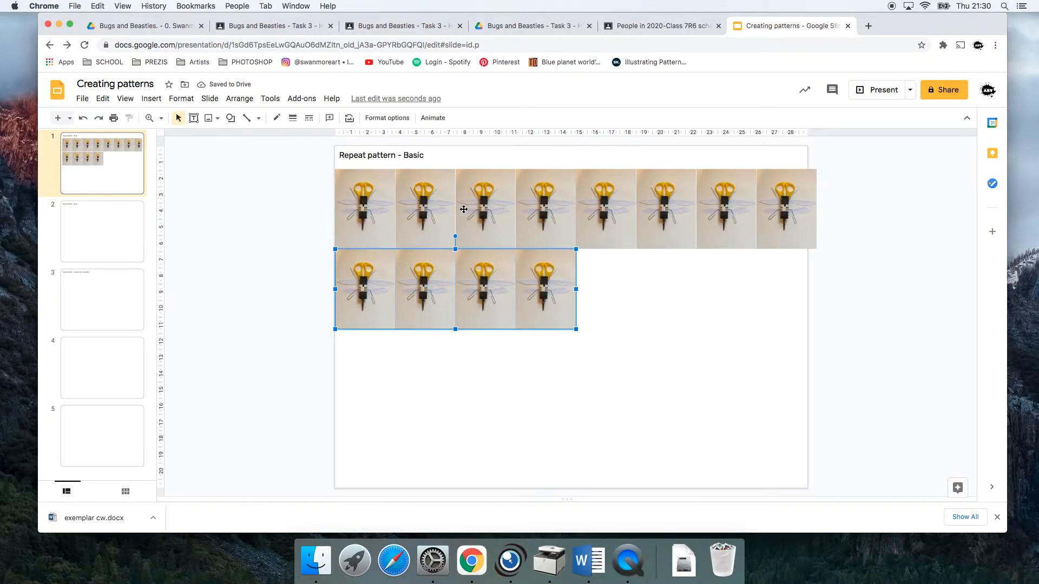
pyautogui.moveTo(153, 103)
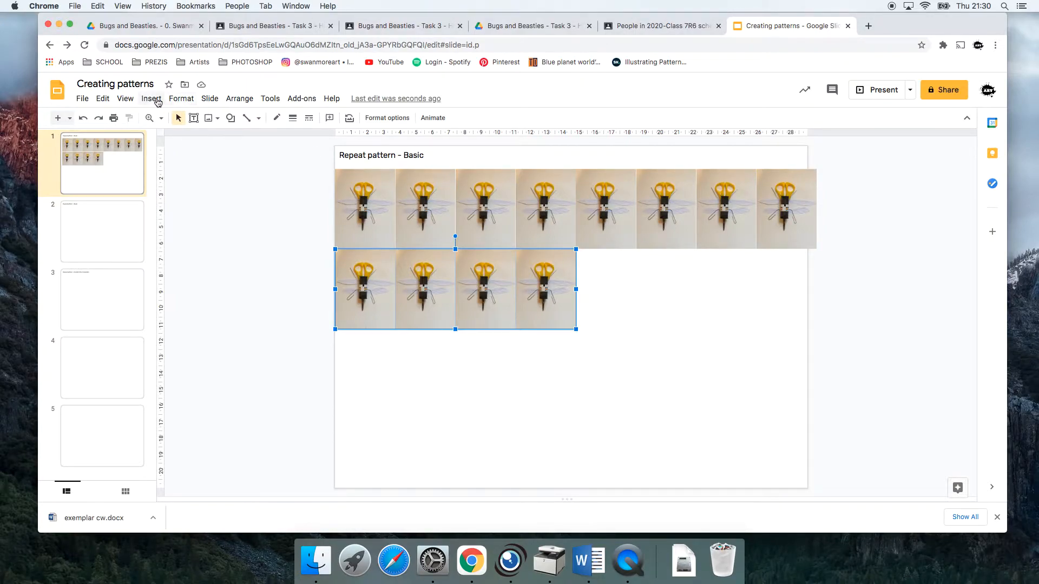
pyautogui.moveTo(192, 101)
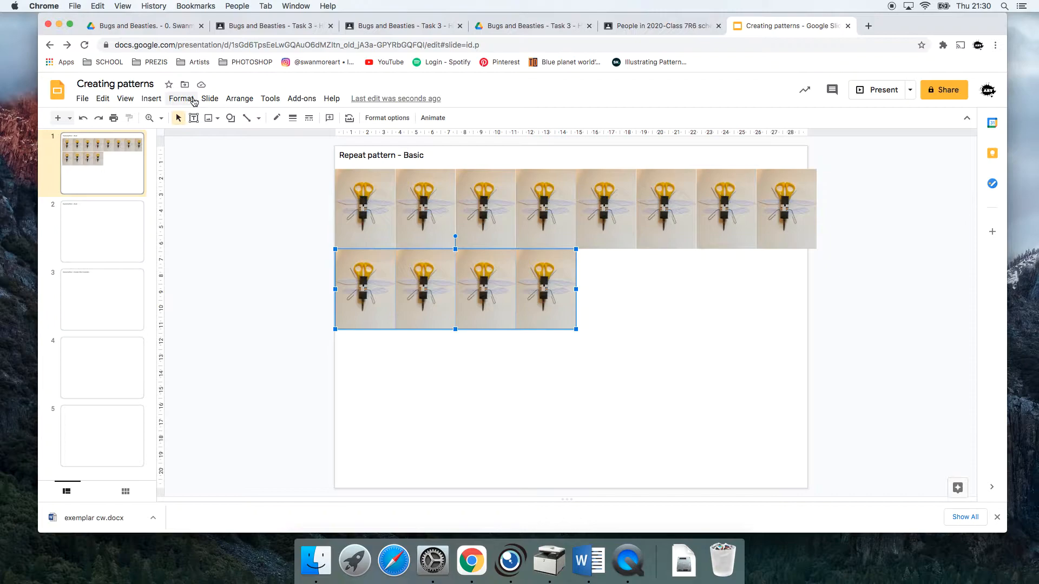
# Step: Copy the second-row group and combine the two rows into one group via Arrange
pyautogui.click(103, 99)
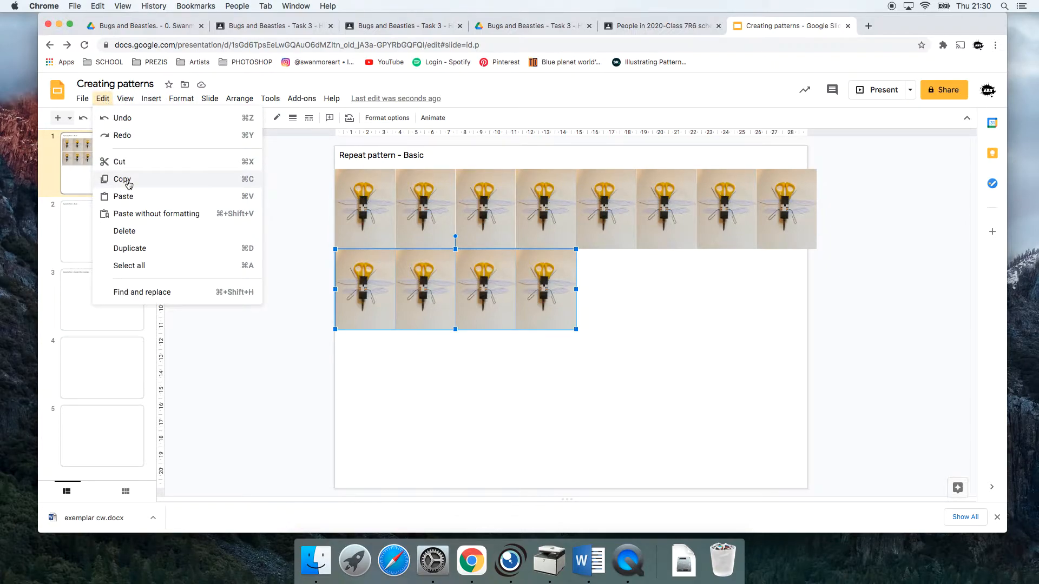
pyautogui.click(122, 196)
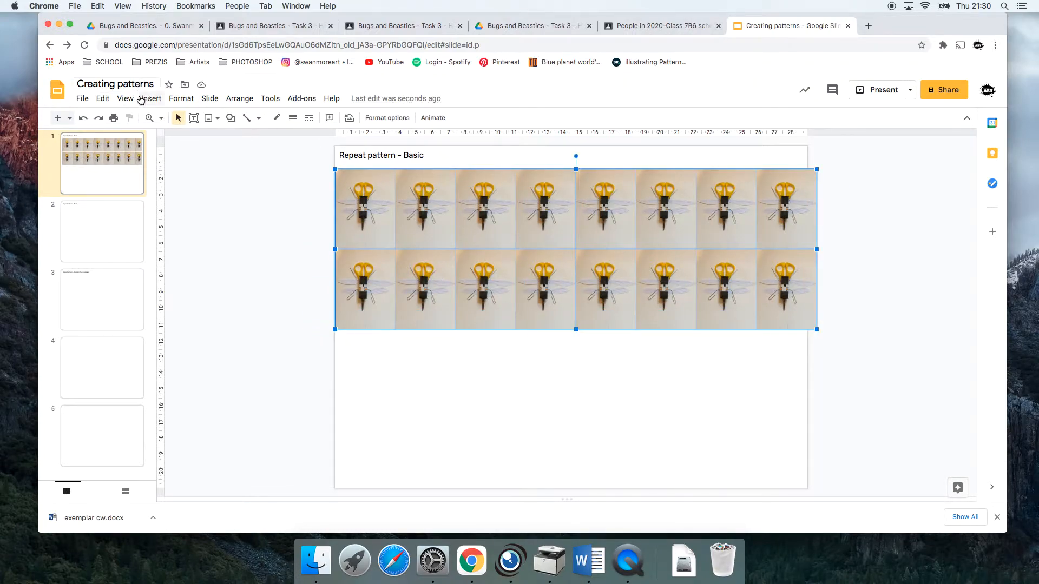
pyautogui.click(239, 98)
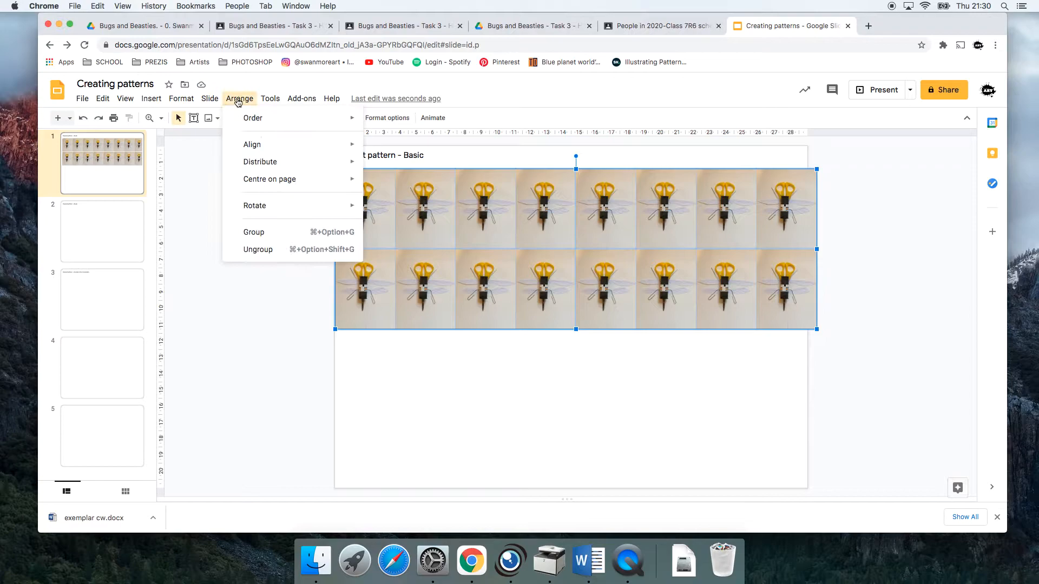
pyautogui.moveTo(272, 236)
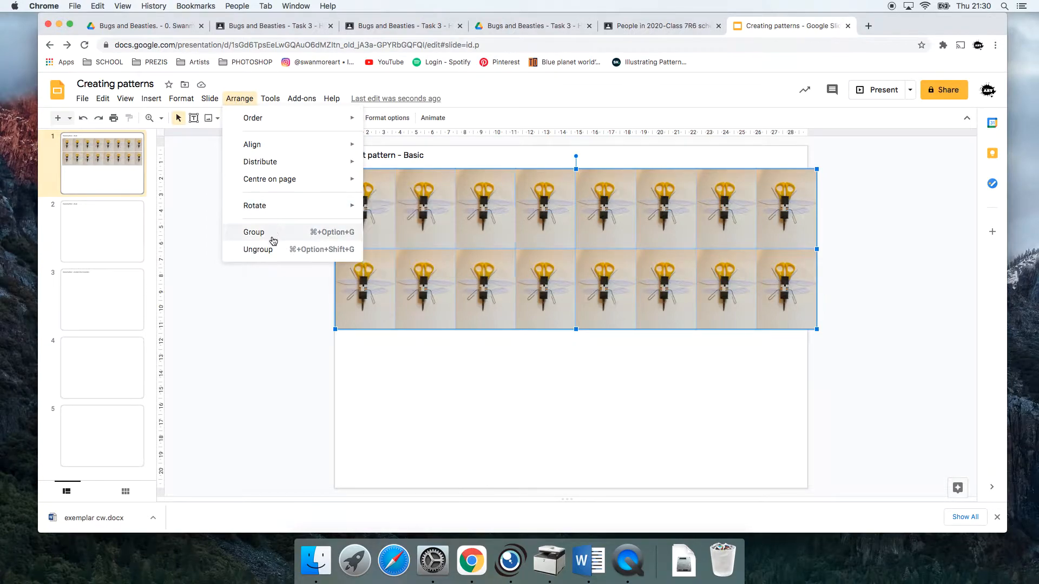
pyautogui.click(254, 232)
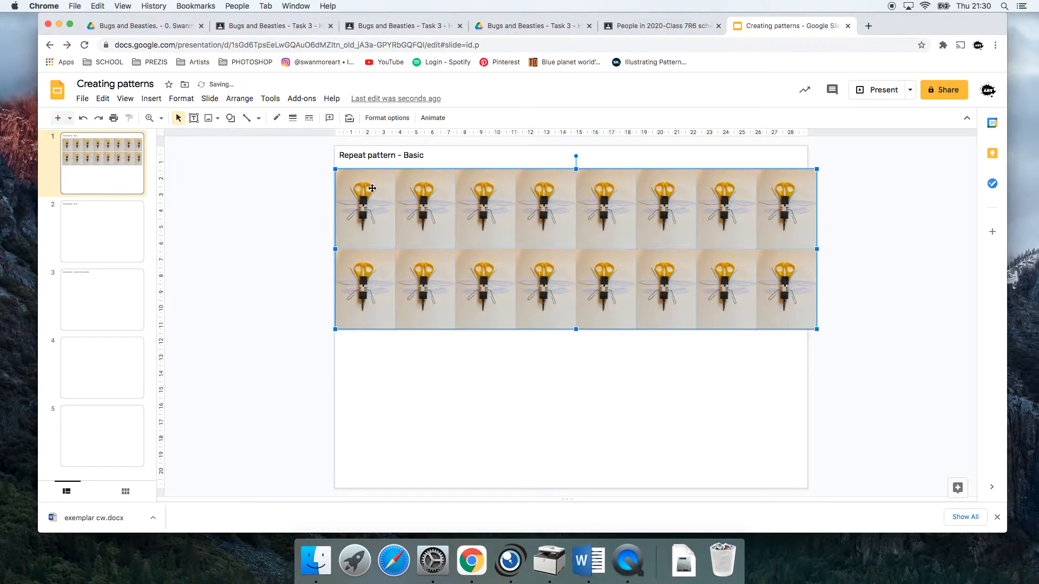
# Step: Repeat the two-row group beneath itself so four rows of bugs fill the slide
pyautogui.click(103, 99)
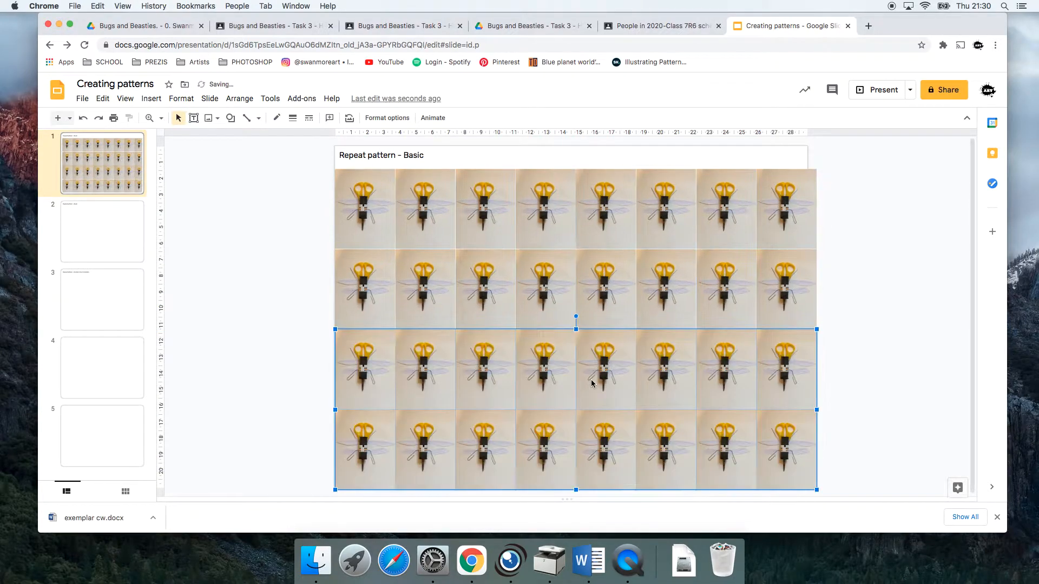
pyautogui.click(397, 155)
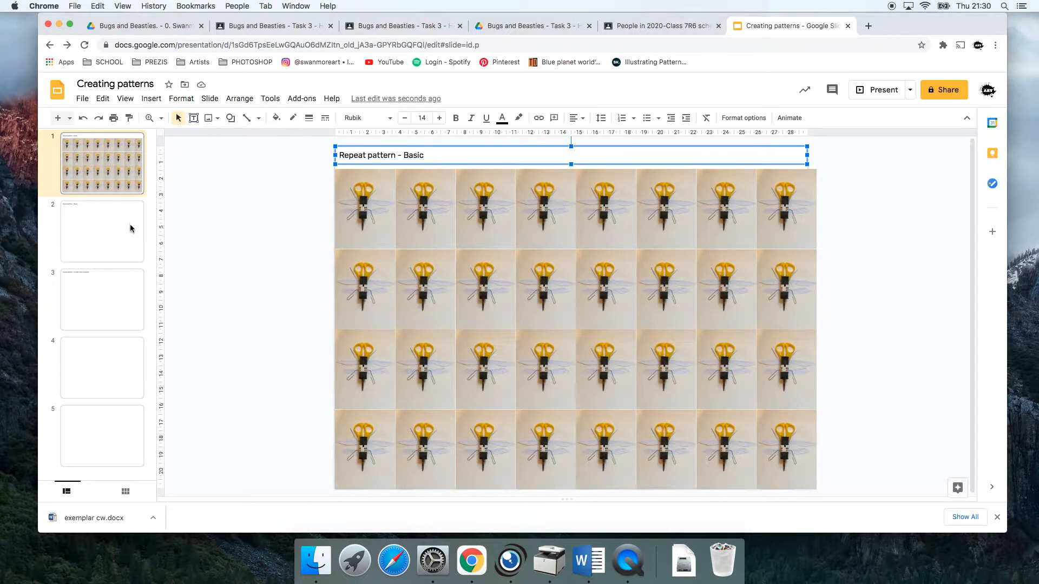
# Step: Retitle the second slide 'Repeat pattern - Tessellate'
pyautogui.click(102, 232)
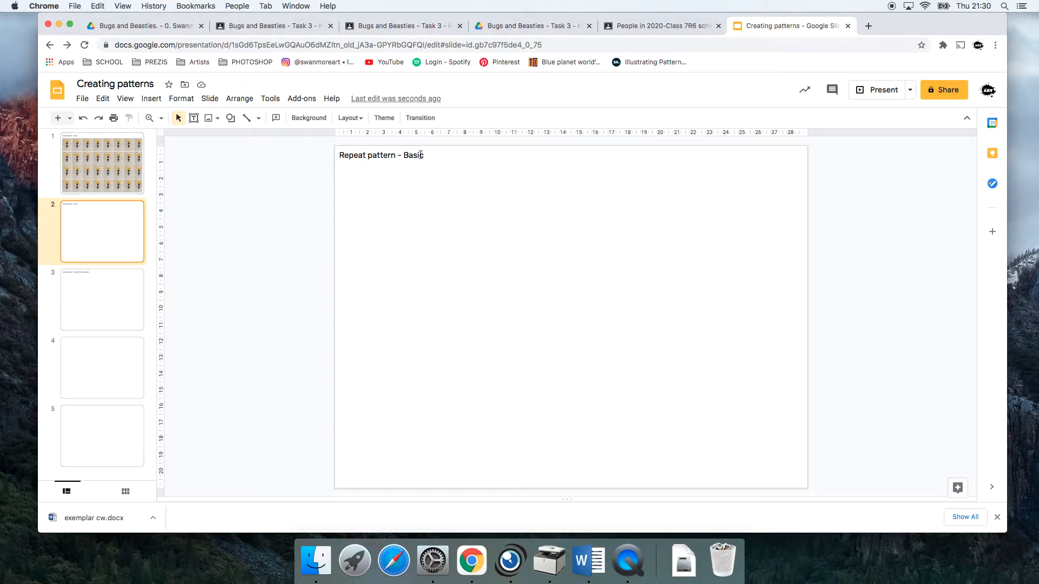
pyautogui.click(381, 155)
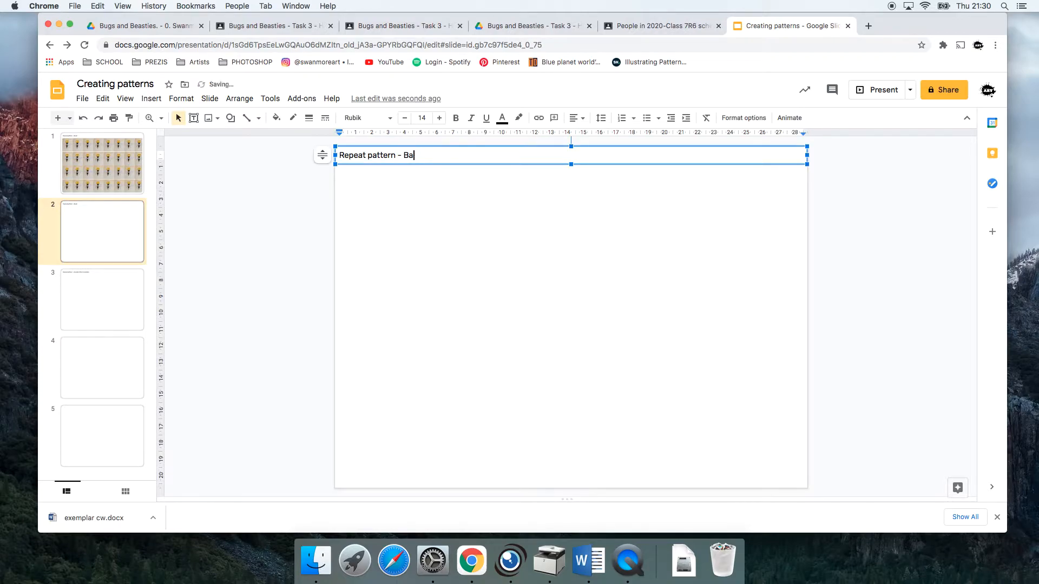
pyautogui.write('Tess')
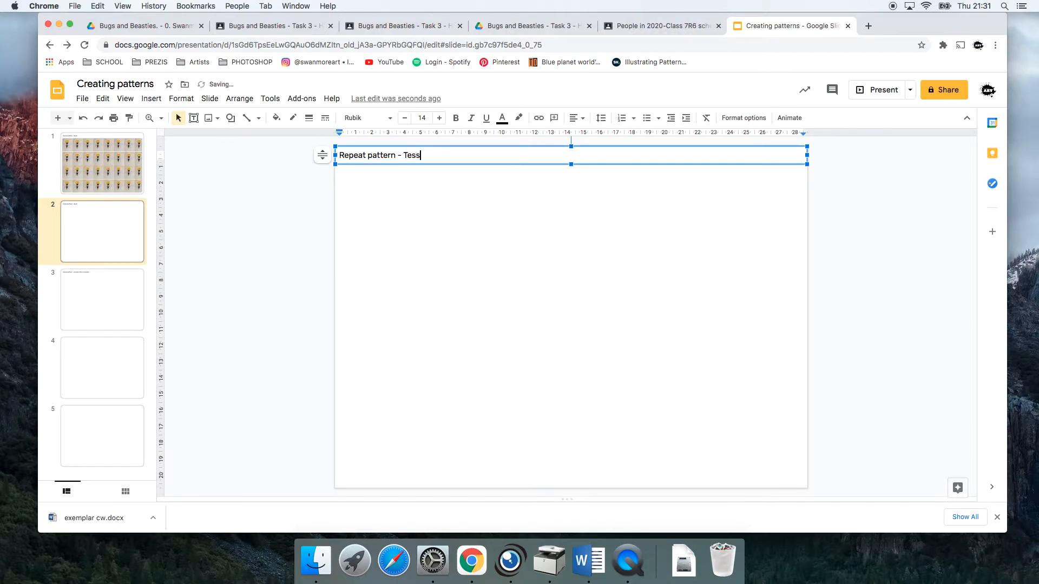
pyautogui.write('ellate')
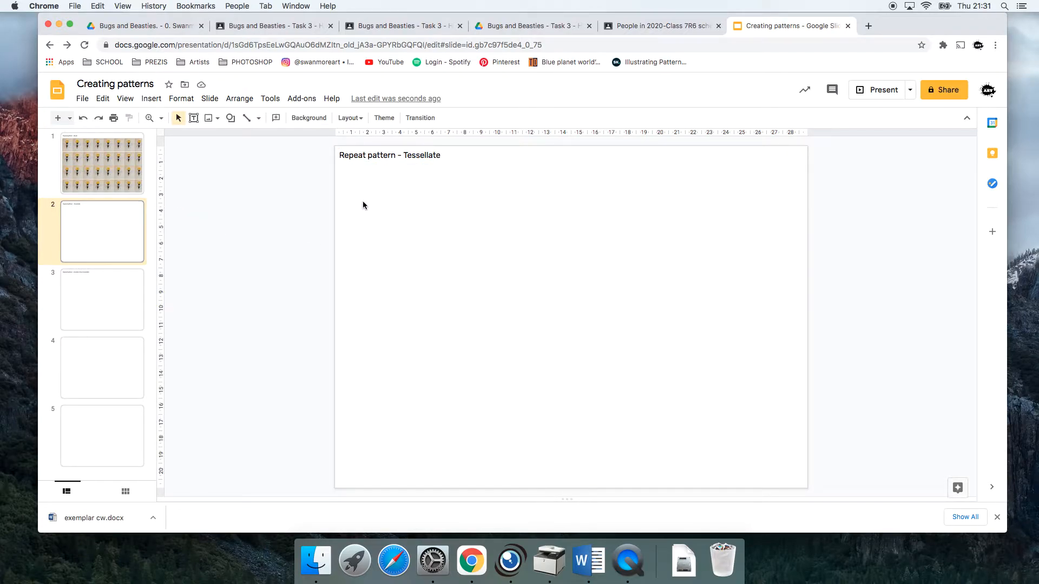
pyautogui.moveTo(209, 98)
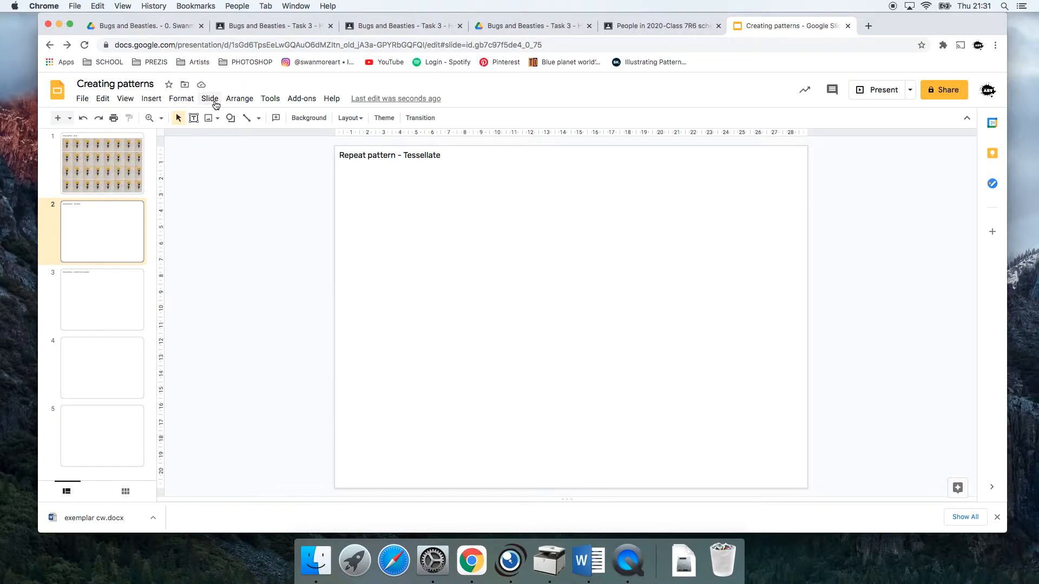
# Step: Insert the bug photo on slide 2 and paste a copy to its right
pyautogui.click(151, 99)
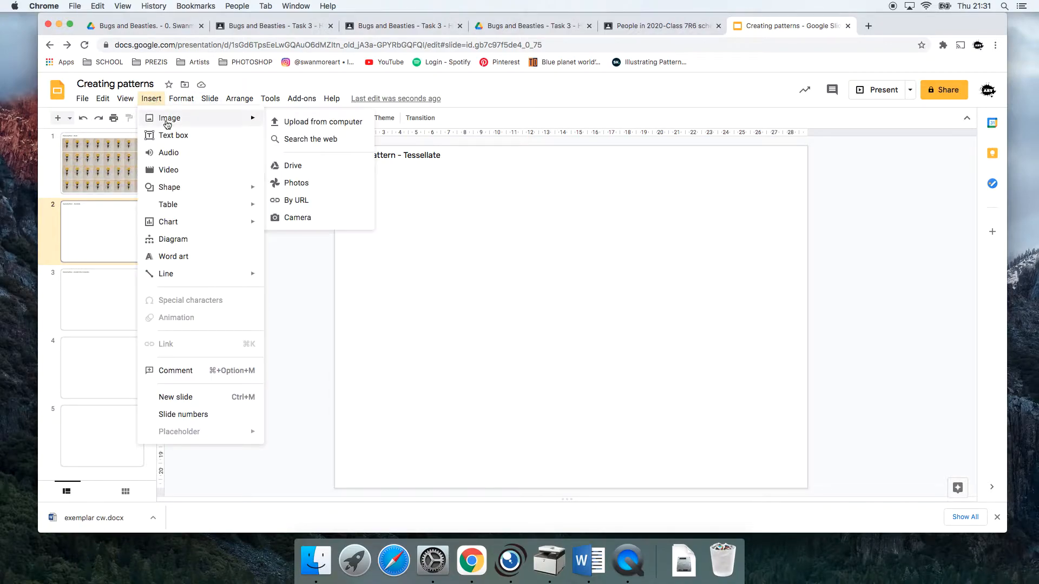
pyautogui.click(292, 164)
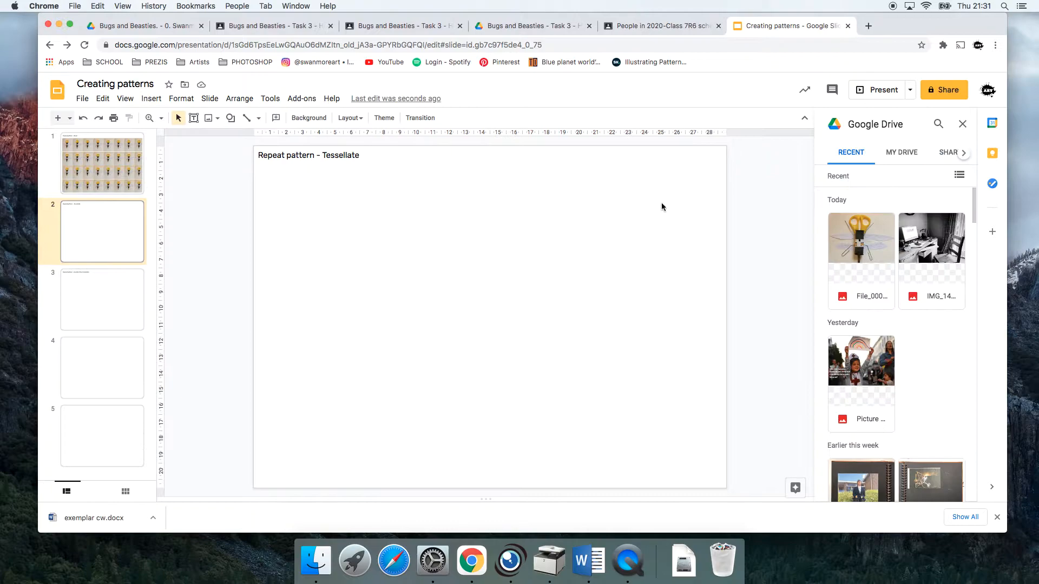
pyautogui.click(860, 238)
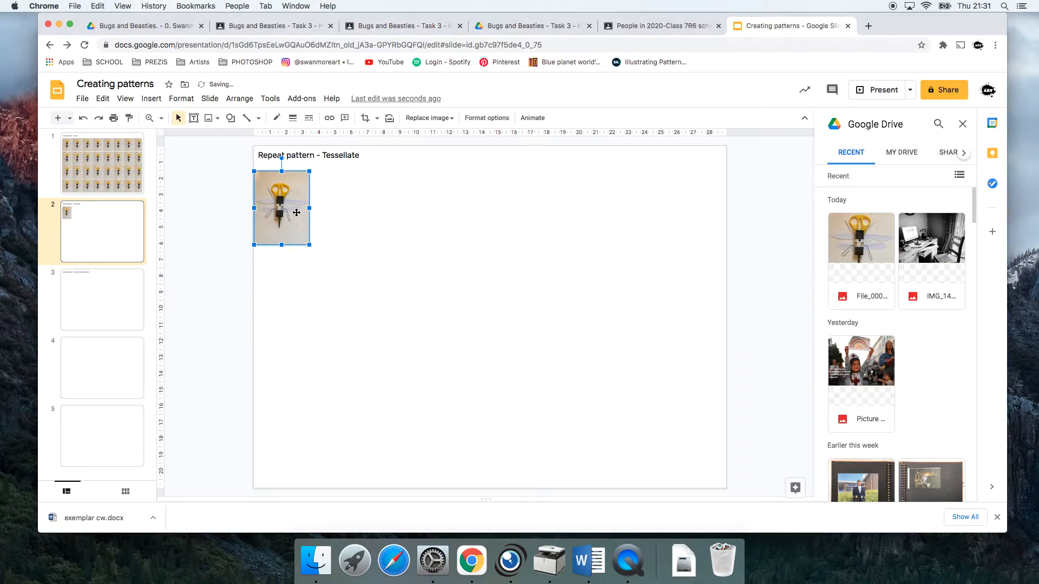
pyautogui.rightClick(281, 209)
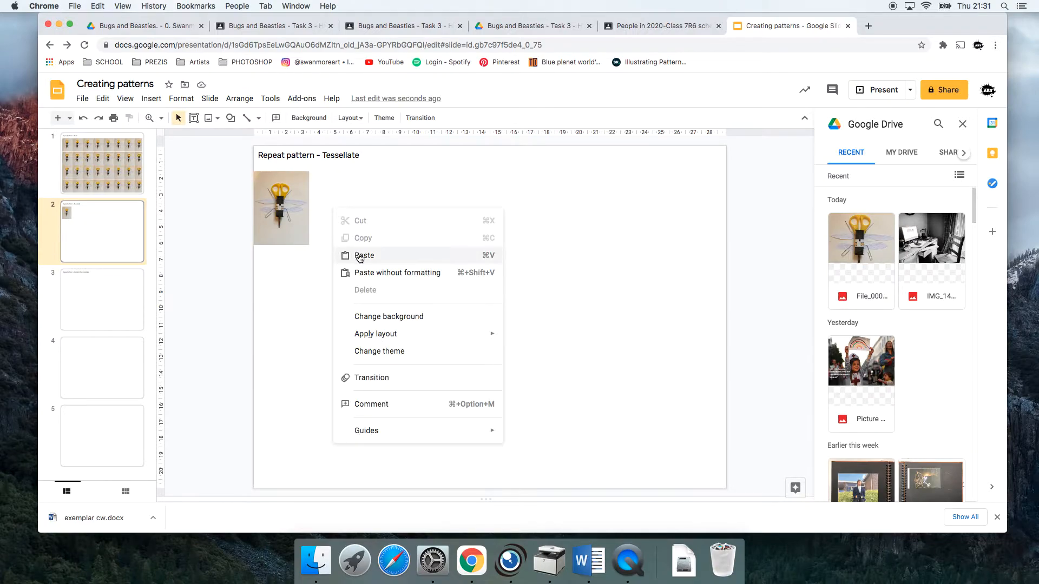
pyautogui.click(363, 255)
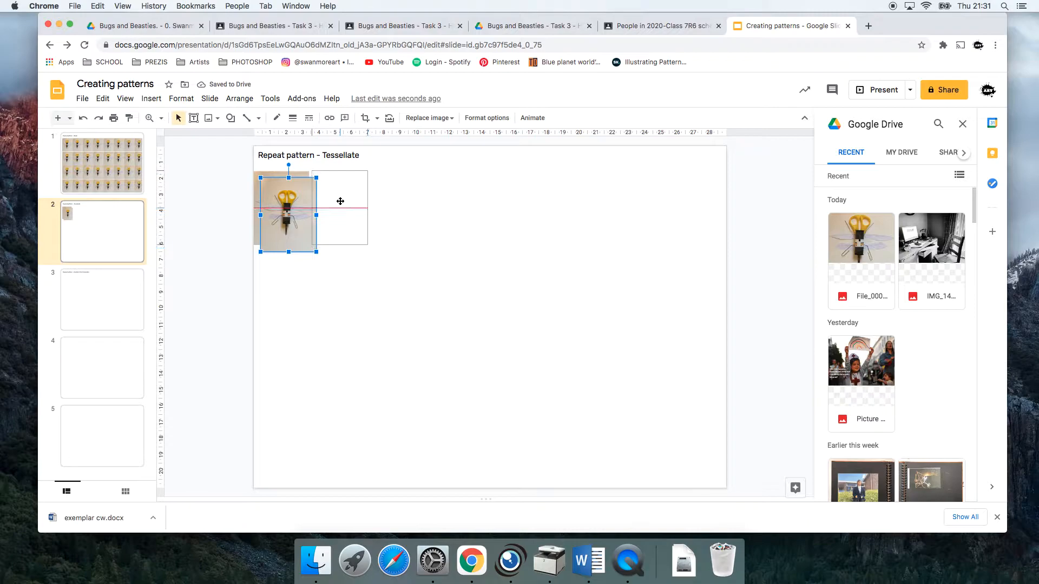
pyautogui.moveTo(288, 209); pyautogui.dragTo(345, 223)
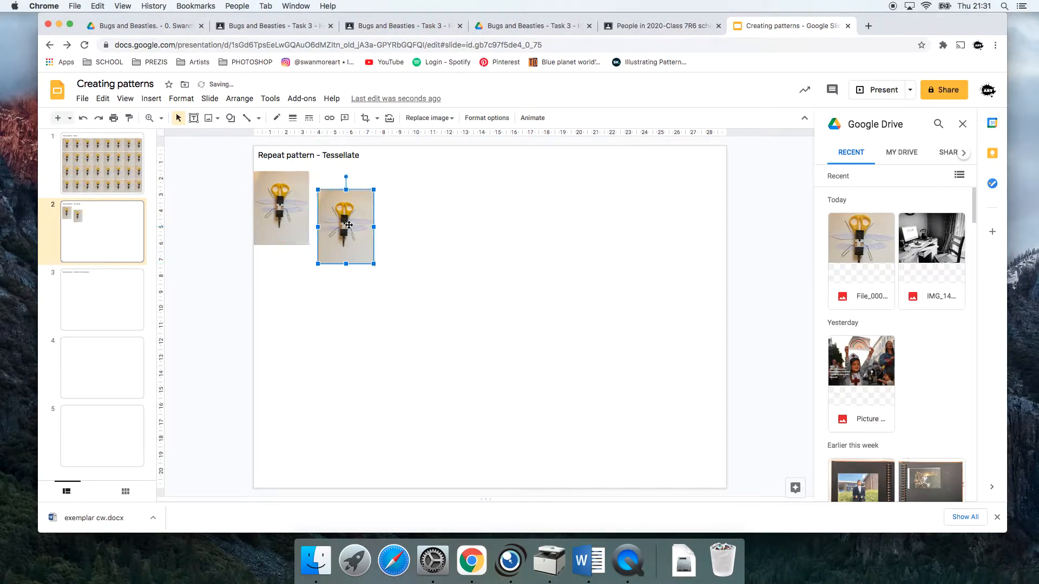
# Step: Flip the copy horizontally and set it flush against the original as a mirrored pair
pyautogui.rightClick(345, 224)
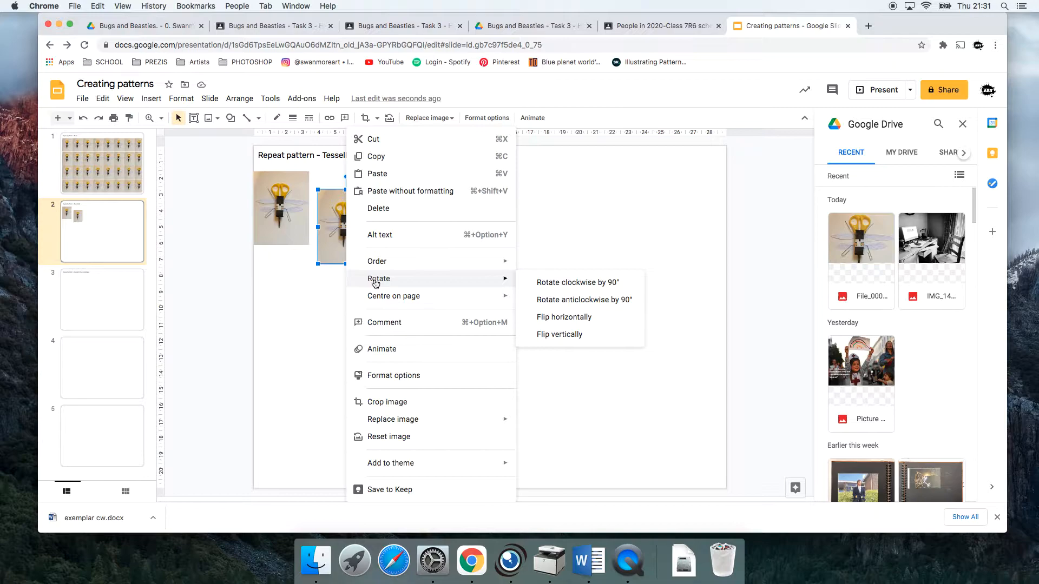
pyautogui.moveTo(564, 317)
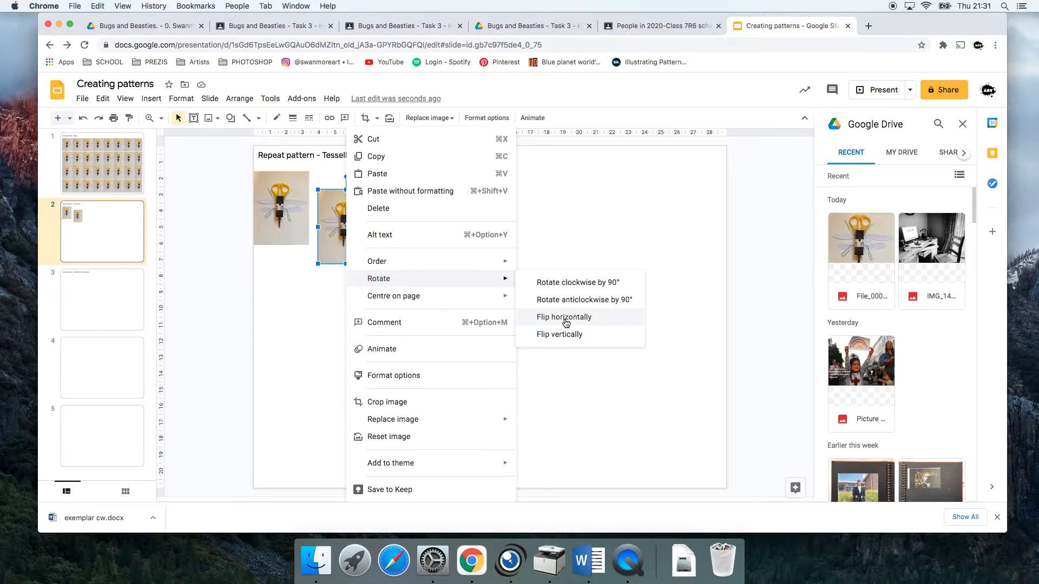
pyautogui.click(564, 317)
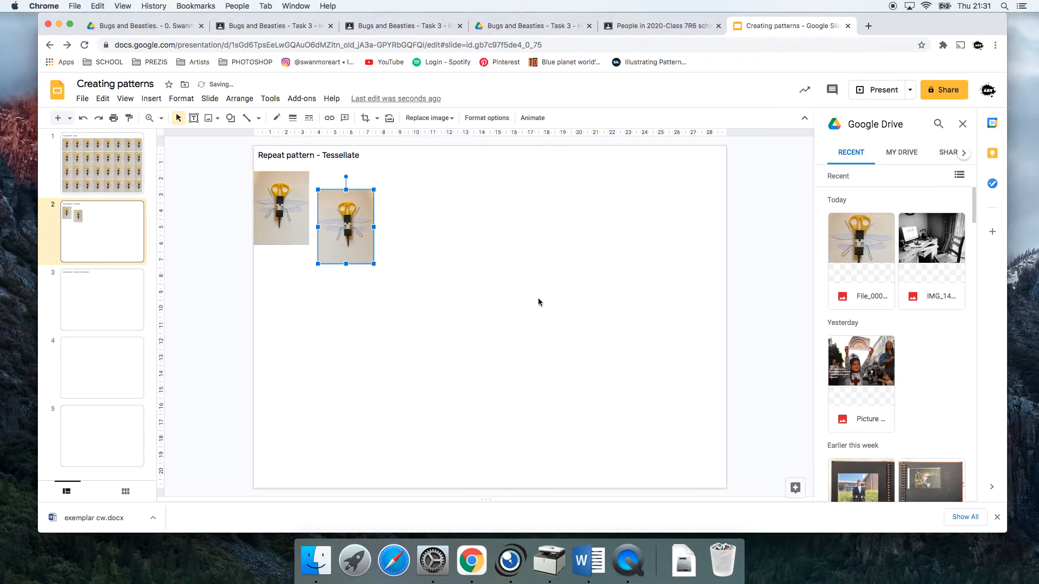
pyautogui.moveTo(345, 222); pyautogui.dragTo(345, 213)
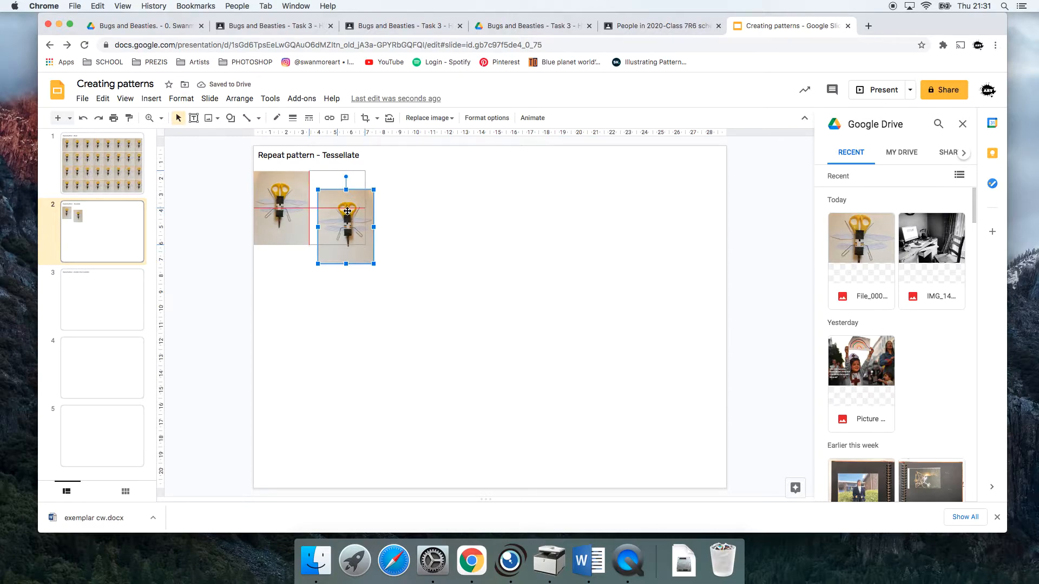
pyautogui.click(337, 258)
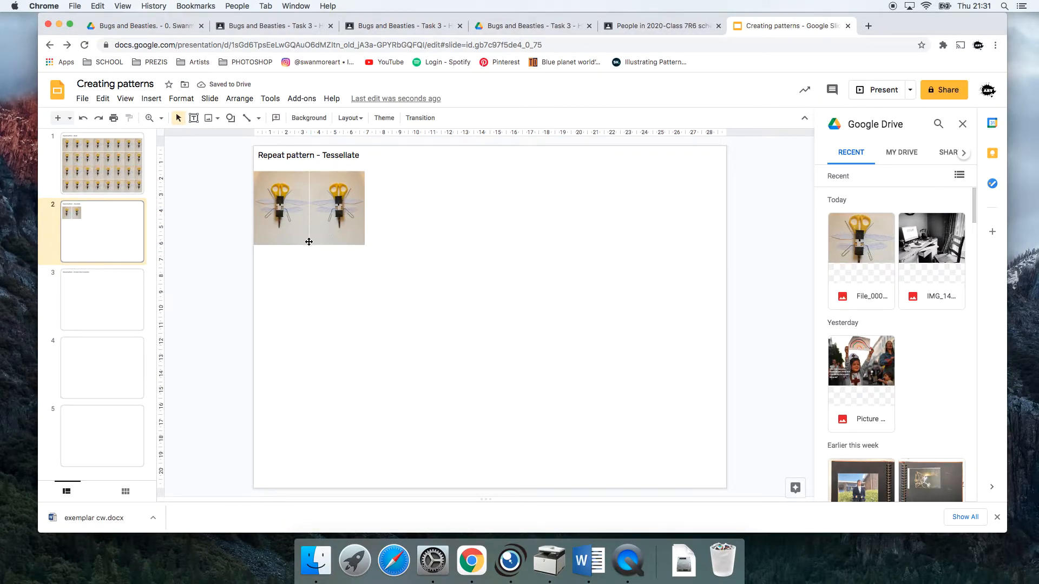
pyautogui.click(338, 207)
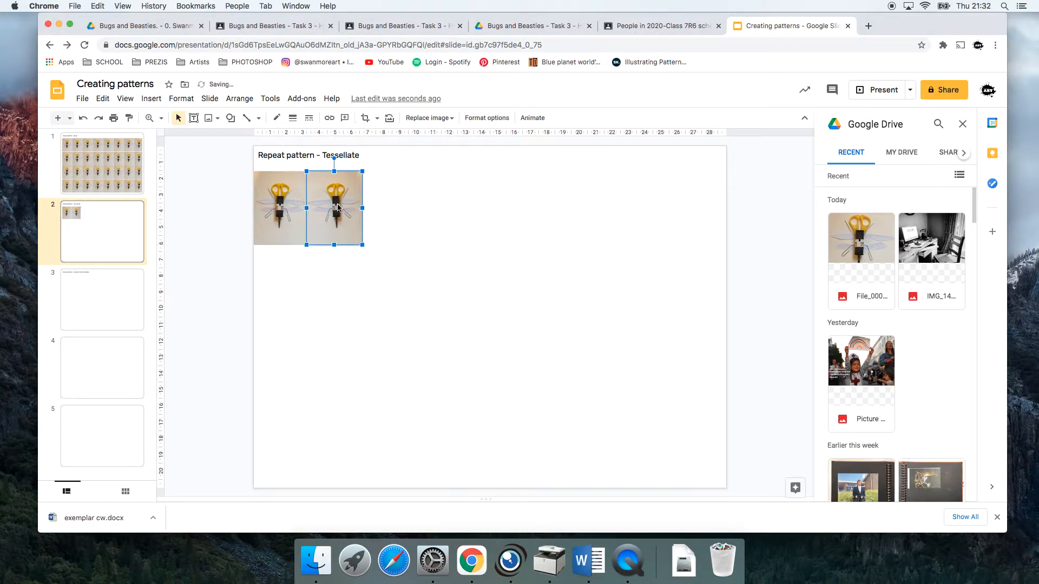
pyautogui.click(347, 269)
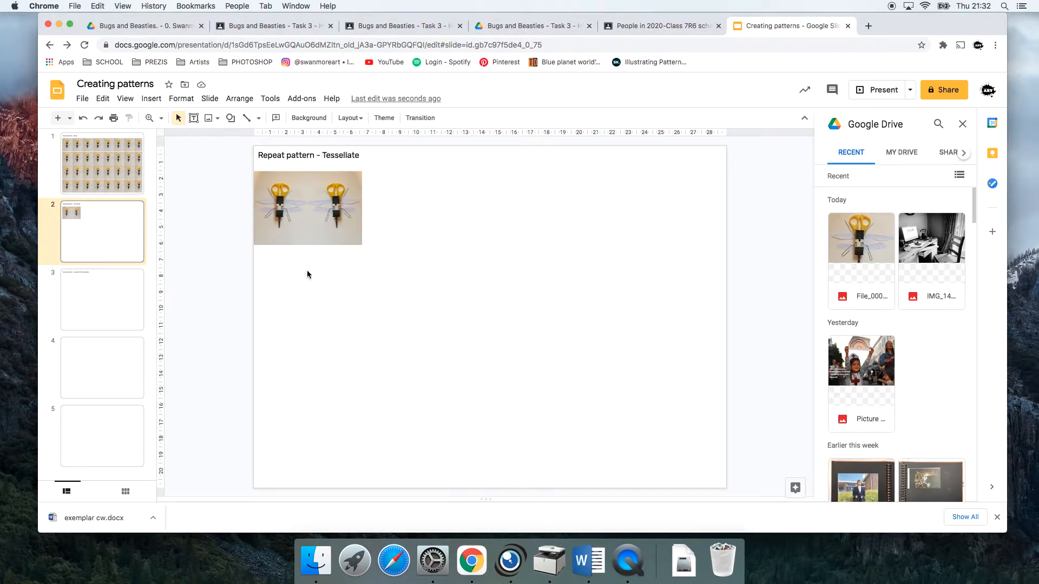
pyautogui.moveTo(381, 257)
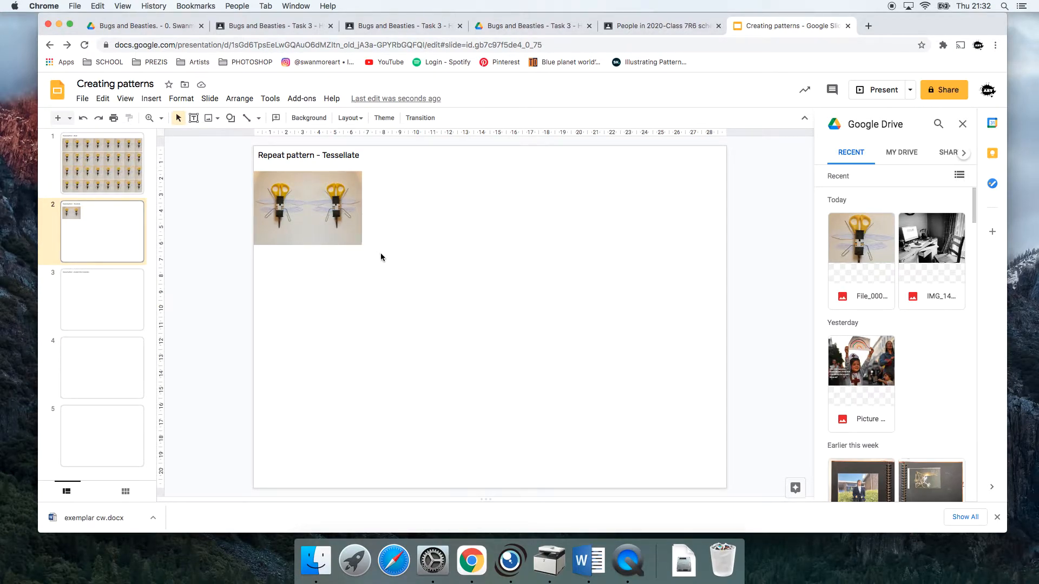
# Step: Select the mirrored pair and place a copy of it directly beneath
pyautogui.click(307, 208)
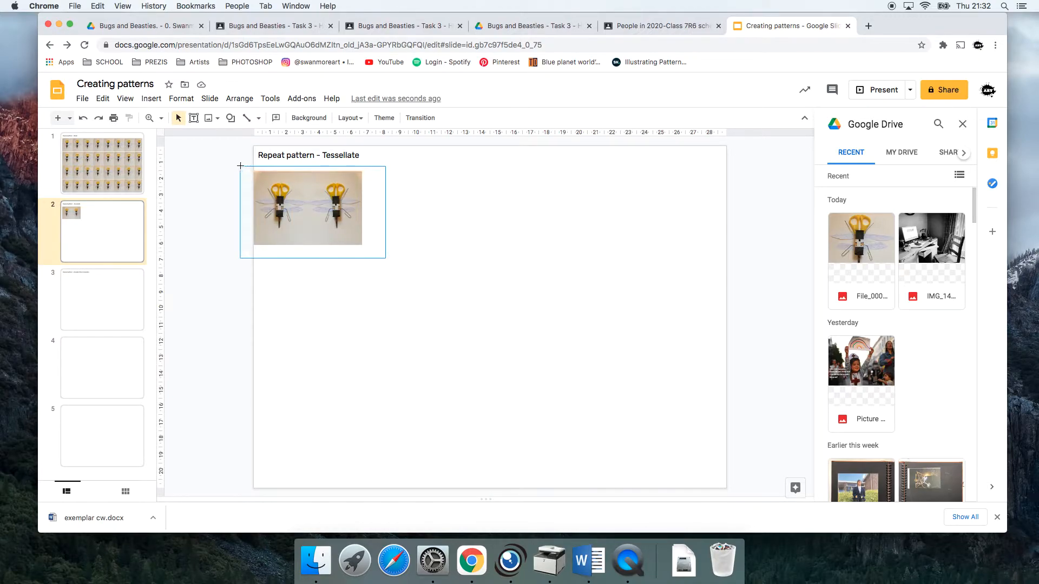
pyautogui.click(307, 207)
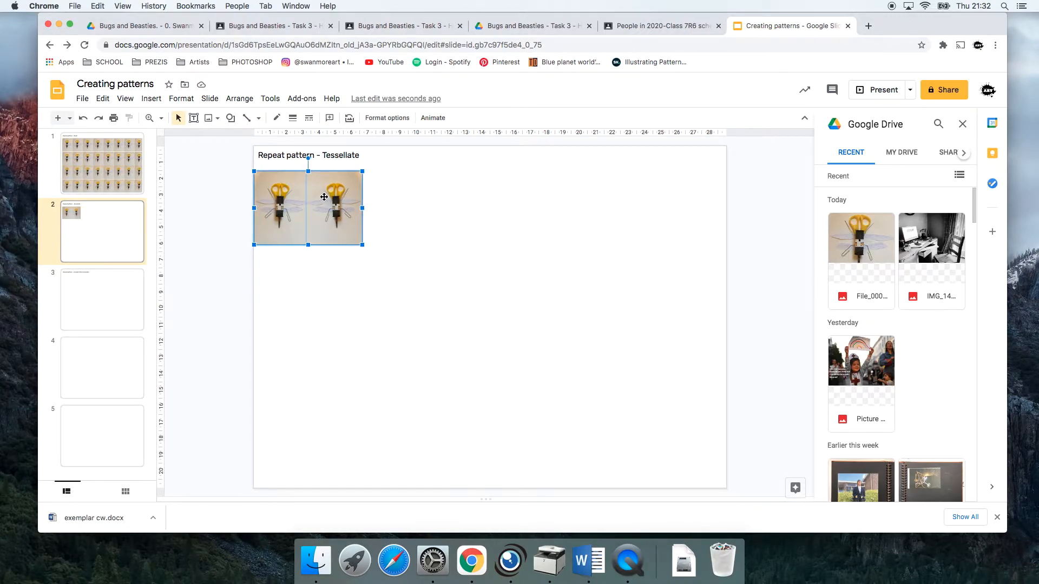
pyautogui.rightClick(335, 209)
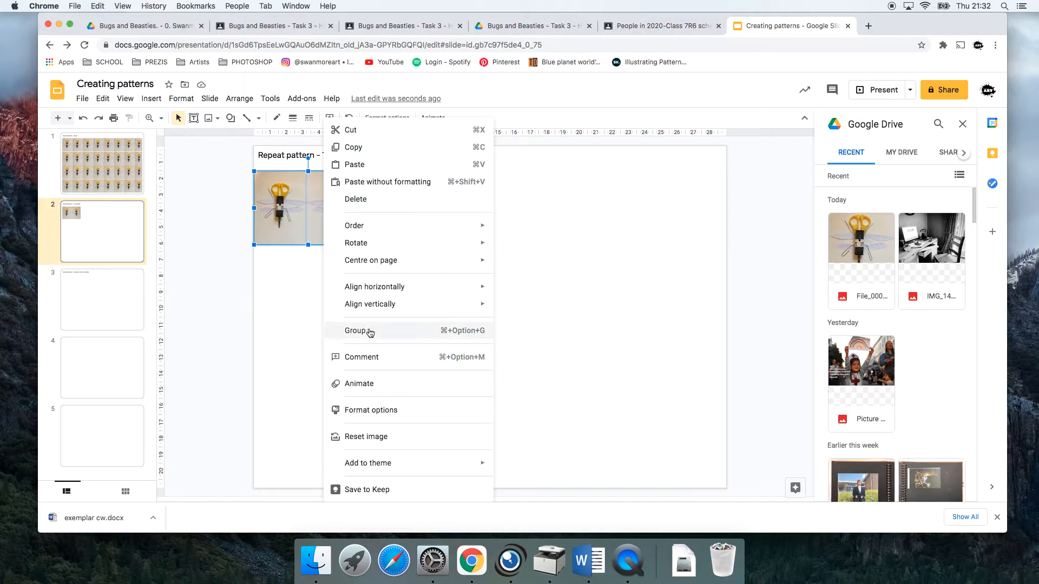
pyautogui.click(355, 164)
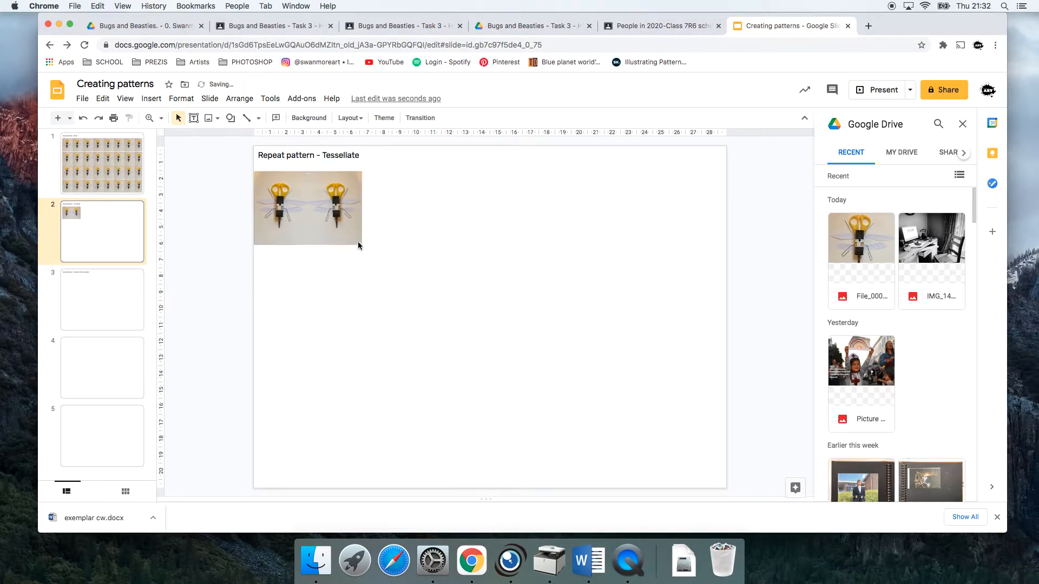
pyautogui.click(307, 208)
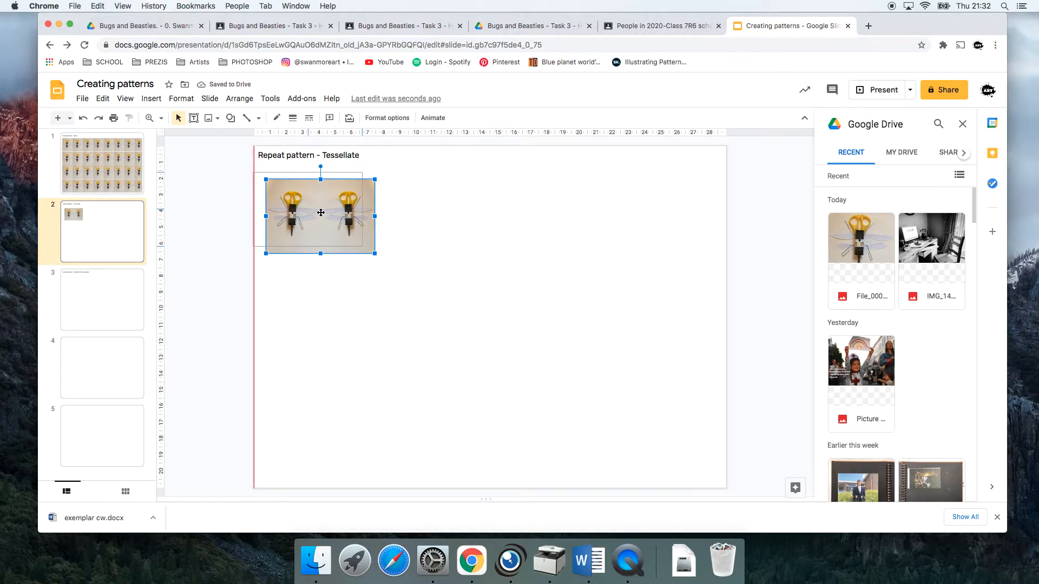
pyautogui.moveTo(320, 213); pyautogui.dragTo(312, 208)
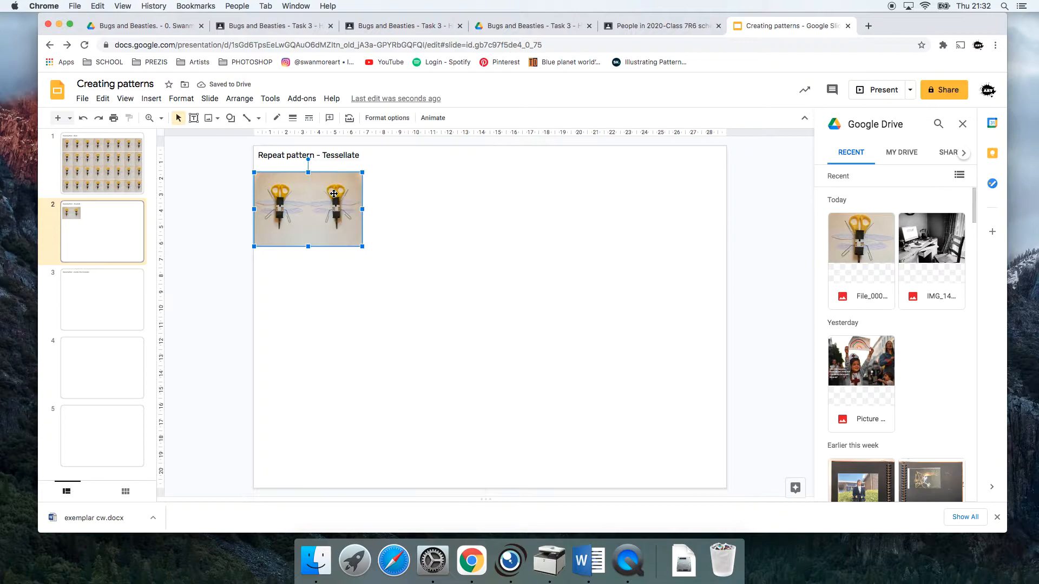
pyautogui.click(344, 317)
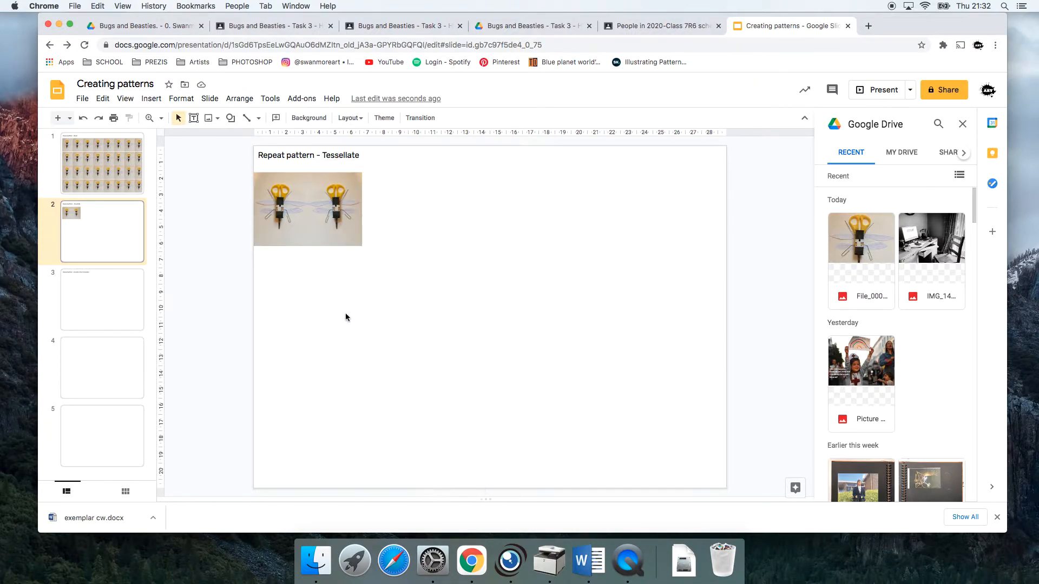
pyautogui.click(307, 209)
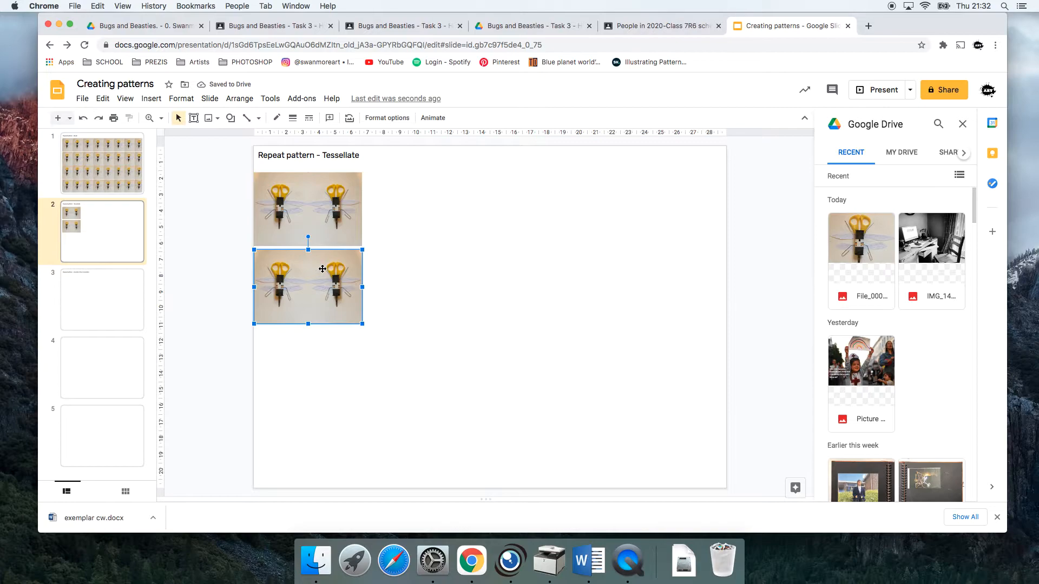
# Step: Flip the lower pair vertically, forming a four-way mirrored unit
pyautogui.rightClick(308, 286)
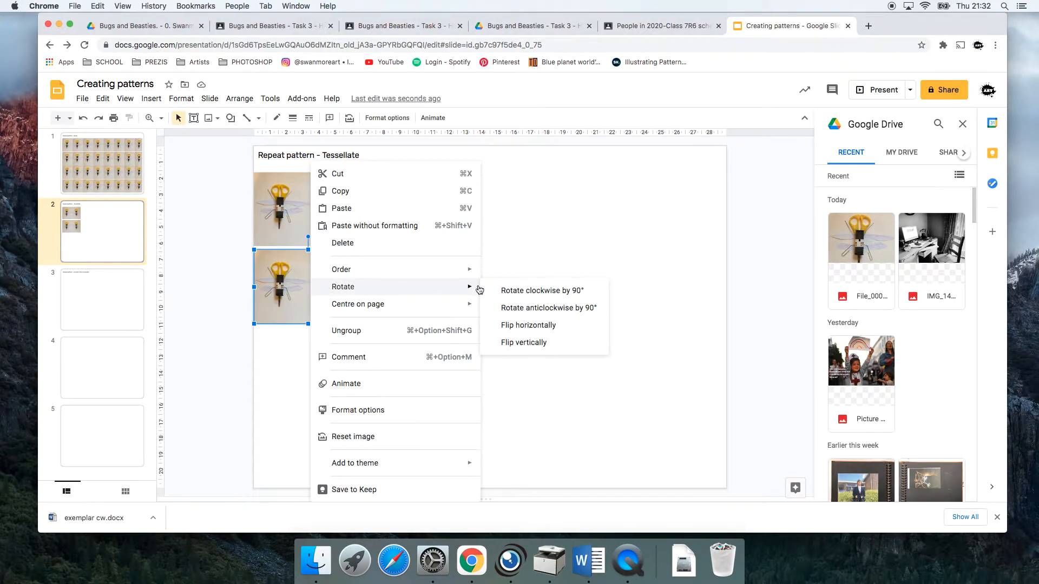
pyautogui.moveTo(523, 343)
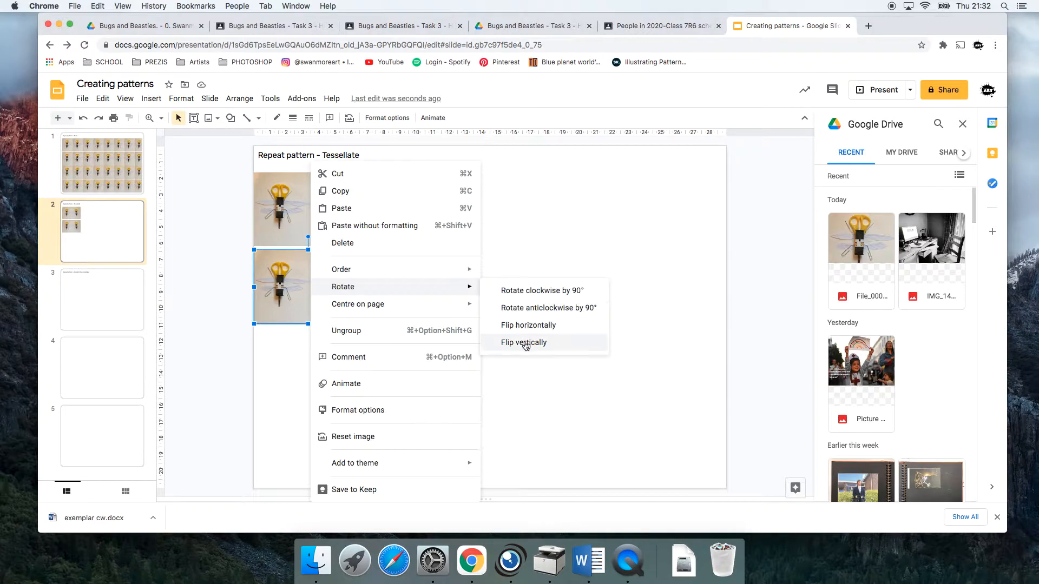
pyautogui.click(524, 343)
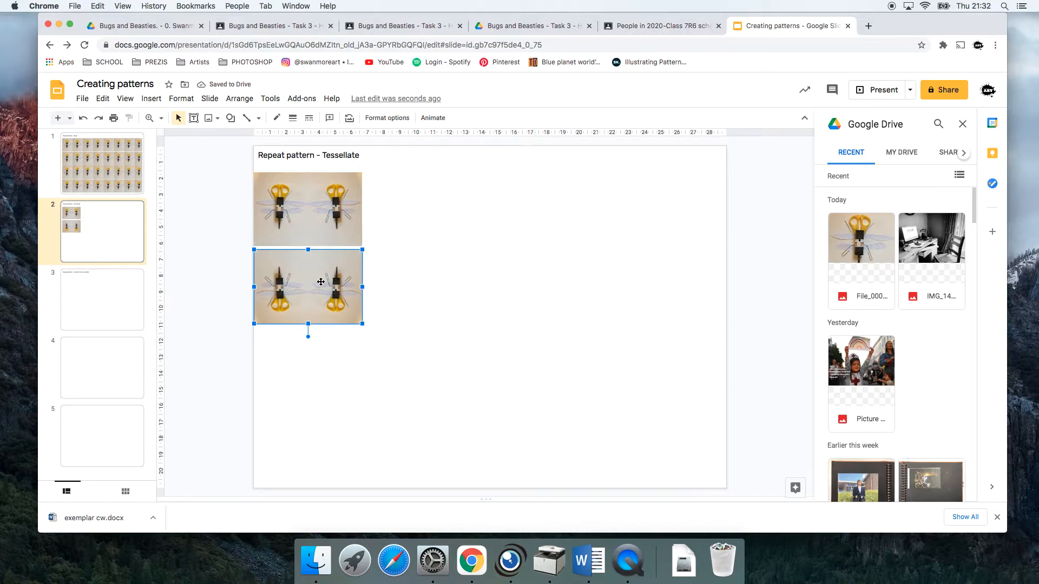
pyautogui.click(424, 294)
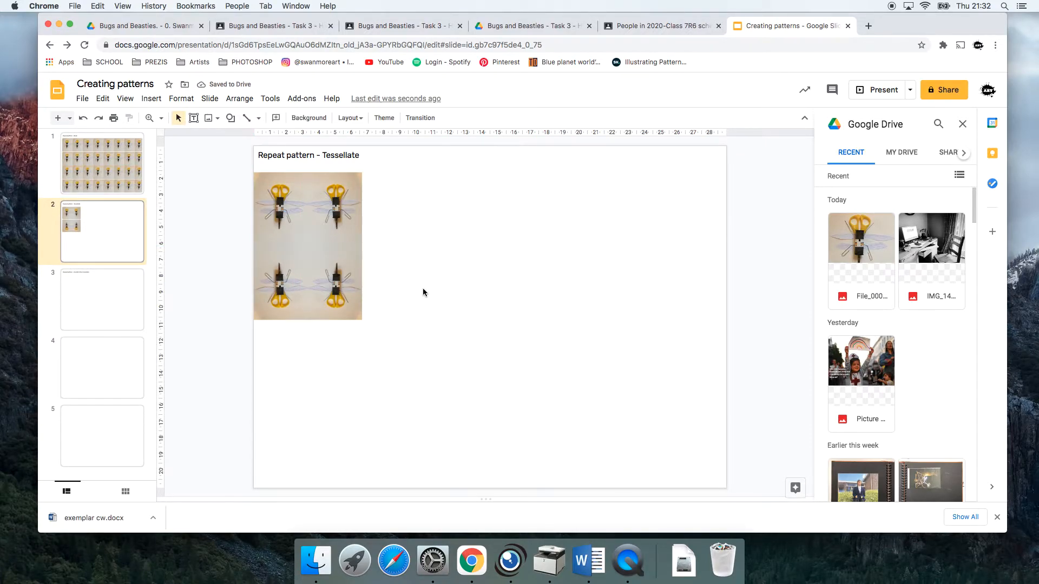
pyautogui.moveTo(418, 339)
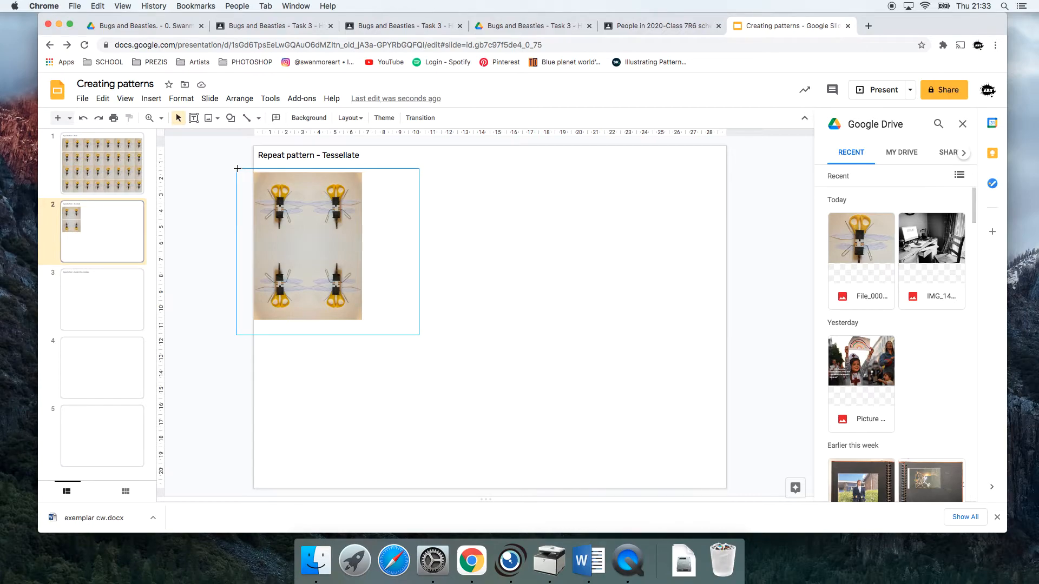
# Step: Group the four-bug unit into a single tile and copy it
pyautogui.click(309, 245)
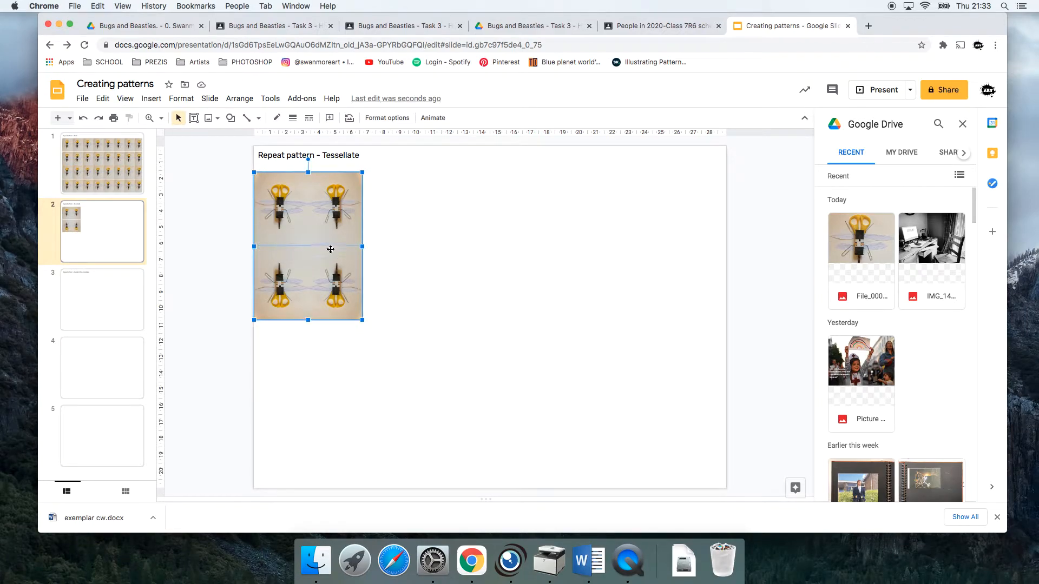
pyautogui.rightClick(308, 249)
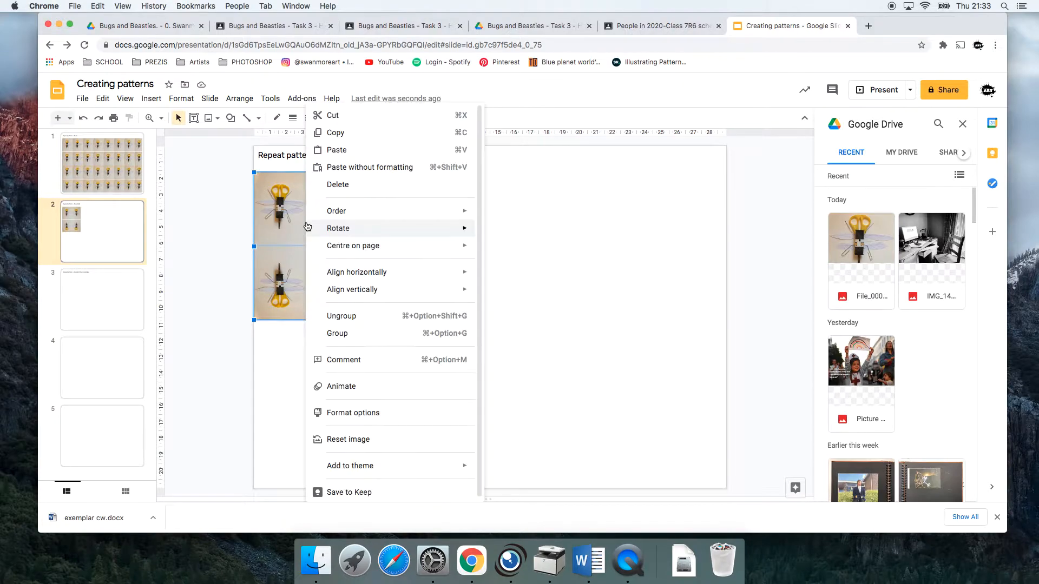
pyautogui.click(337, 334)
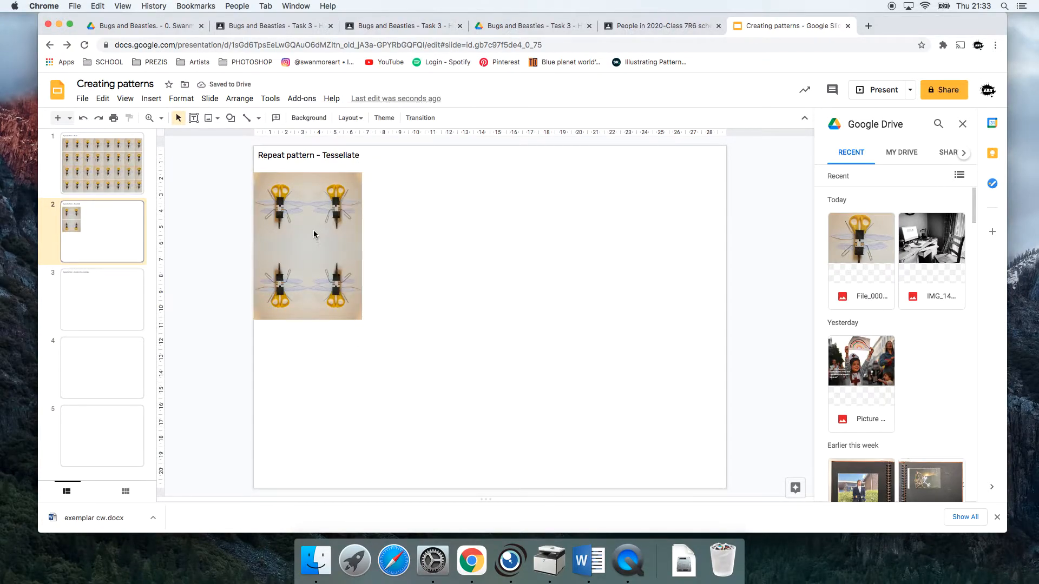
pyautogui.click(307, 246)
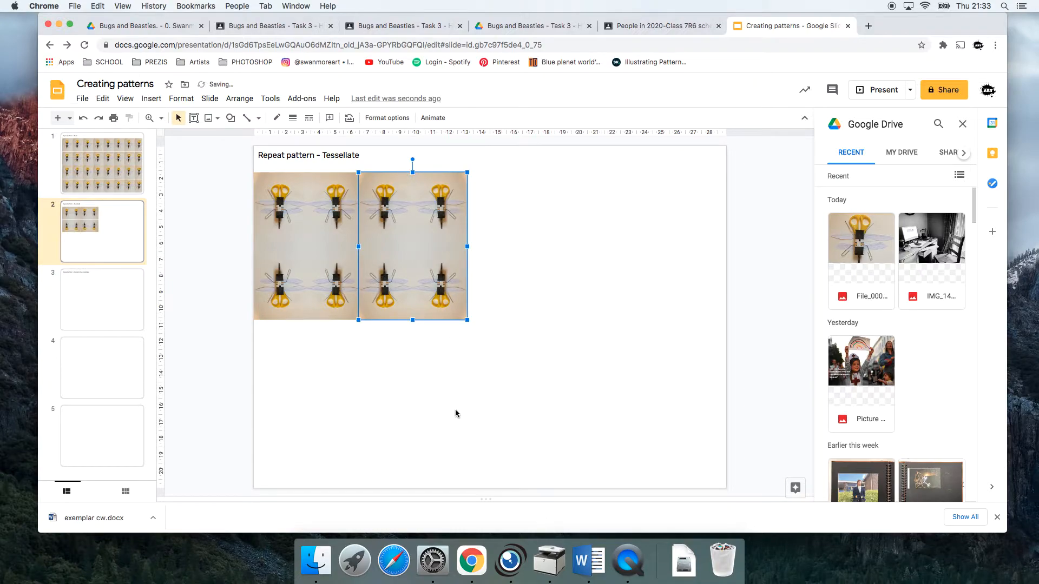
# Step: Repeat the tile across into a full-width two-row strip, then view the basic repeat slide
pyautogui.click(480, 350)
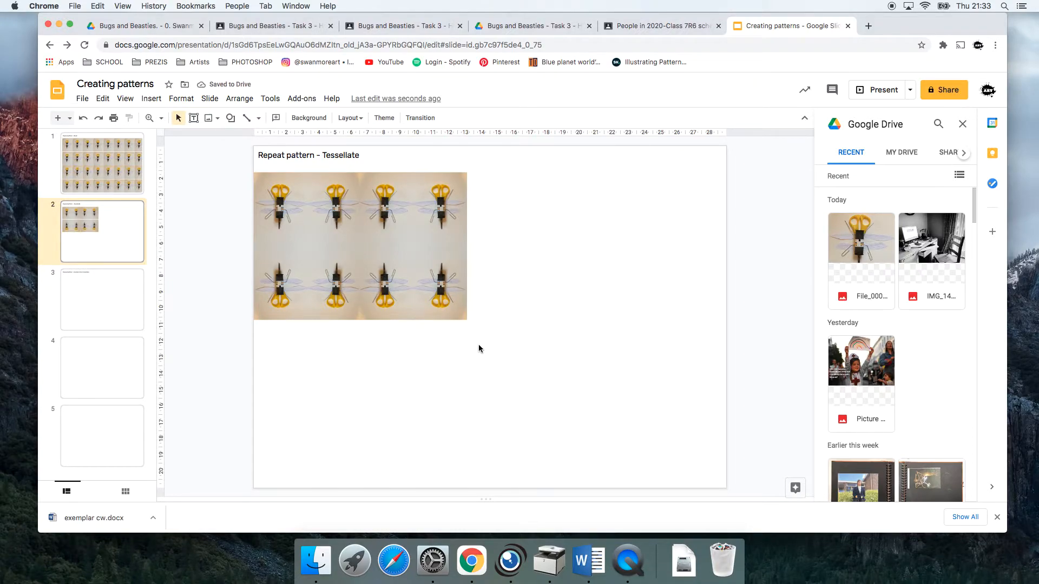
pyautogui.moveTo(423, 242)
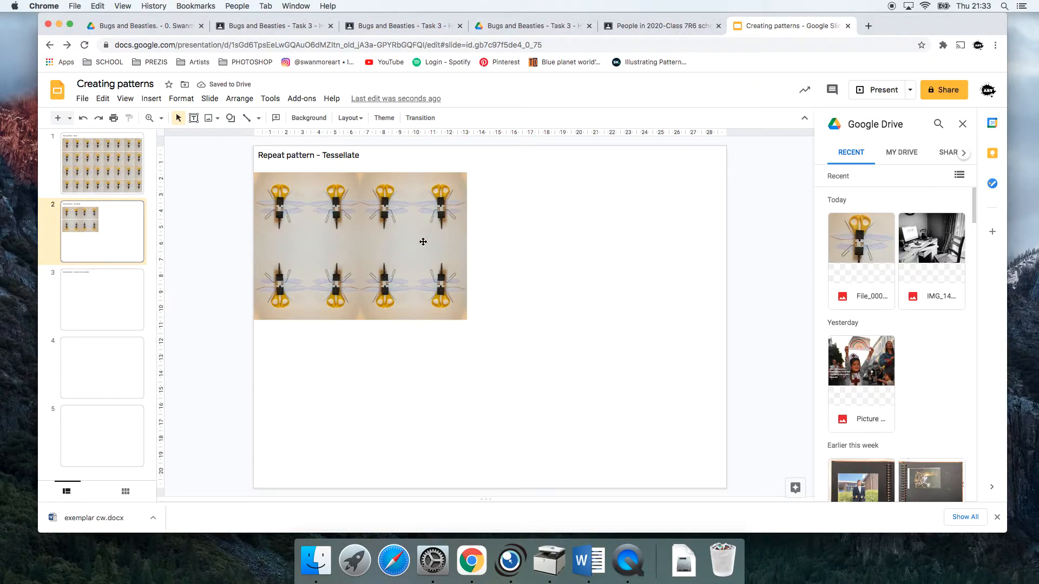
pyautogui.moveTo(486, 345)
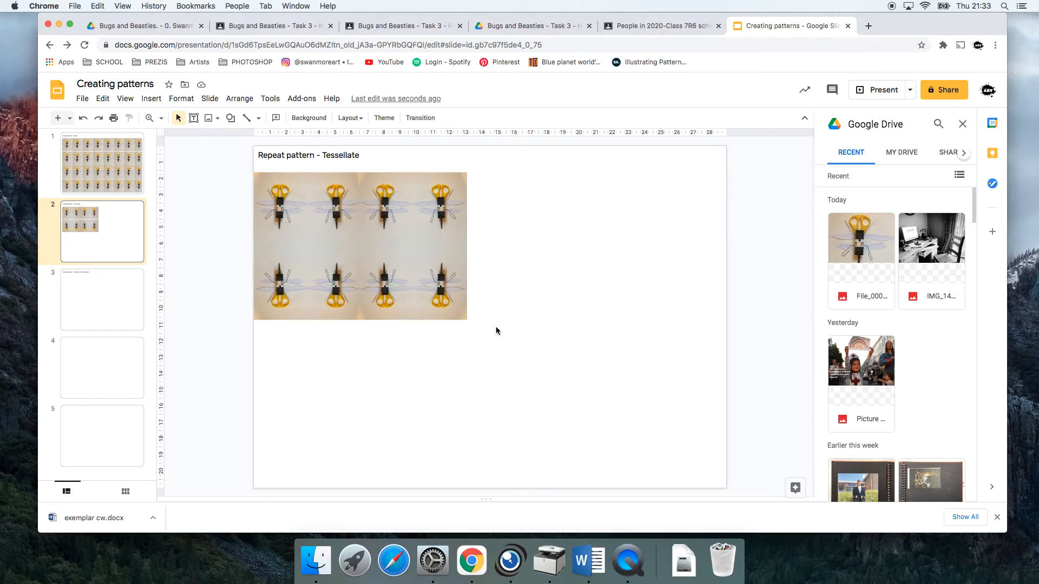
pyautogui.click(320, 249)
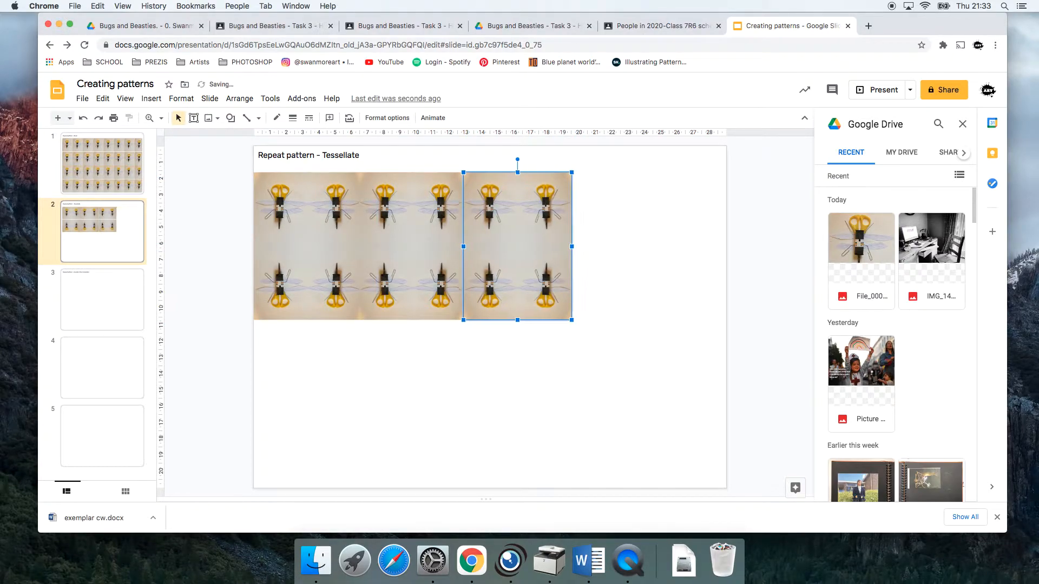
pyautogui.rightClick(517, 245)
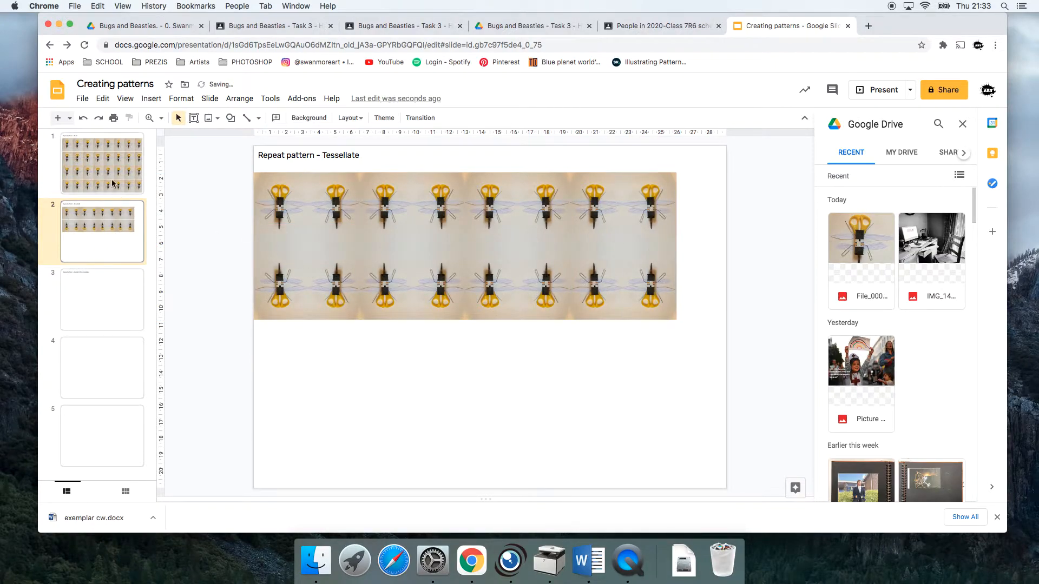
pyautogui.click(101, 164)
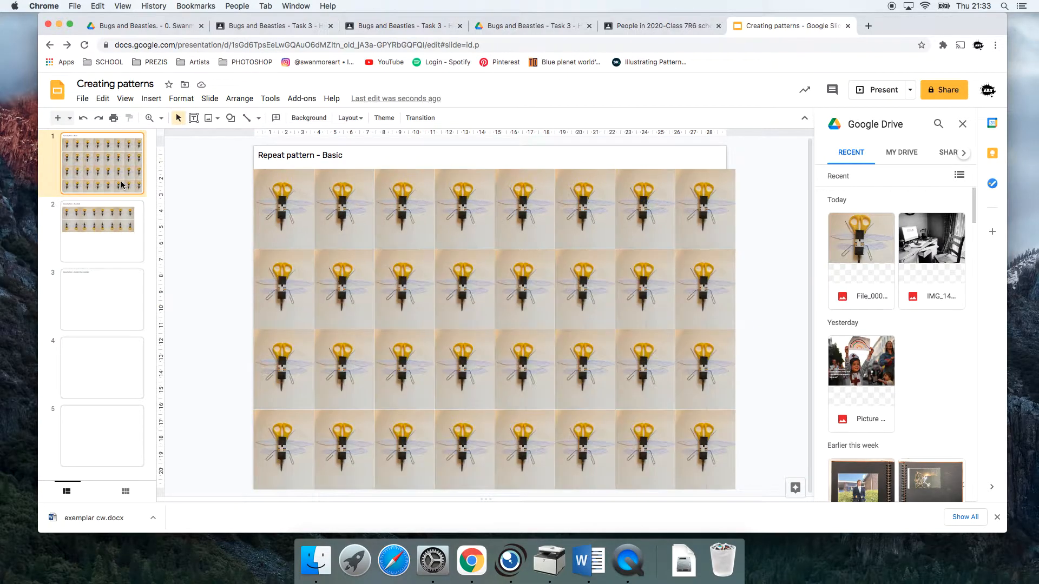
# Step: Group the two-row strip, duplicate it below to fill four rows, and close the Drive panel
pyautogui.click(102, 232)
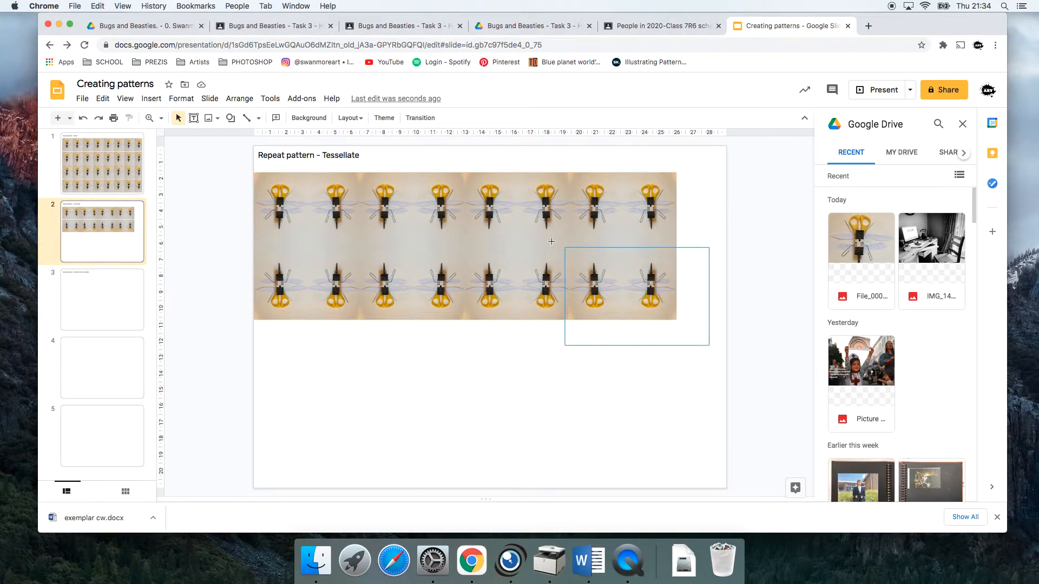
pyautogui.click(517, 240)
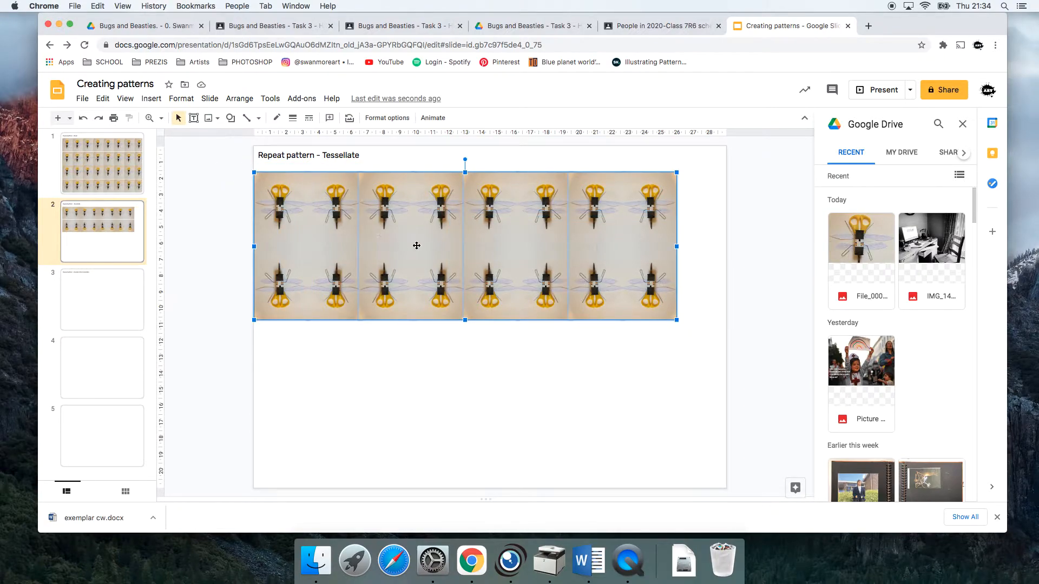
pyautogui.rightClick(416, 246)
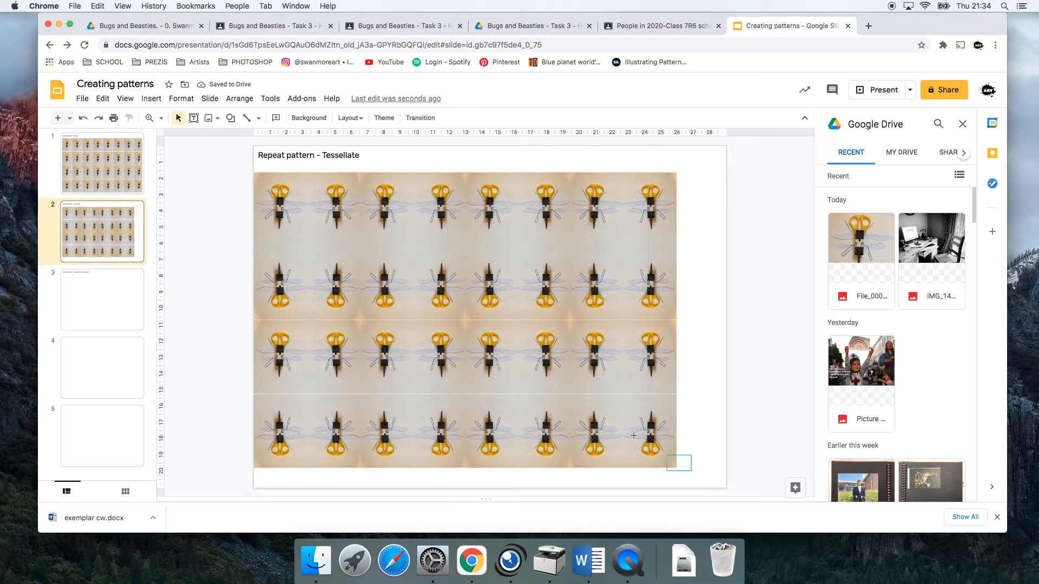
pyautogui.click(464, 397)
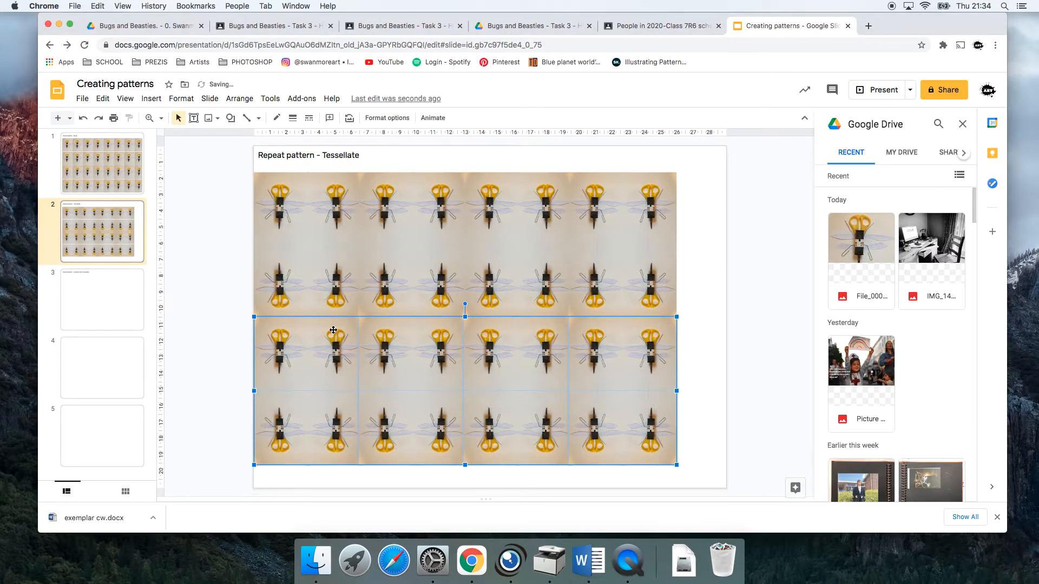
pyautogui.click(706, 301)
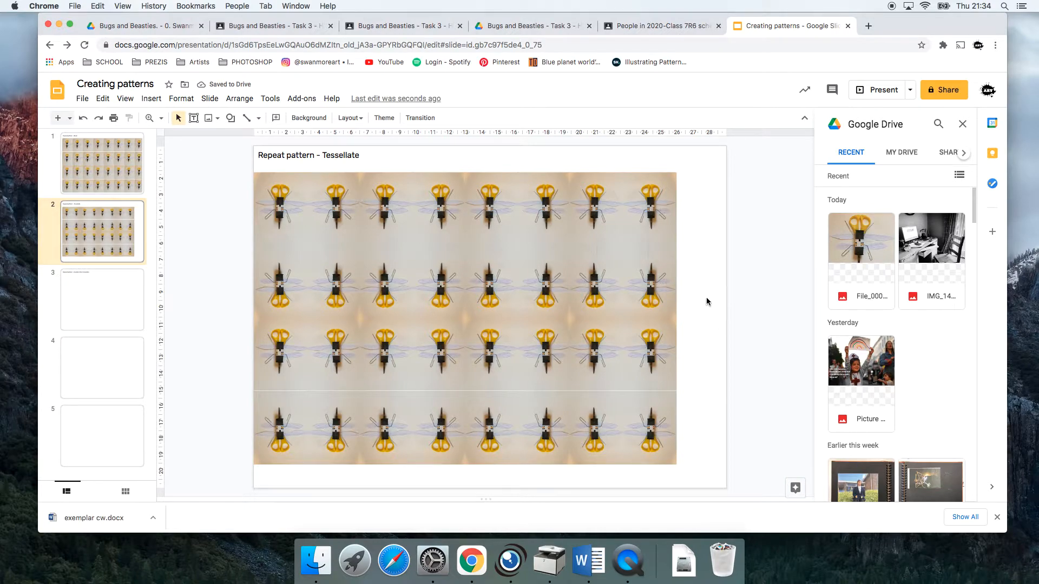
pyautogui.click(963, 123)
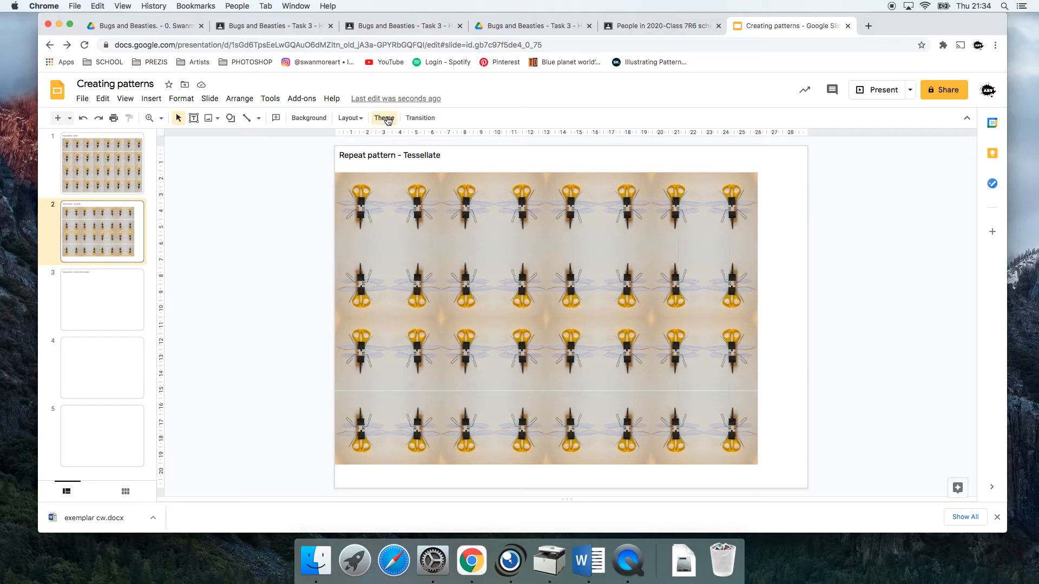
# Step: Recolour the top-left tile of the grid orange (Dark 6) via Format options > Re-colour
pyautogui.click(384, 117)
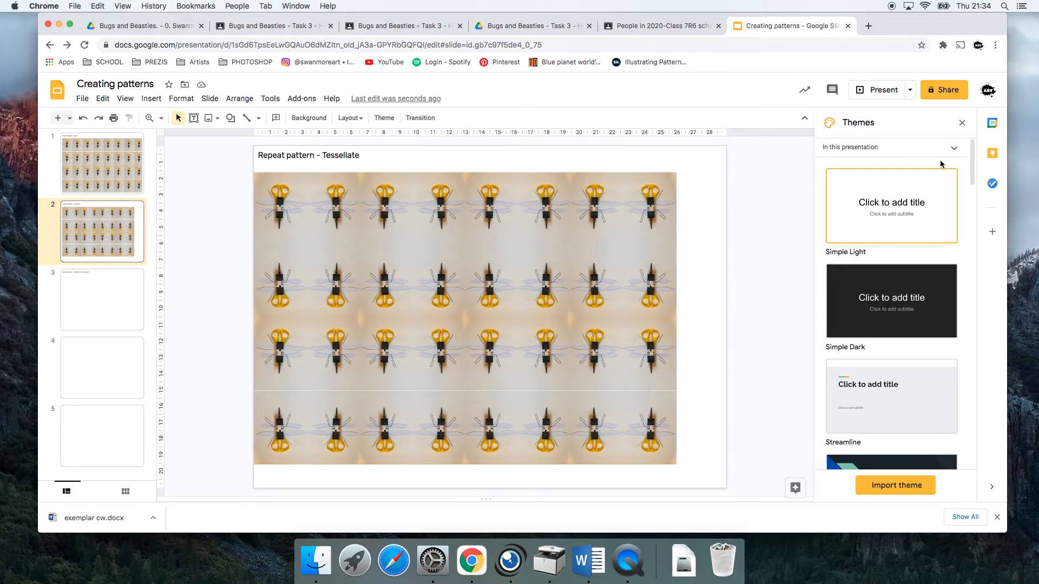
pyautogui.click(961, 122)
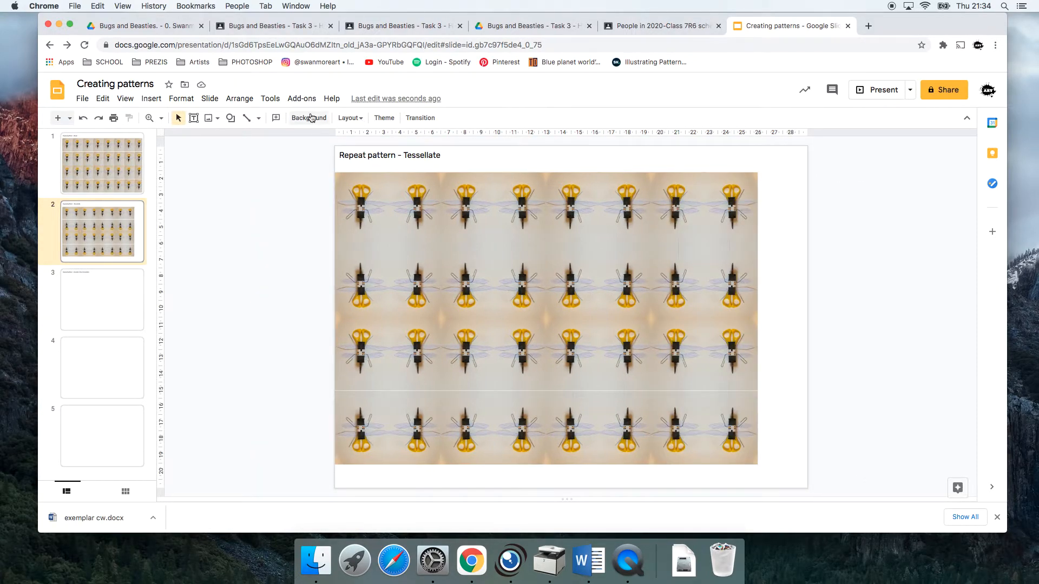
pyautogui.click(389, 154)
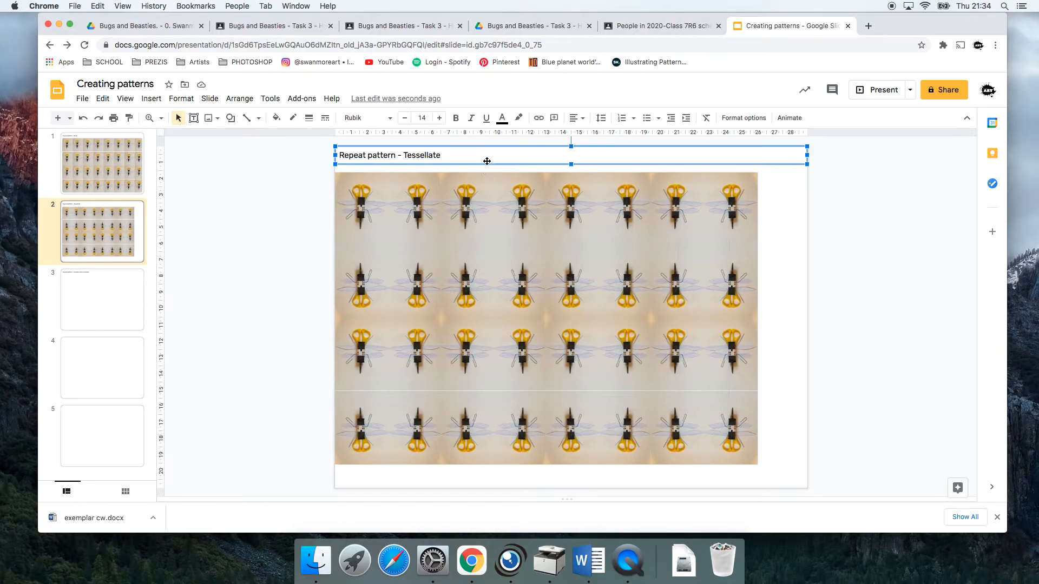
pyautogui.click(389, 247)
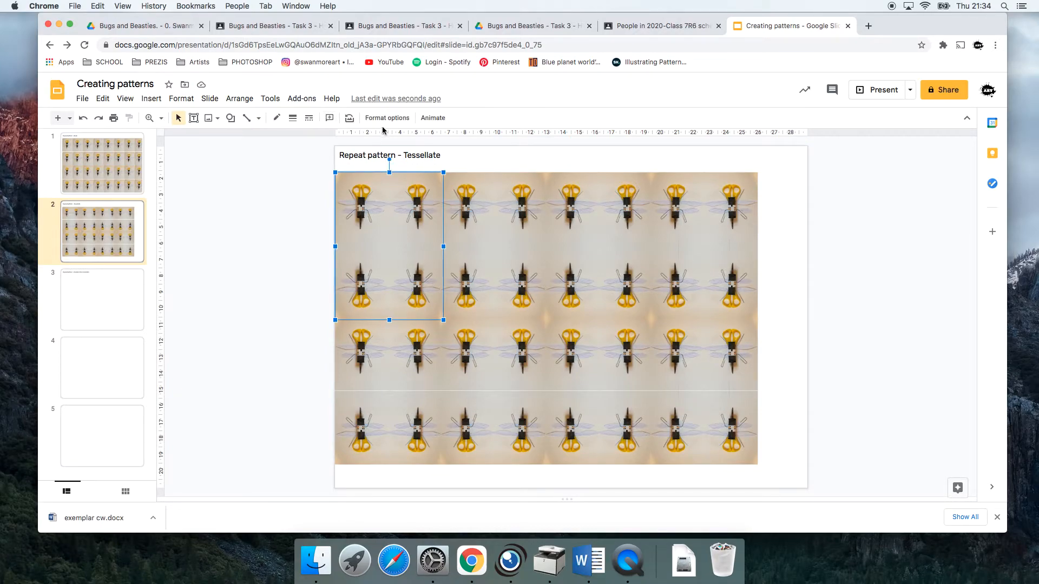
pyautogui.moveTo(387, 118)
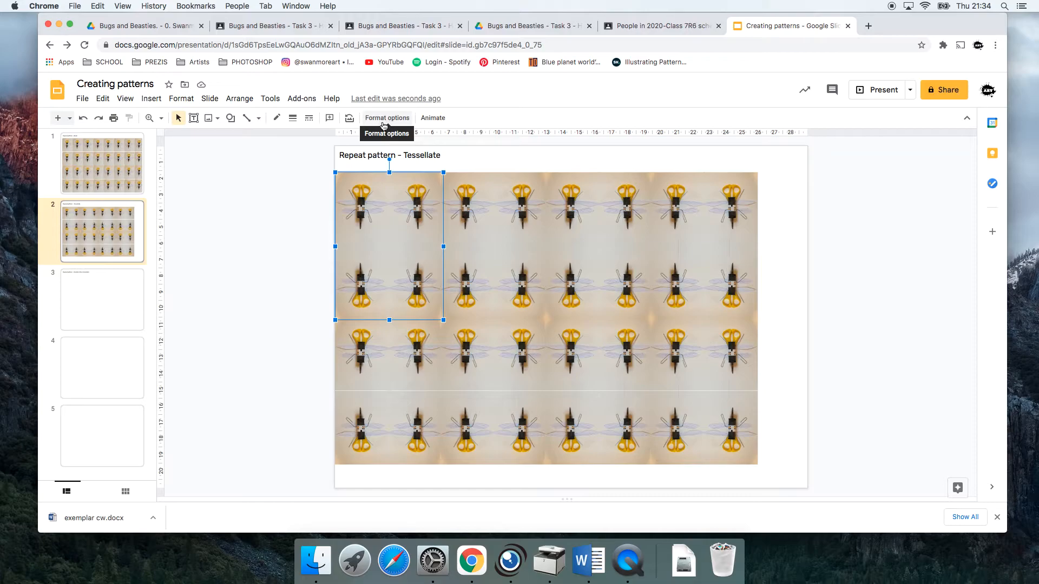
pyautogui.moveTo(416, 211)
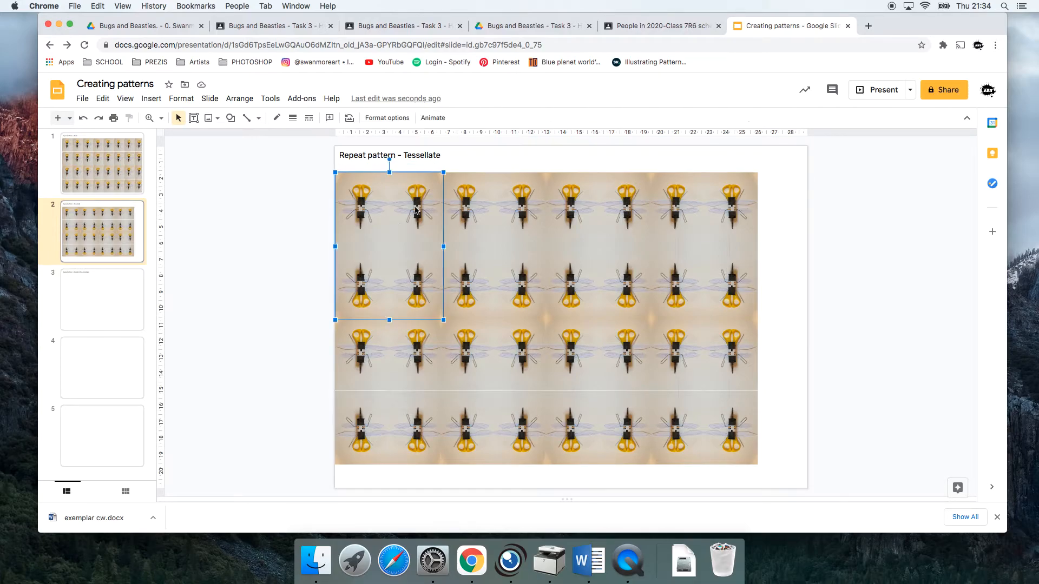
pyautogui.click(387, 117)
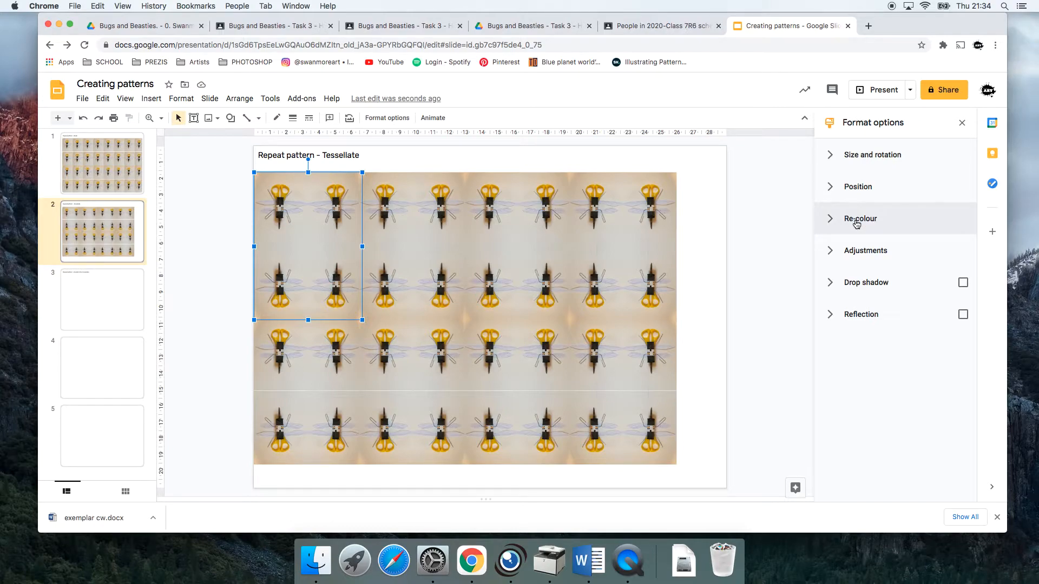
pyautogui.click(860, 219)
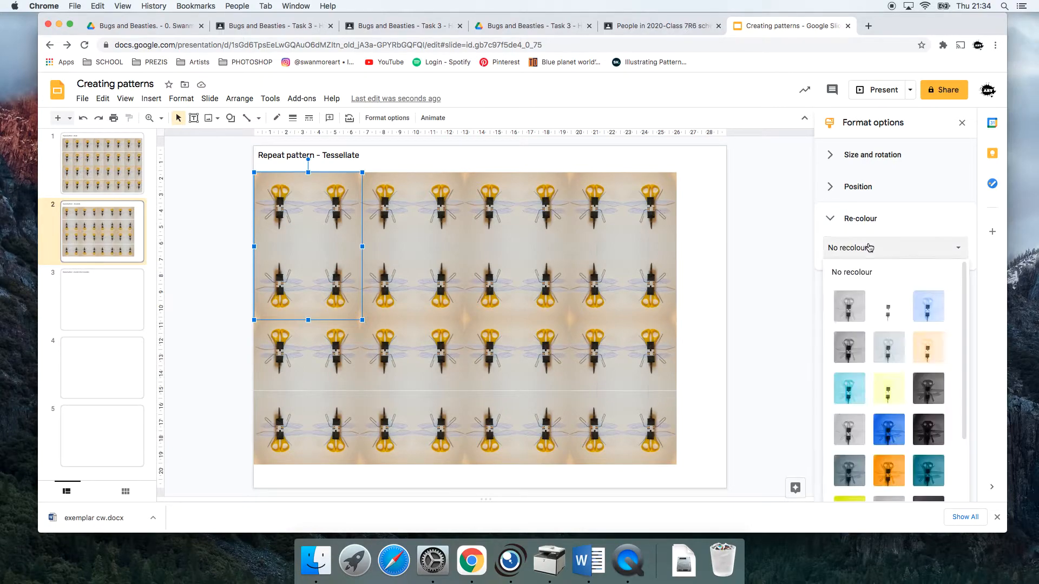
pyautogui.moveTo(928, 389)
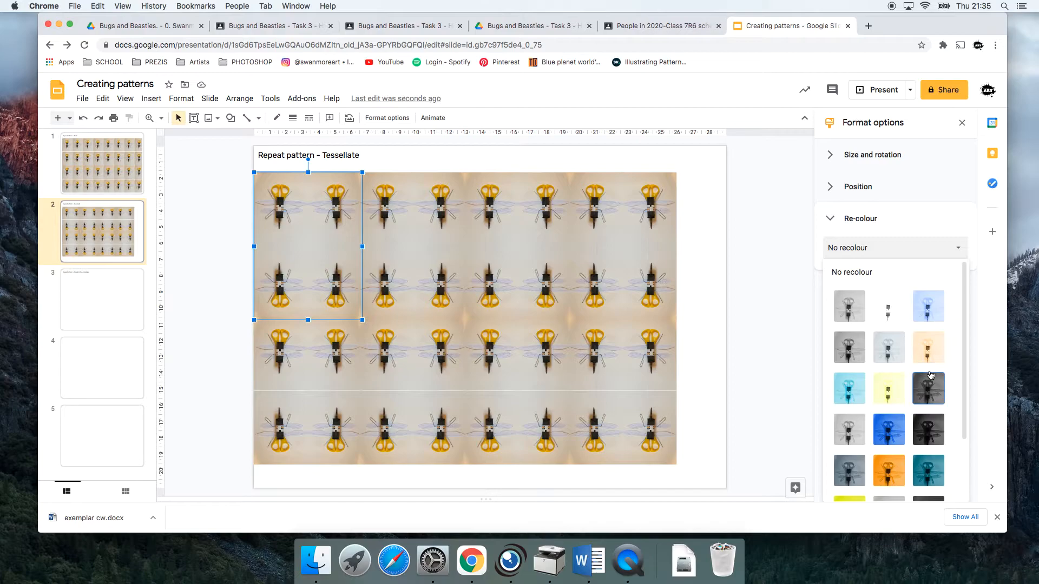
pyautogui.scroll(-3)
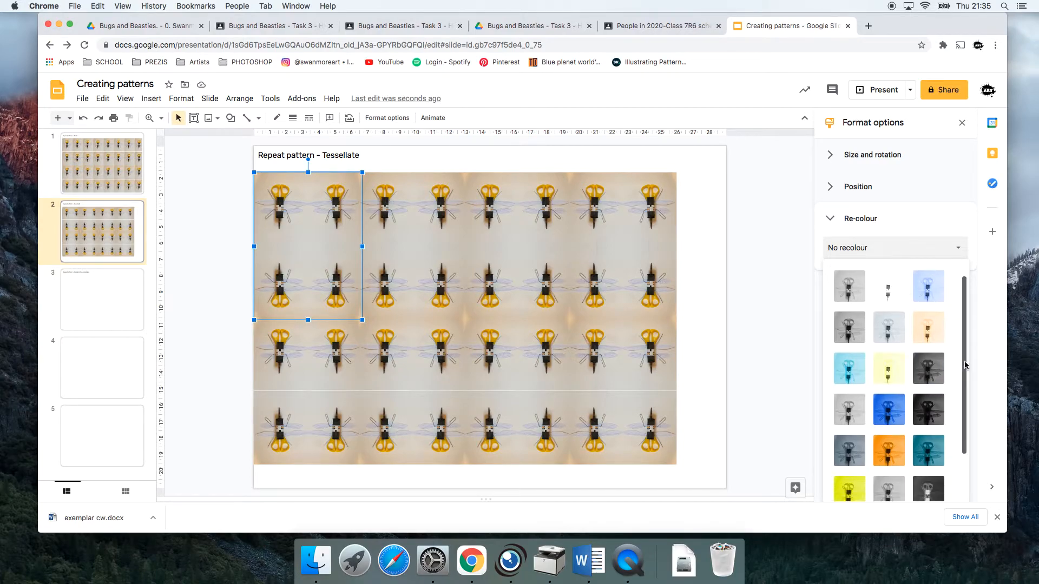
pyautogui.scroll(-3)
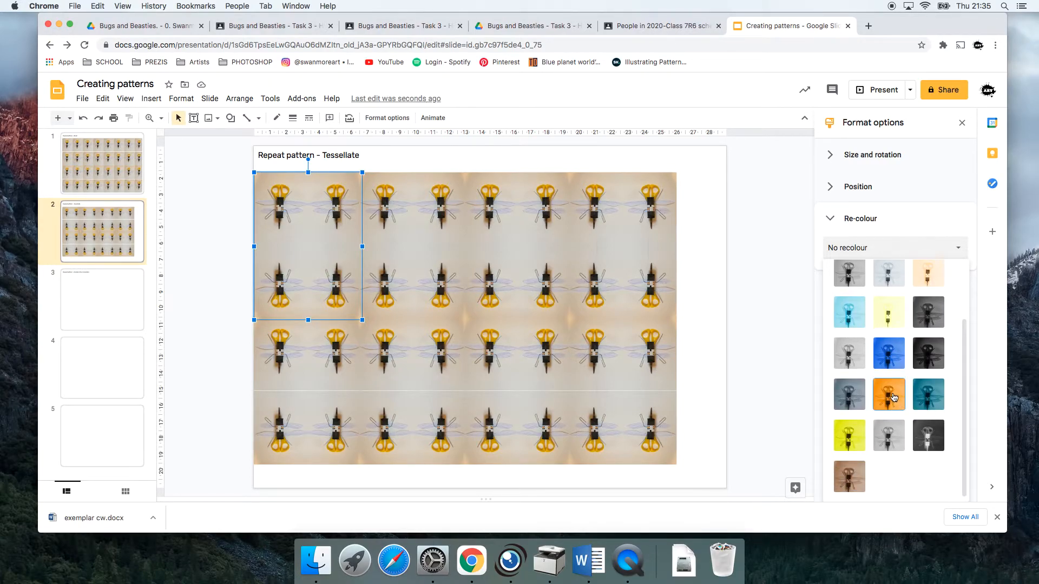
pyautogui.click(888, 394)
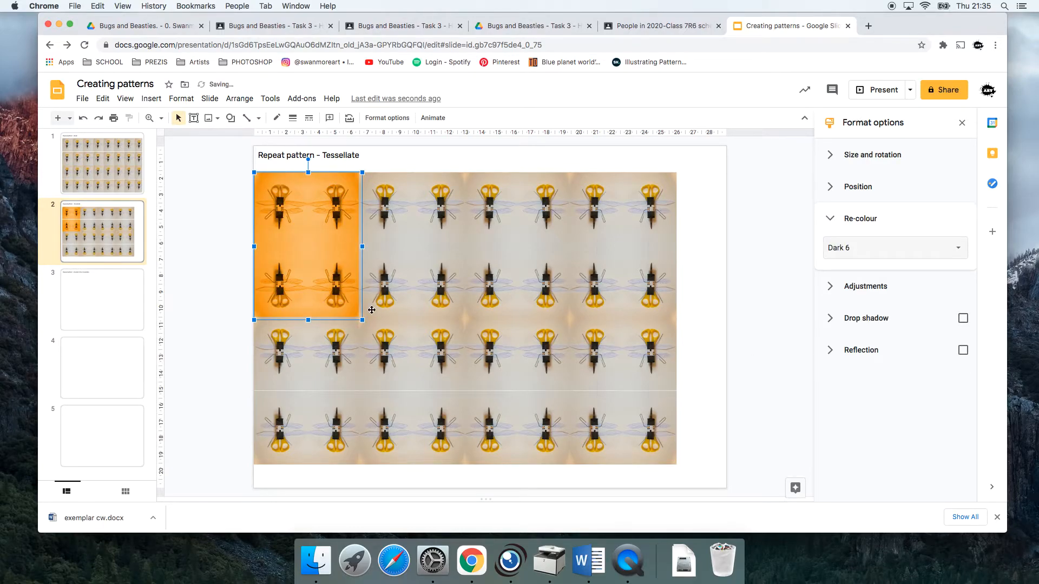
# Step: Recolour alternate tiles orange and yellow (Dark 8) to give the grid a checkered look
pyautogui.click(418, 262)
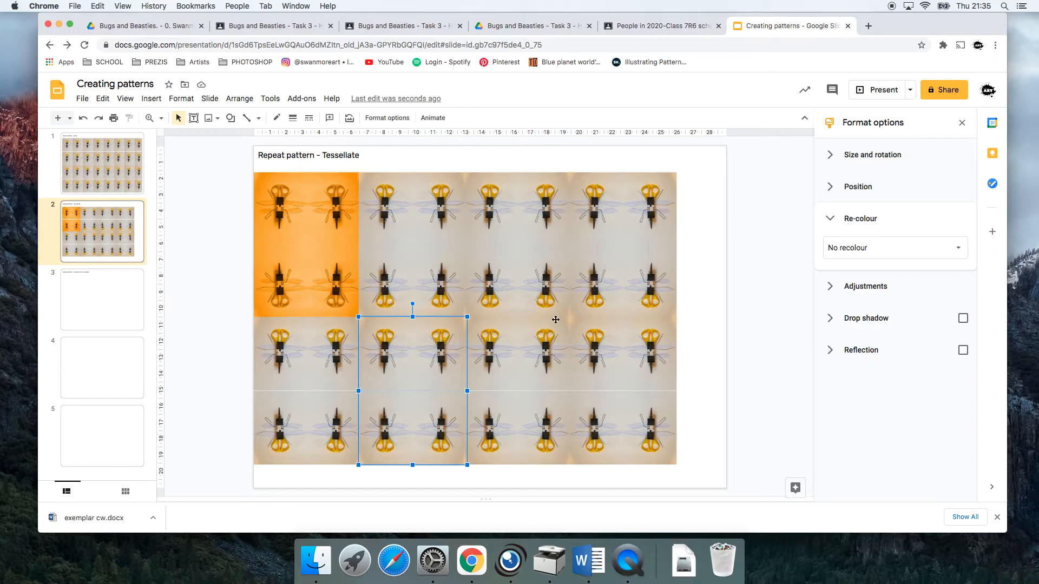
pyautogui.click(895, 247)
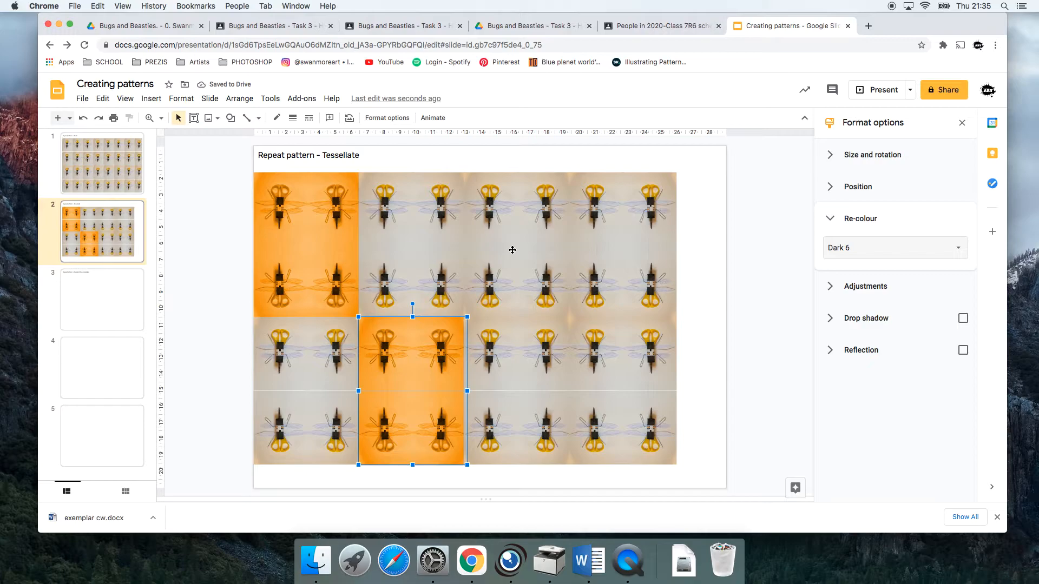
pyautogui.click(517, 246)
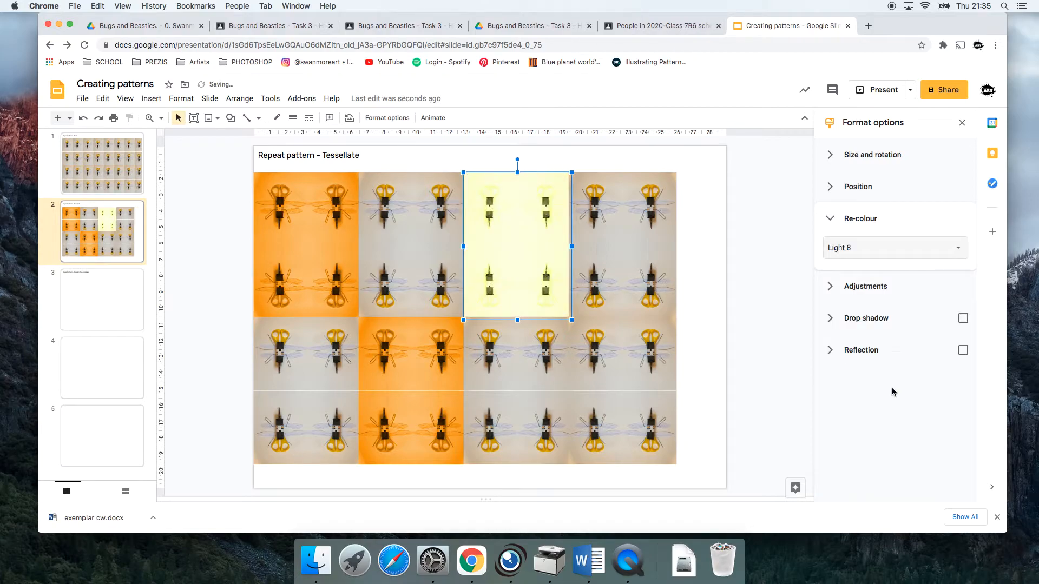
pyautogui.click(895, 247)
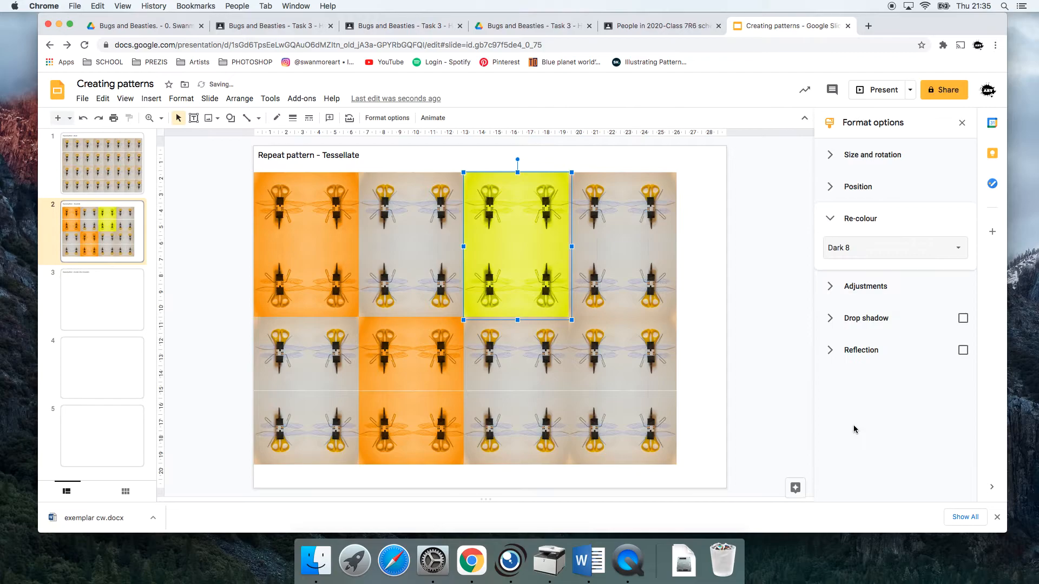
pyautogui.click(621, 390)
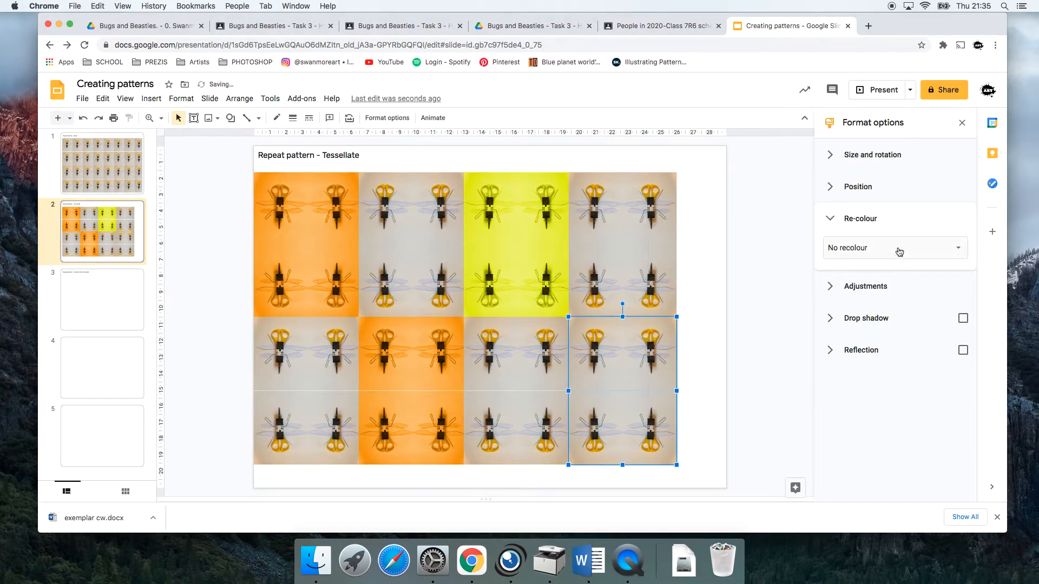
pyautogui.click(895, 247)
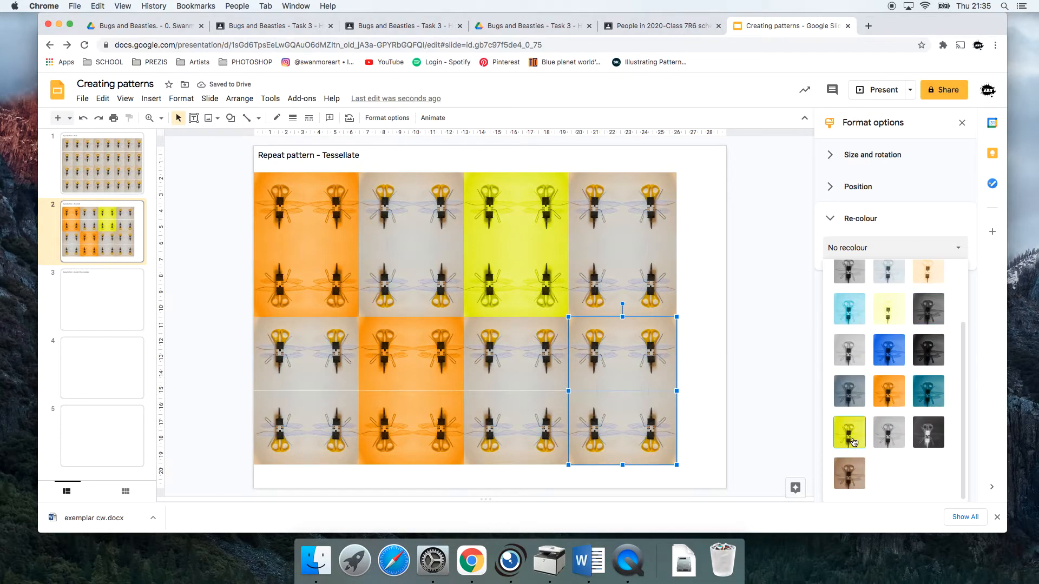
pyautogui.click(848, 432)
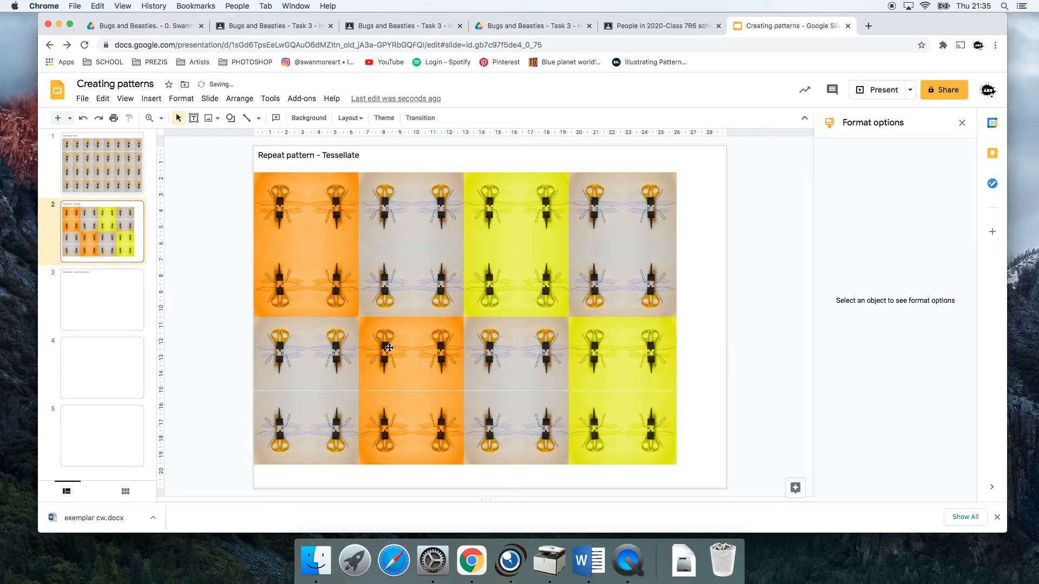
pyautogui.moveTo(378, 262)
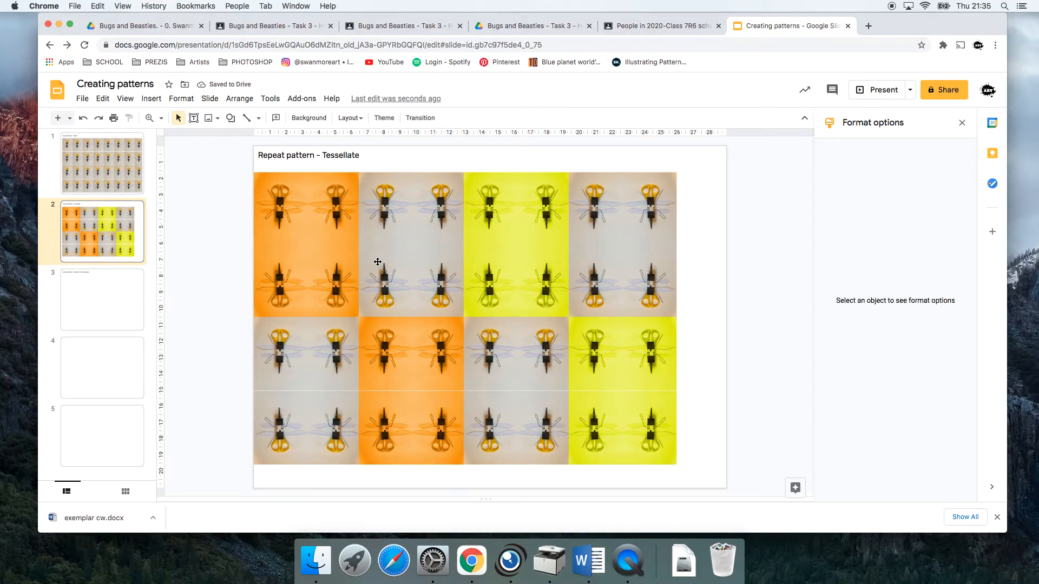
pyautogui.moveTo(296, 163)
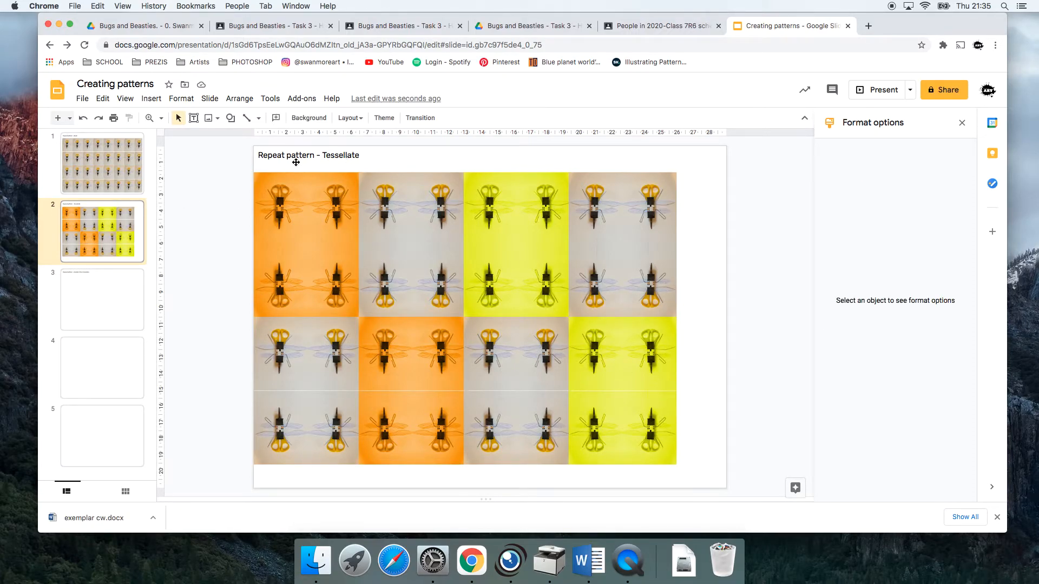
pyautogui.moveTo(387, 146)
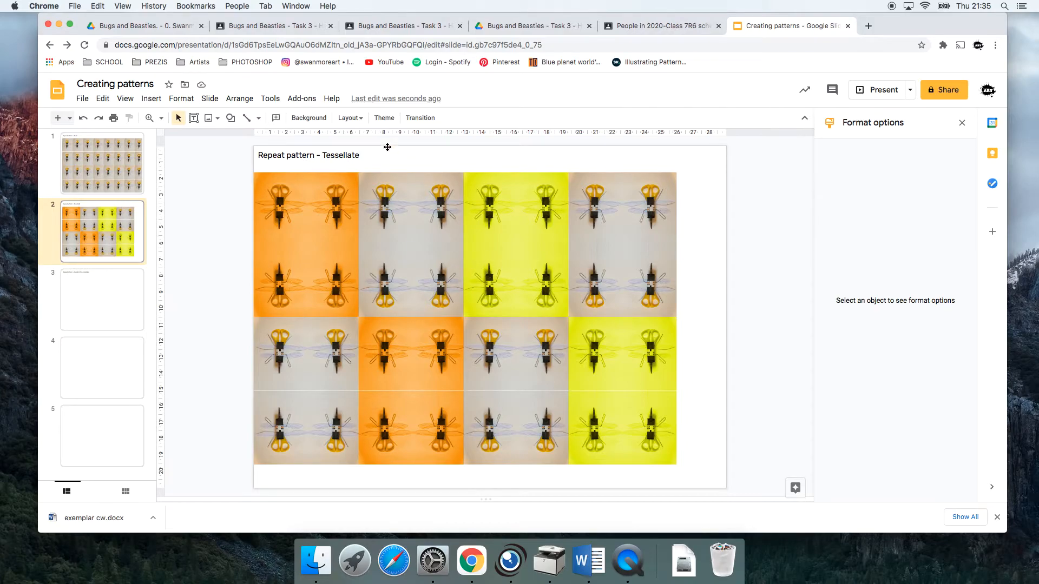
# Step: Move to the 'Random then tessellate' slide and start inserting an image
pyautogui.click(307, 246)
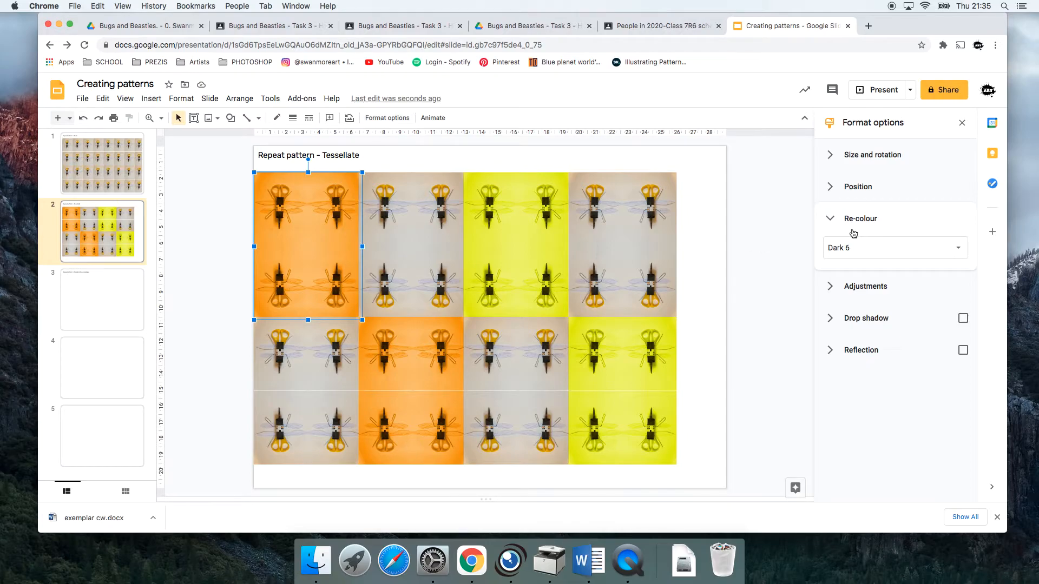
pyautogui.click(102, 300)
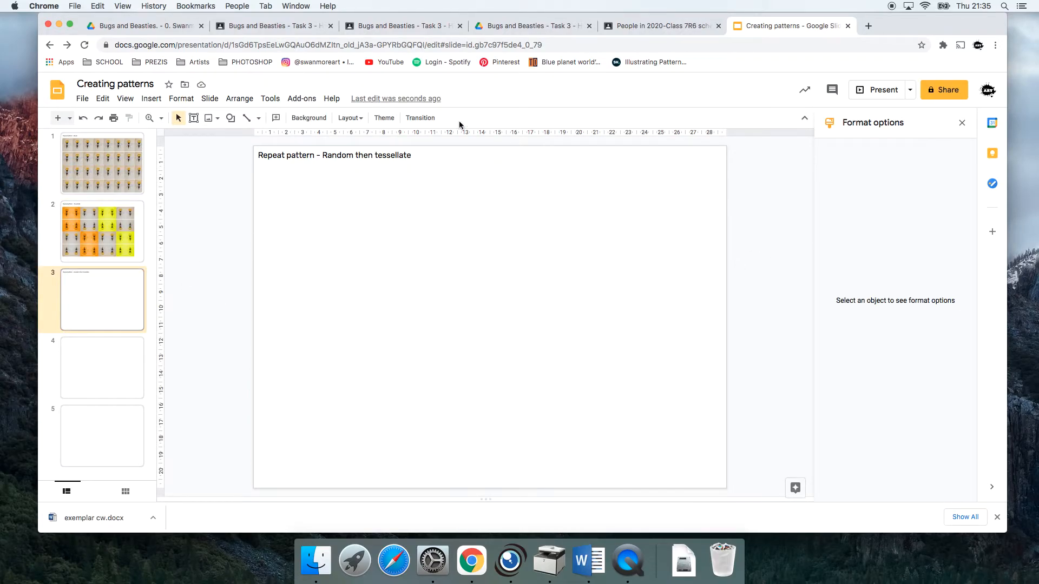
pyautogui.click(961, 122)
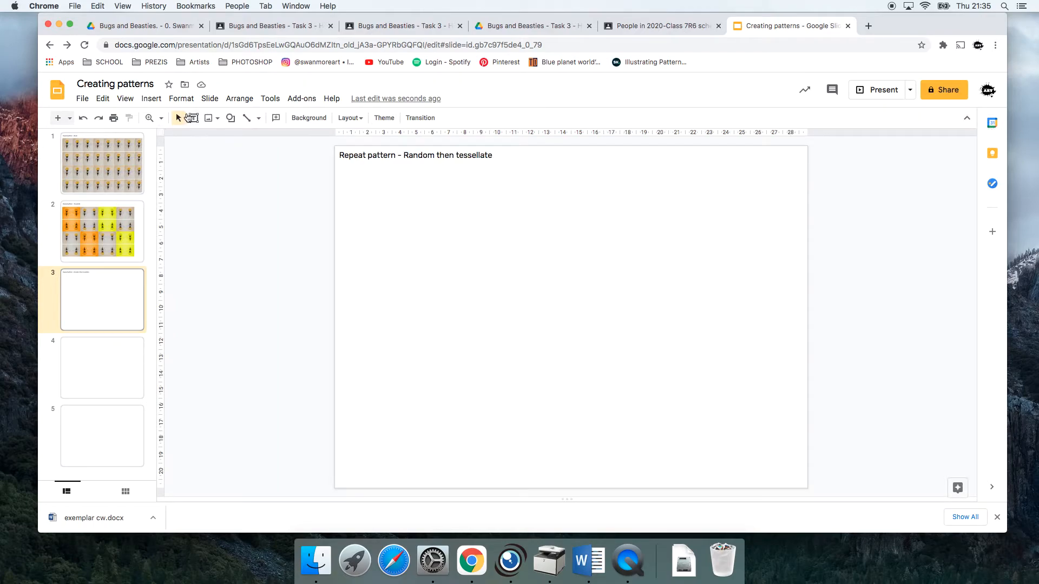
pyautogui.click(152, 99)
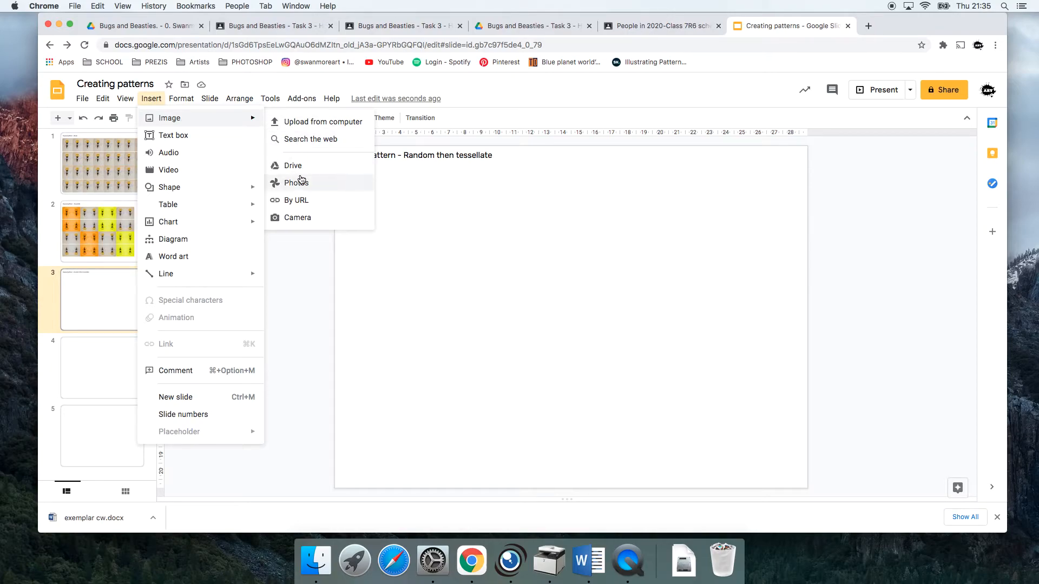
# Step: Insert the bug photo from Drive, shrink it and tilt it about 45°
pyautogui.click(293, 164)
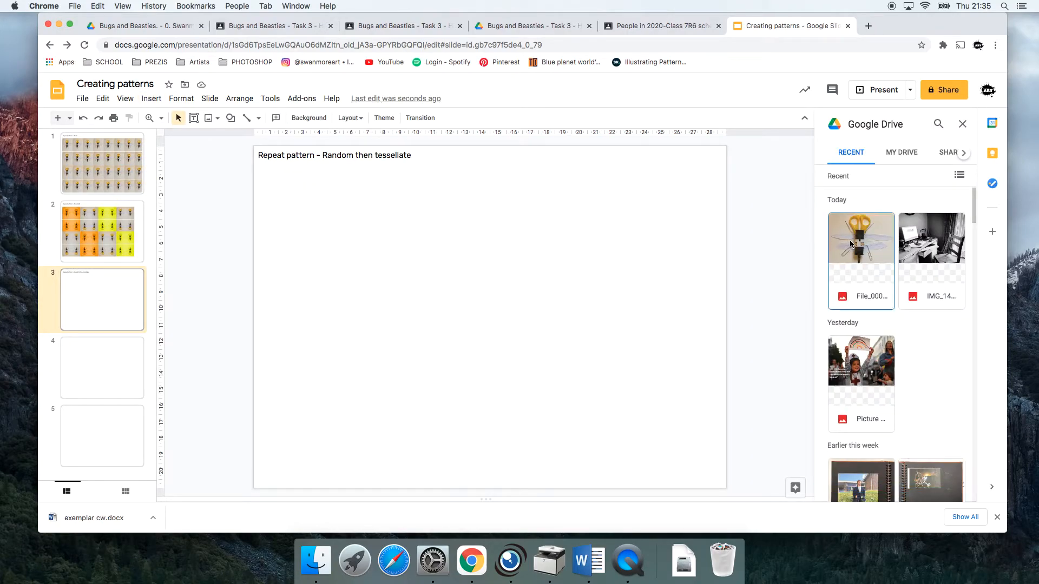
pyautogui.click(860, 238)
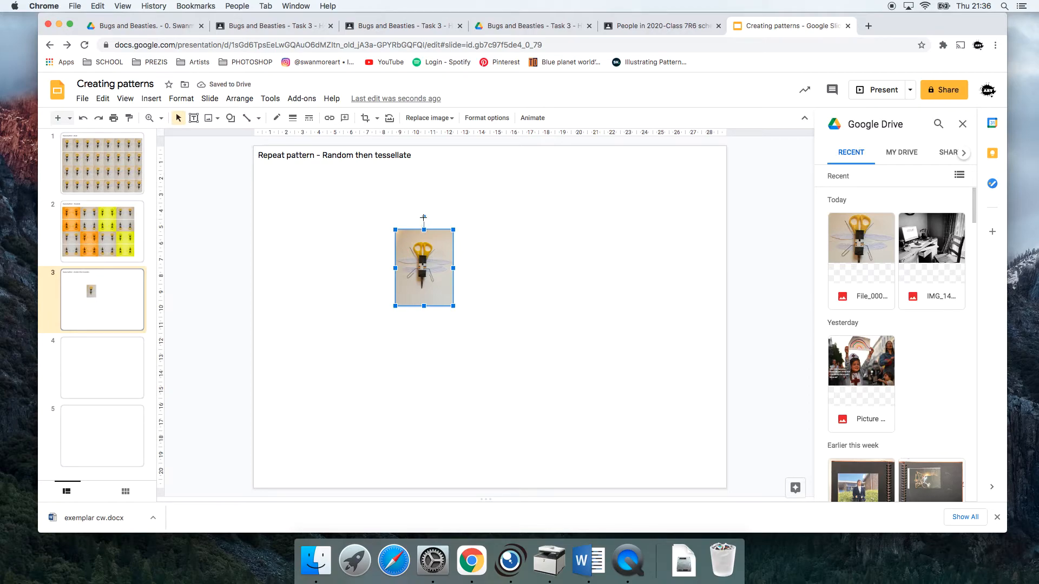
pyautogui.moveTo(423, 217); pyautogui.dragTo(424, 234)
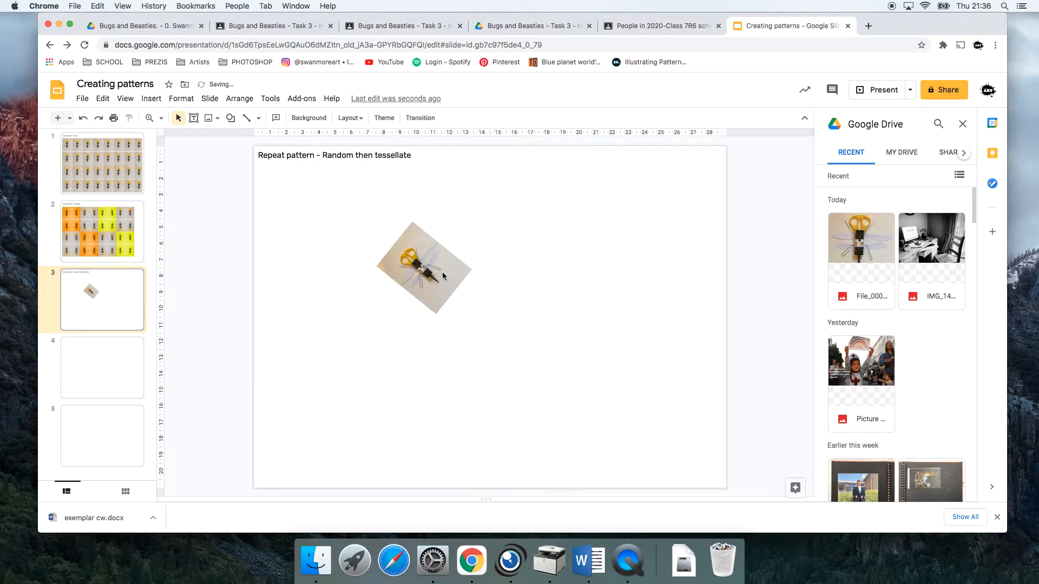
# Step: Add a second tilted copy of the bug photo and mirror it horizontally
pyautogui.click(424, 269)
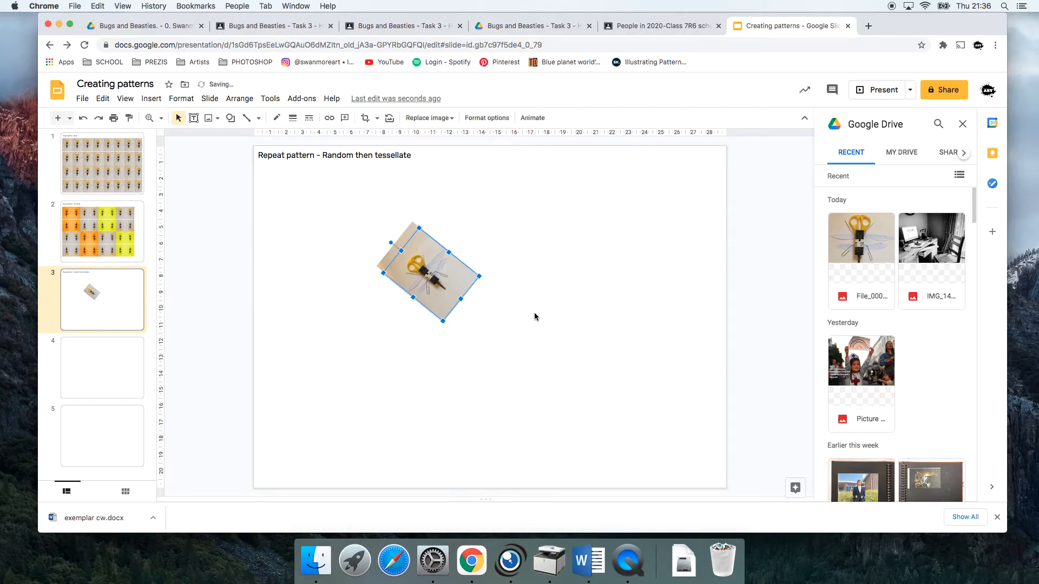
pyautogui.moveTo(440, 273)
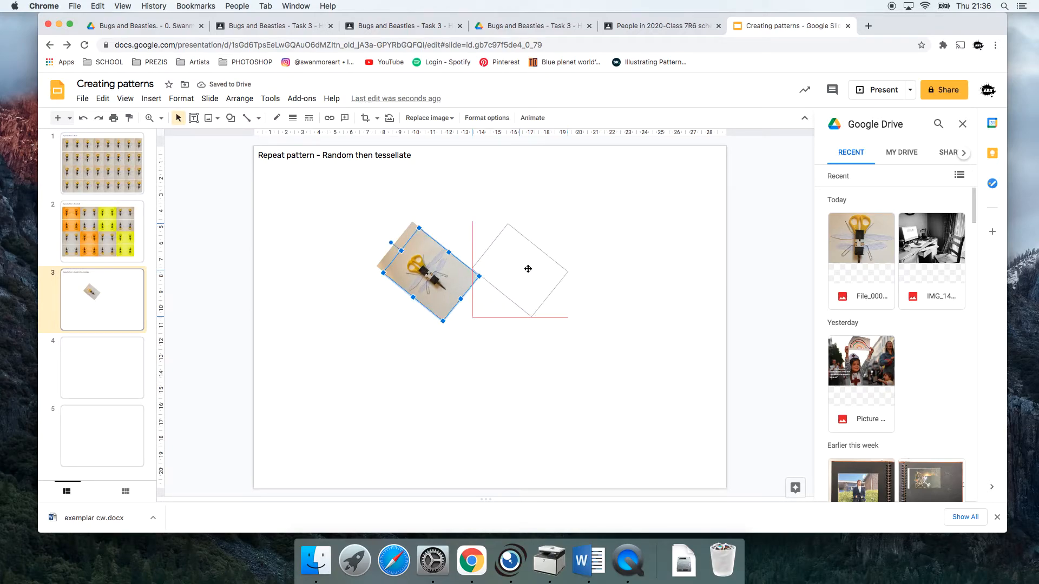
pyautogui.rightClick(528, 270)
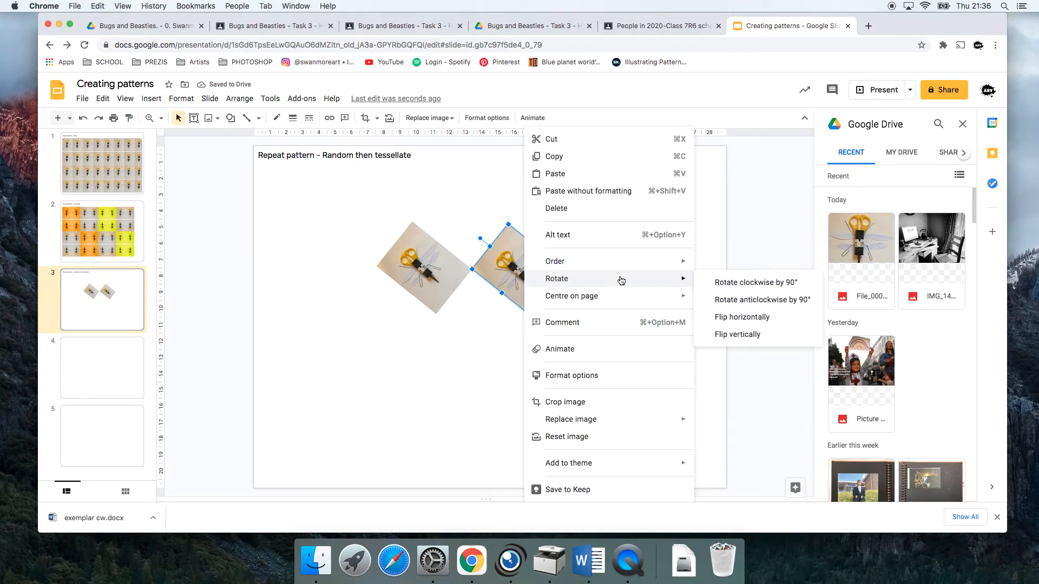
pyautogui.moveTo(742, 317)
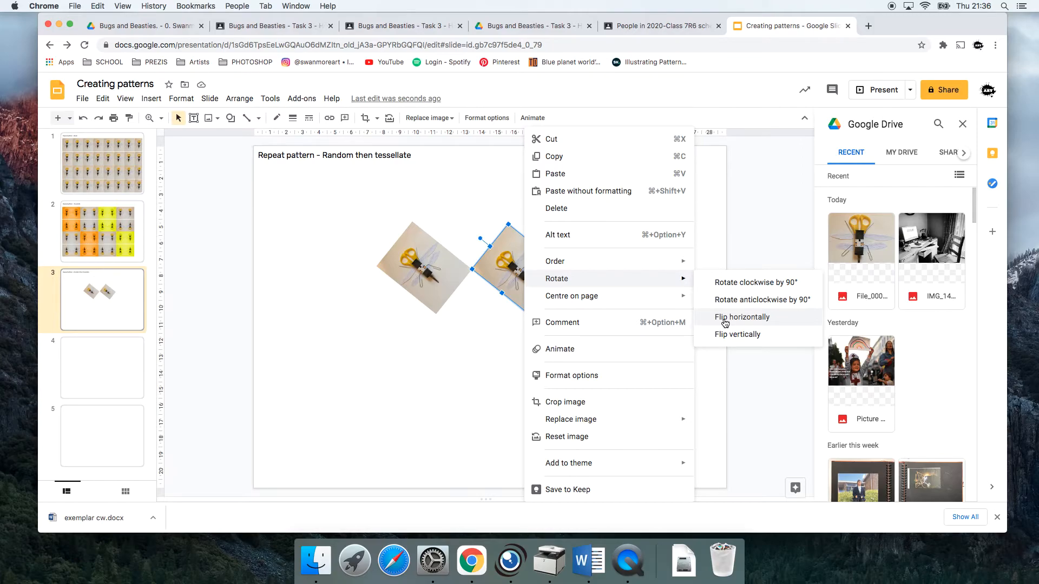
pyautogui.click(743, 317)
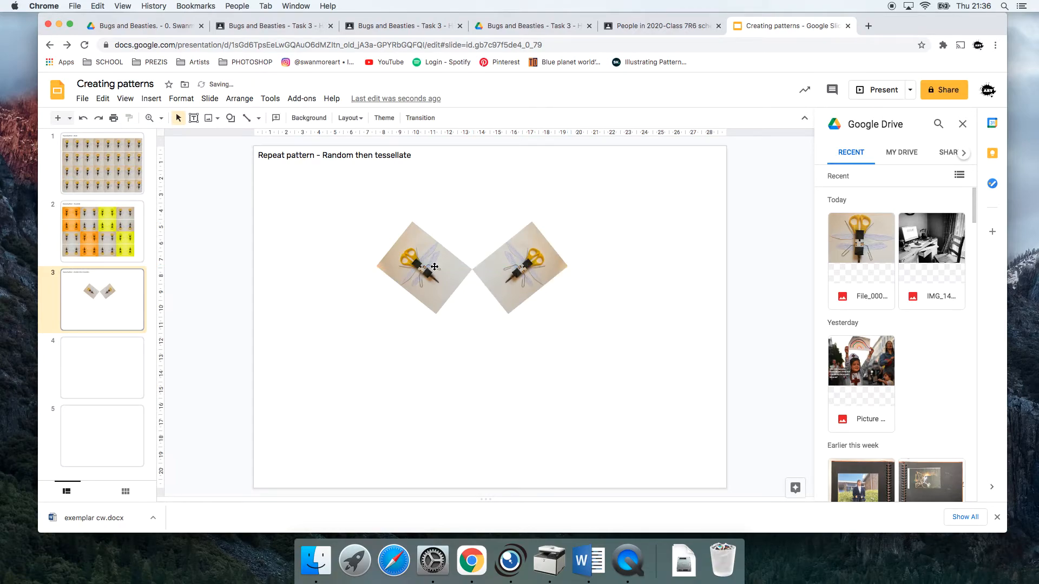
# Step: Paste an upright third copy and arrange the three photos into a triangular cluster
pyautogui.rightClick(434, 267)
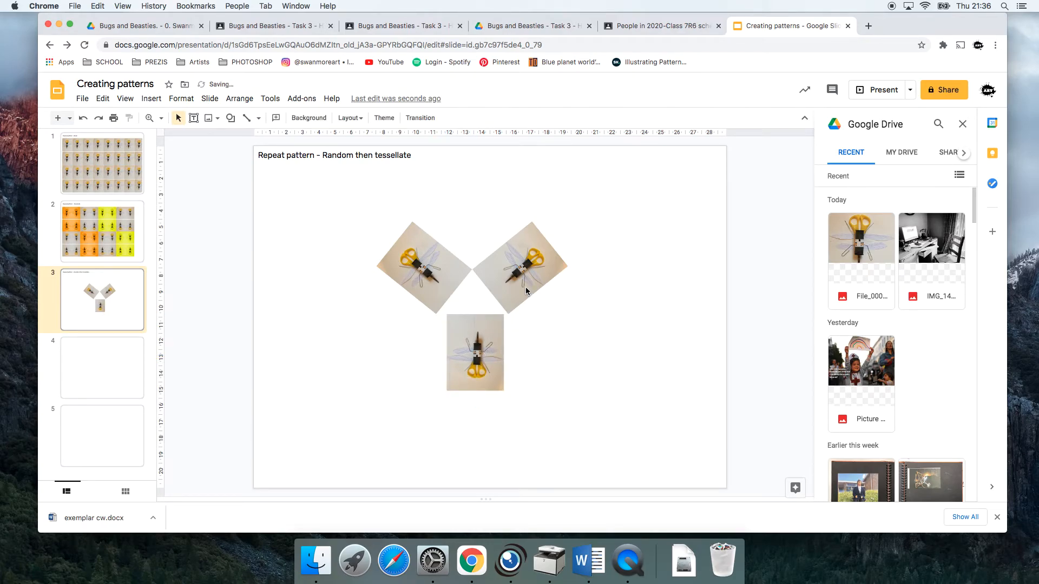
pyautogui.click(521, 269)
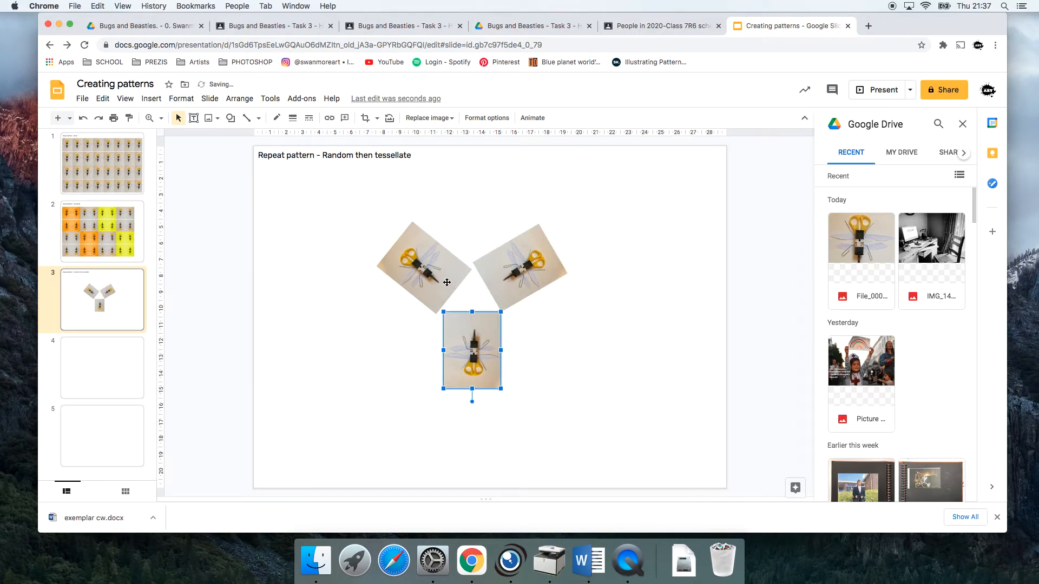
pyautogui.click(421, 265)
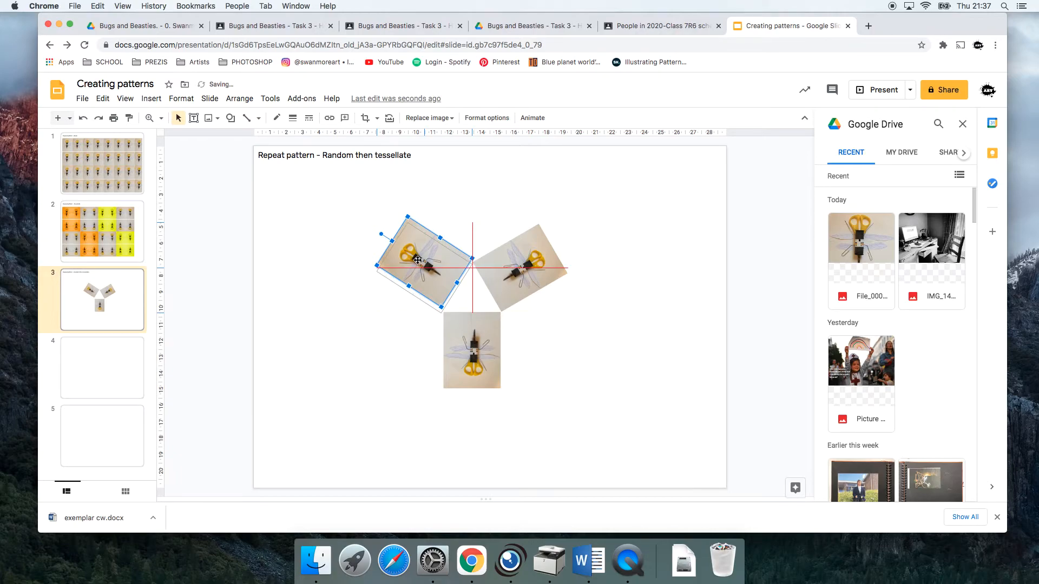
pyautogui.click(566, 373)
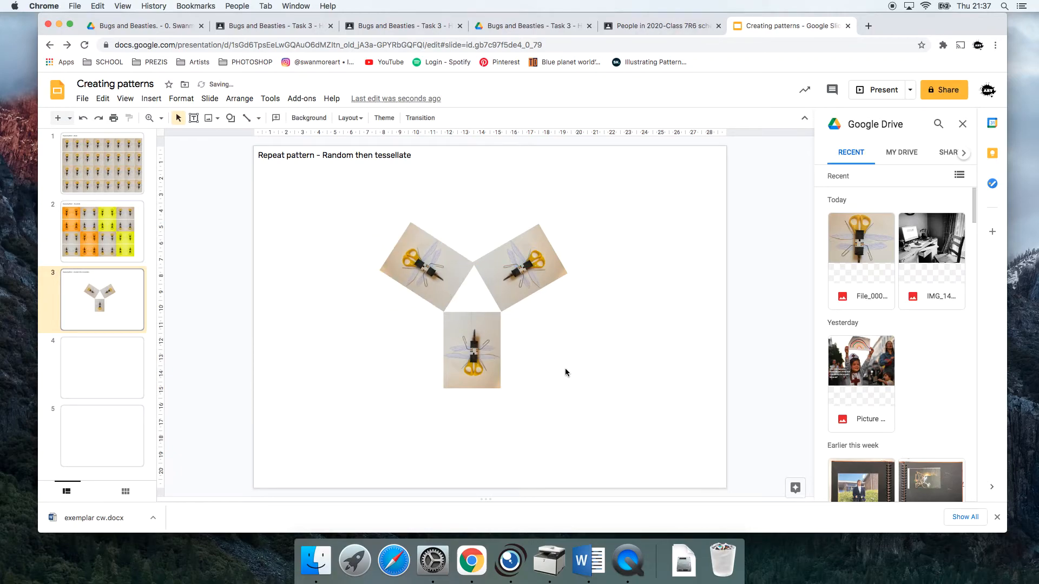
pyautogui.moveTo(527, 256)
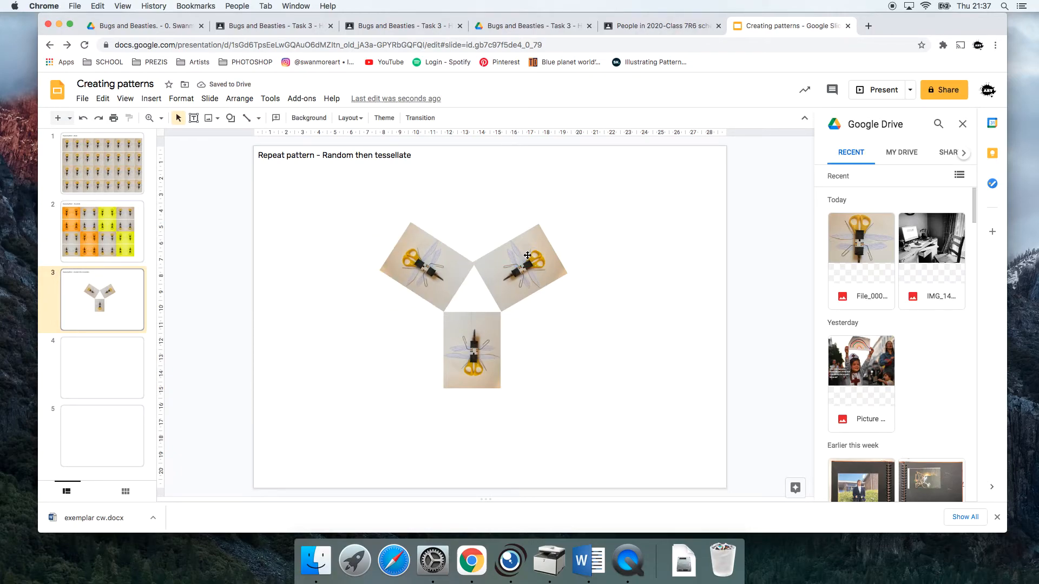
pyautogui.moveTo(577, 423)
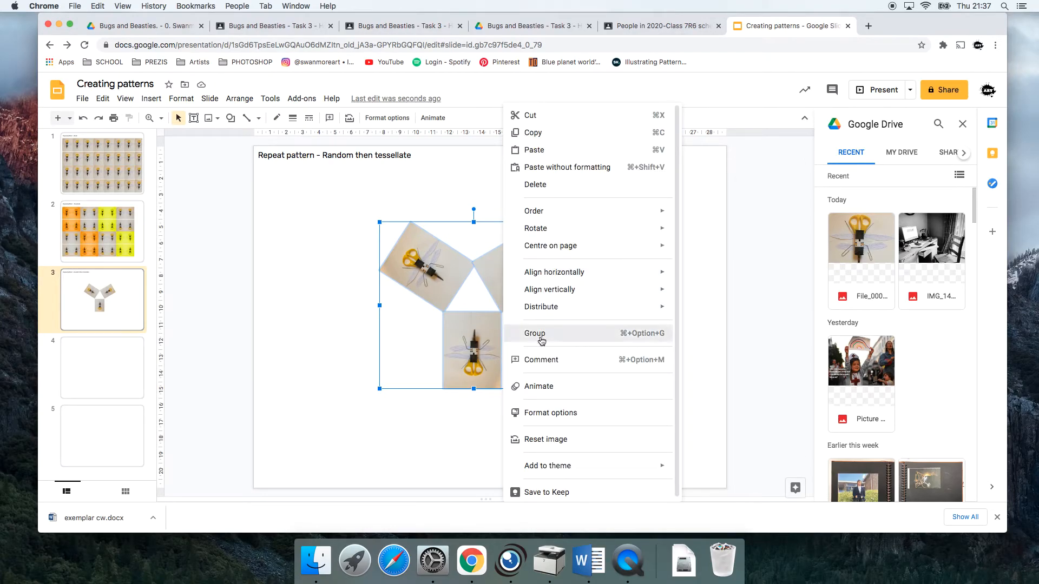
# Step: Group the three-photo cluster and paste repeated copies across the slide
pyautogui.click(533, 333)
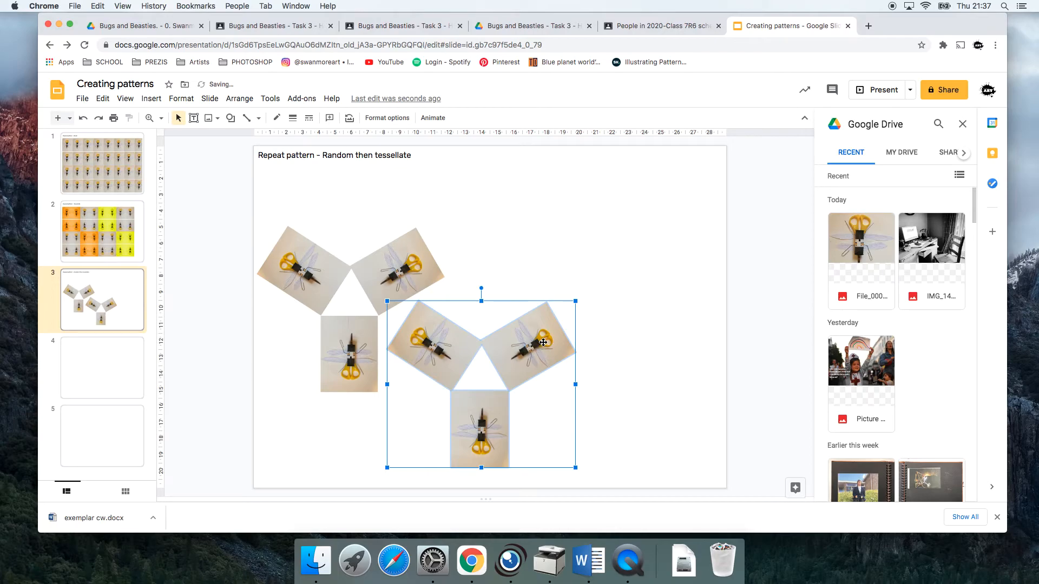
pyautogui.moveTo(582, 343)
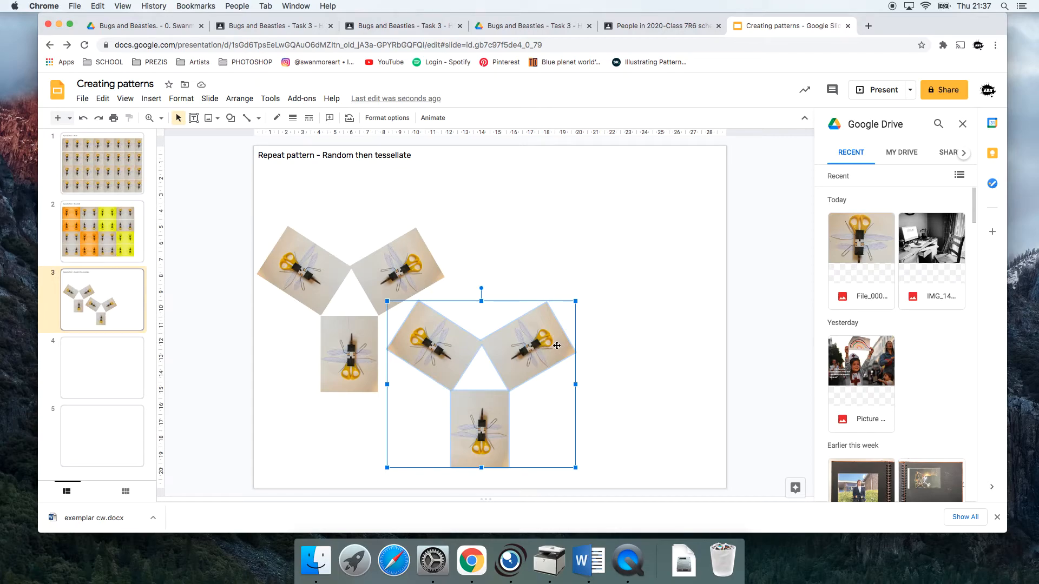
pyautogui.rightClick(557, 345)
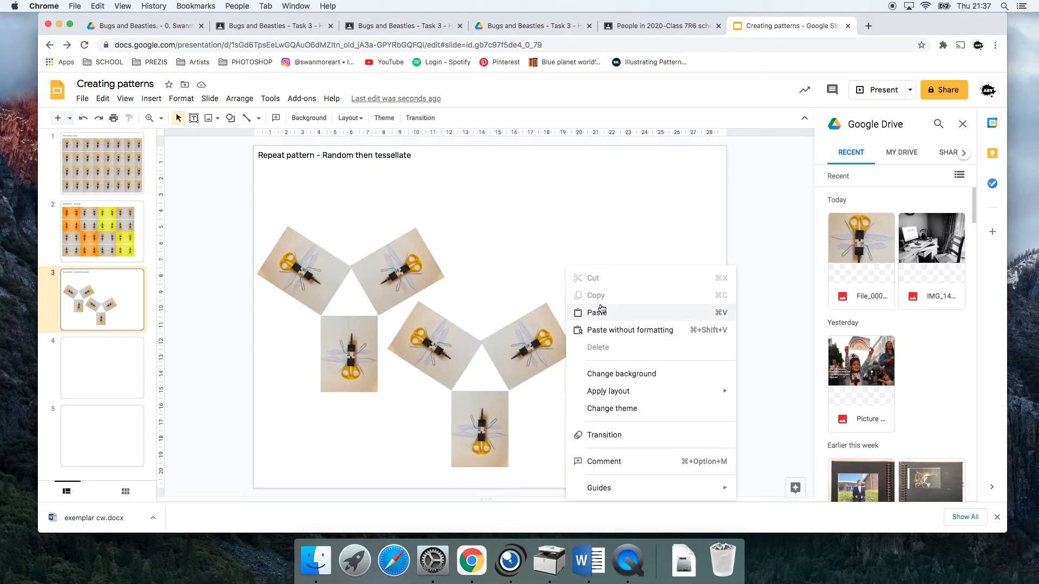
pyautogui.click(596, 312)
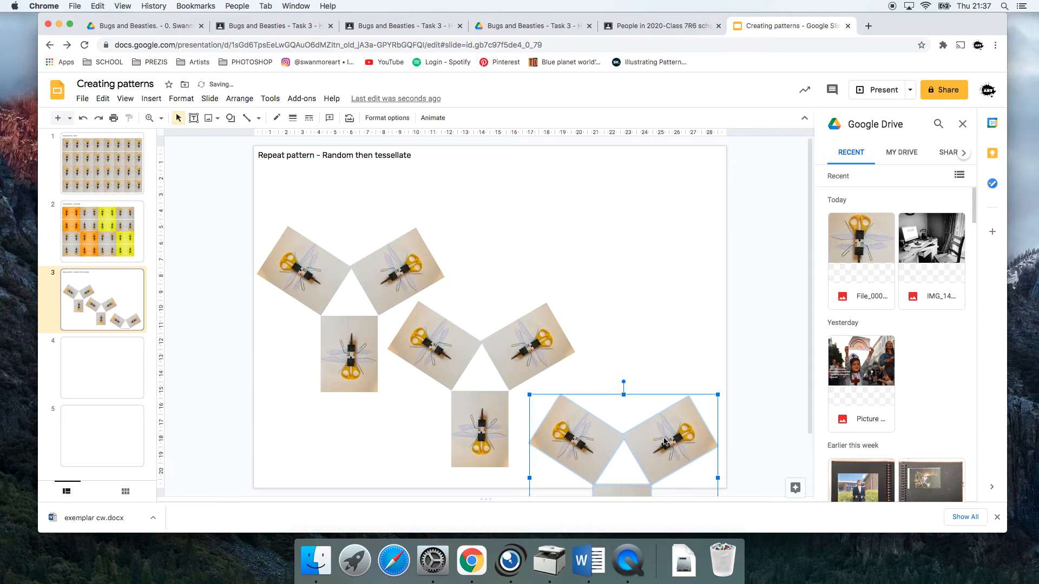
pyautogui.moveTo(591, 303)
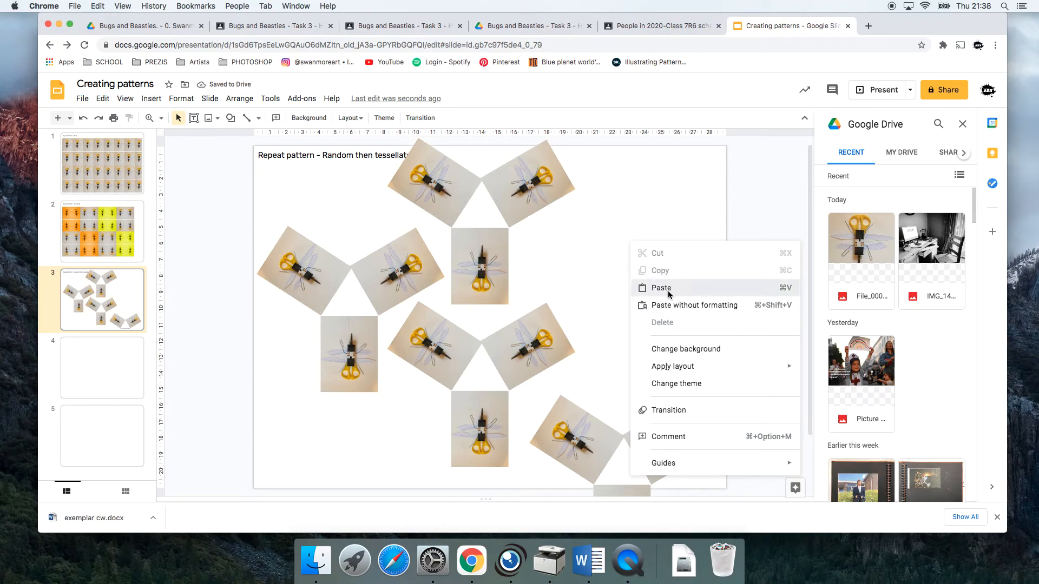
pyautogui.click(660, 288)
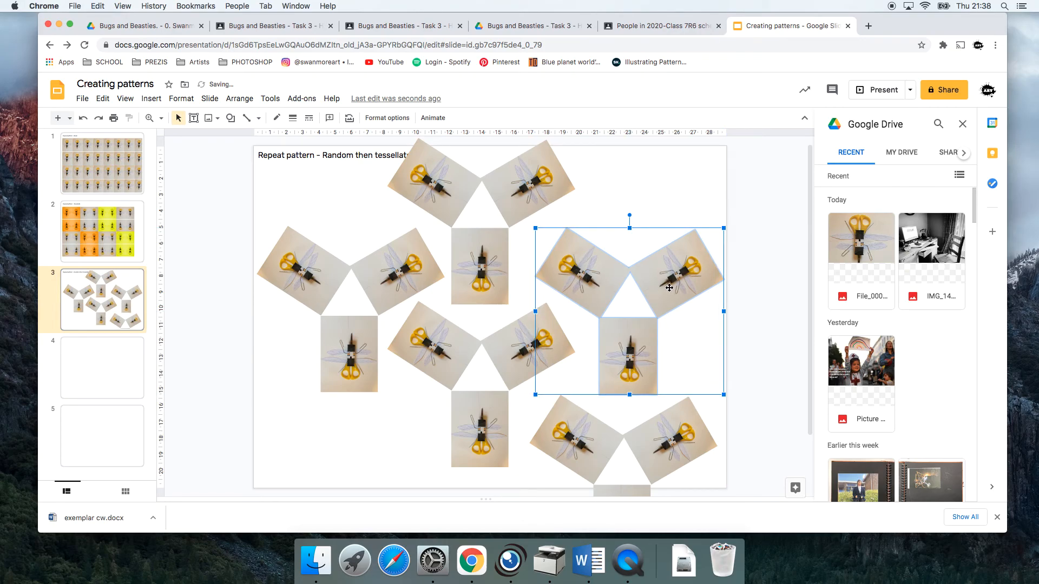
pyautogui.rightClick(639, 193)
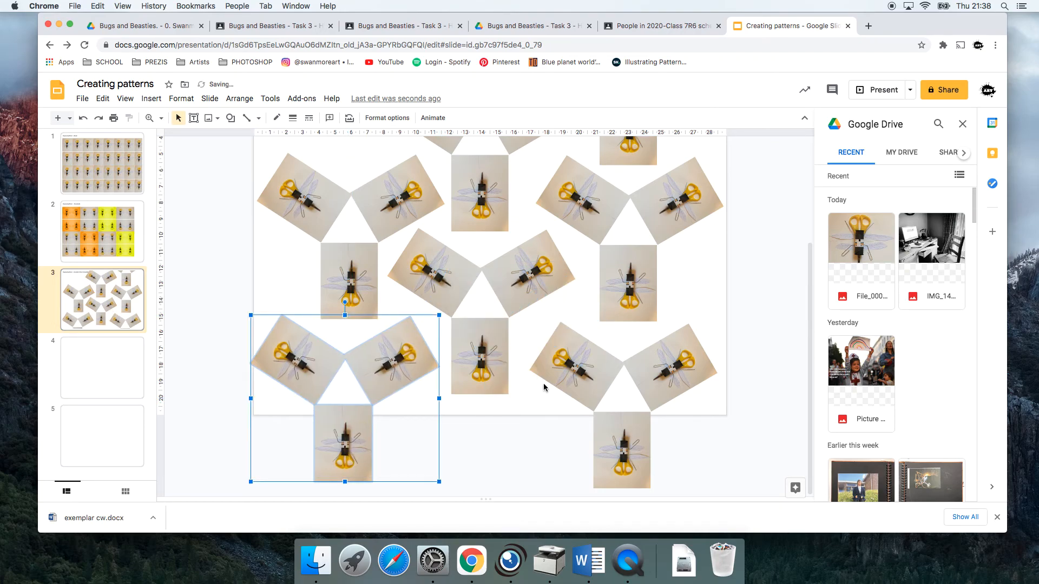
# Step: Check against the blank fourth slide and place the last group into the top-left gap
pyautogui.click(102, 368)
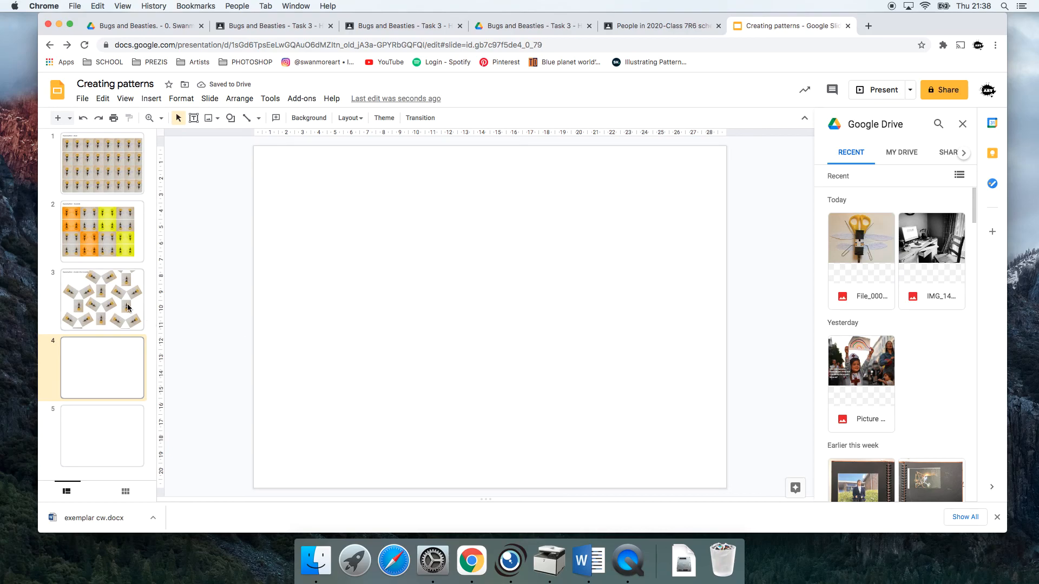
pyautogui.click(102, 300)
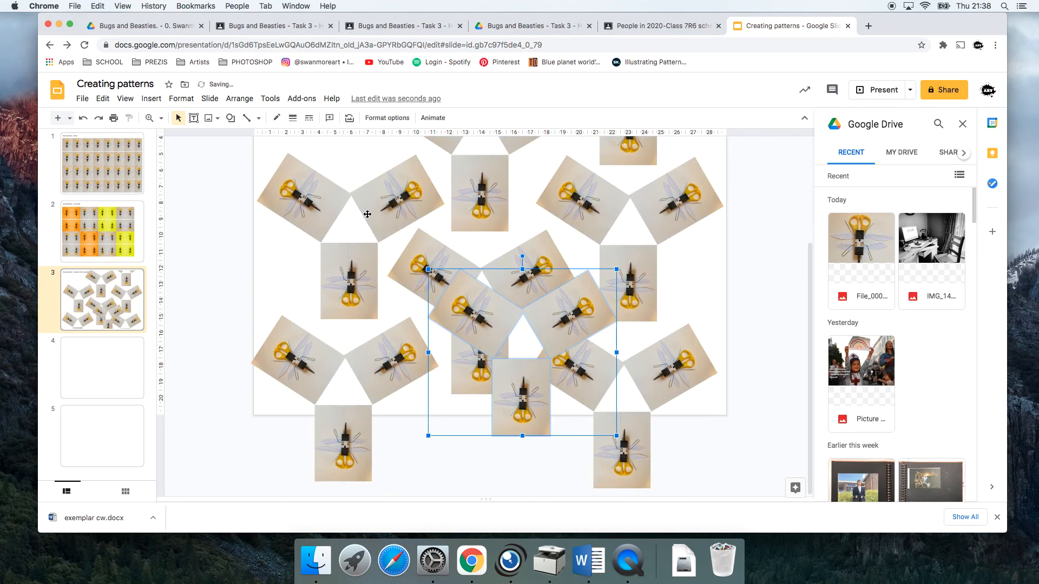
pyautogui.click(102, 368)
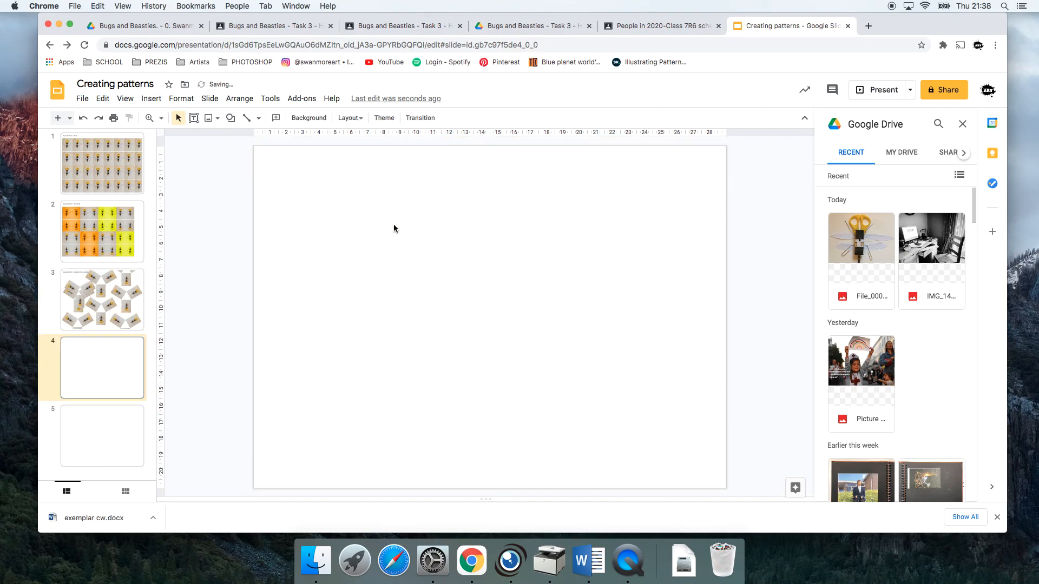
pyautogui.click(101, 300)
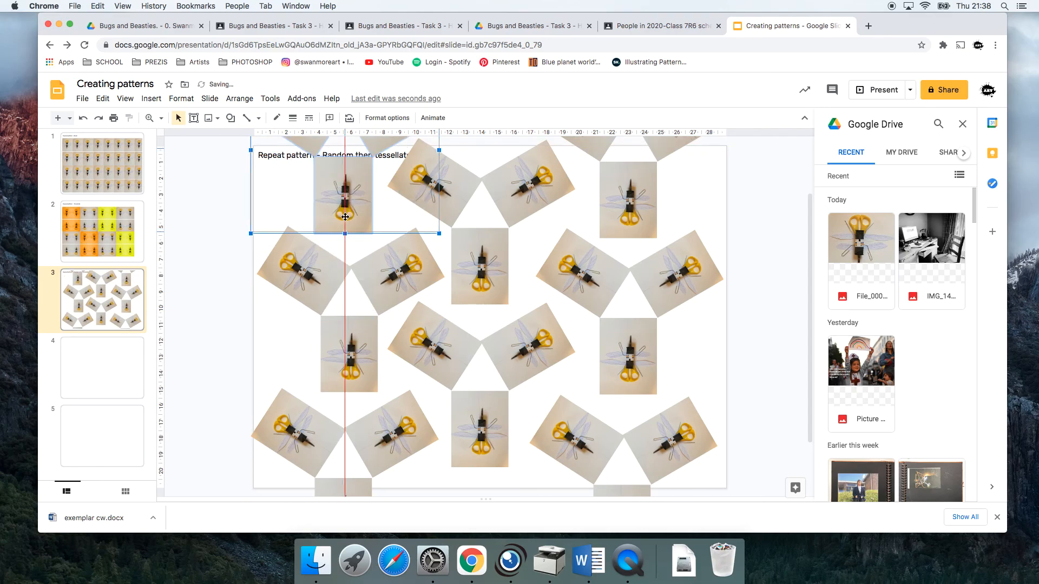
pyautogui.click(380, 351)
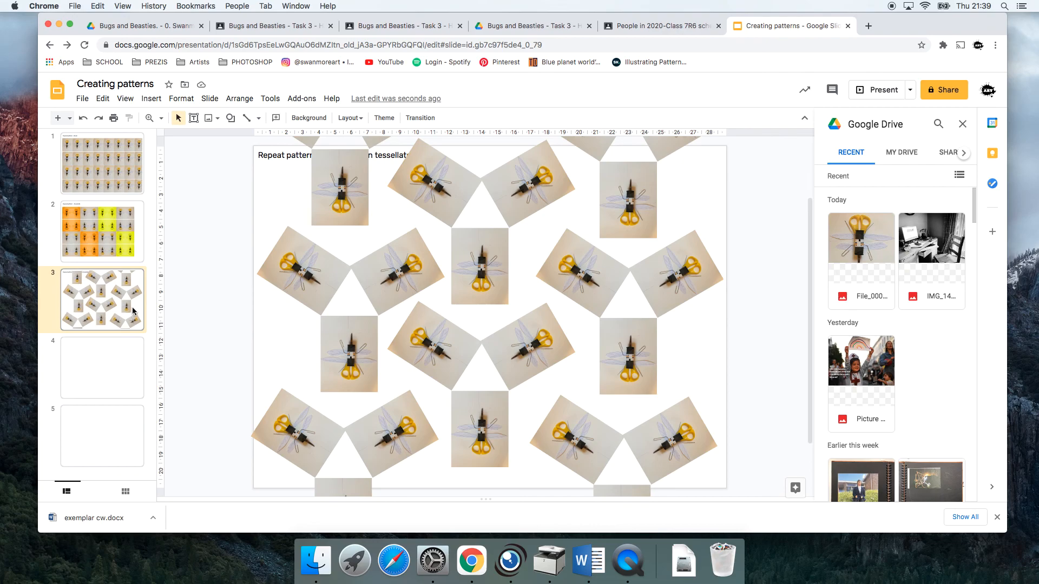
# Step: Insert a large scissors-bug photo from Drive onto the blank fourth slide
pyautogui.click(101, 368)
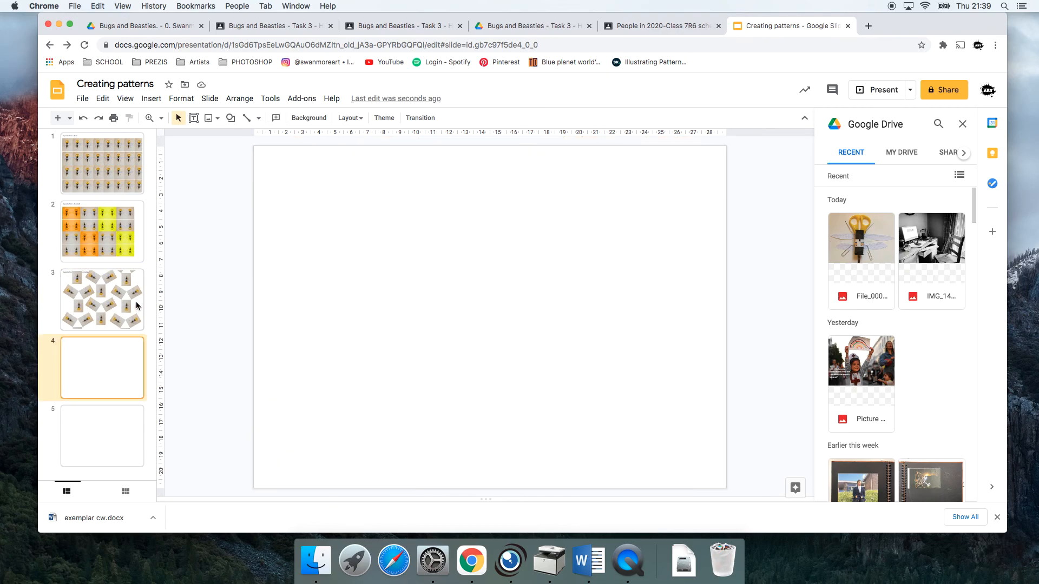
pyautogui.click(860, 238)
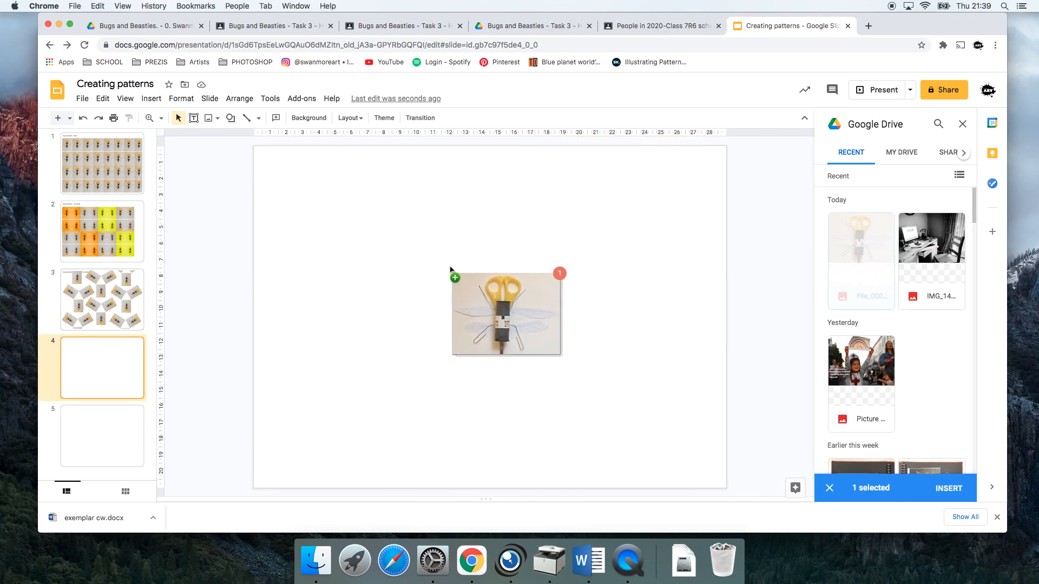
pyautogui.click(948, 488)
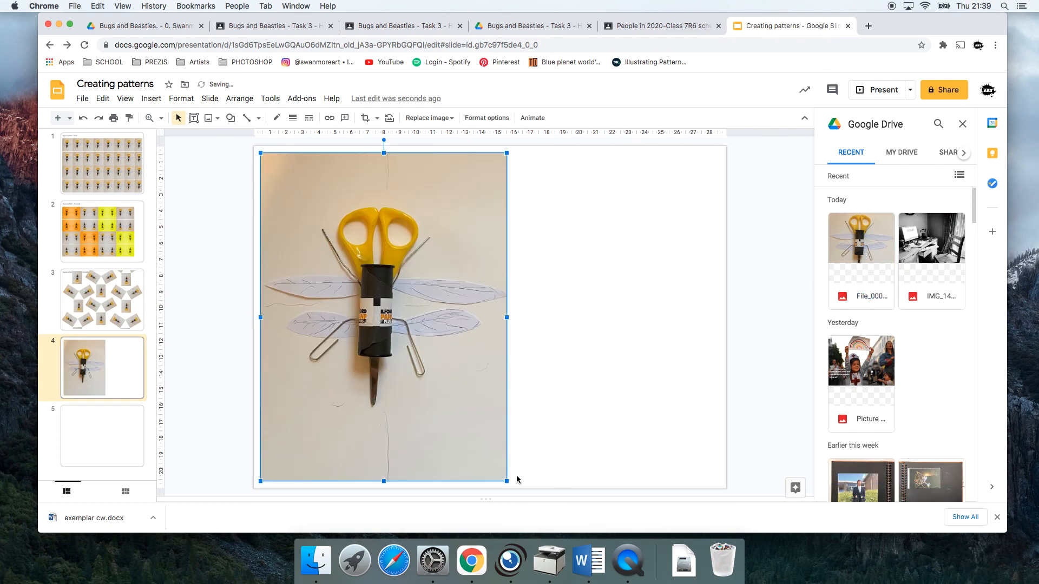
pyautogui.moveTo(361, 274)
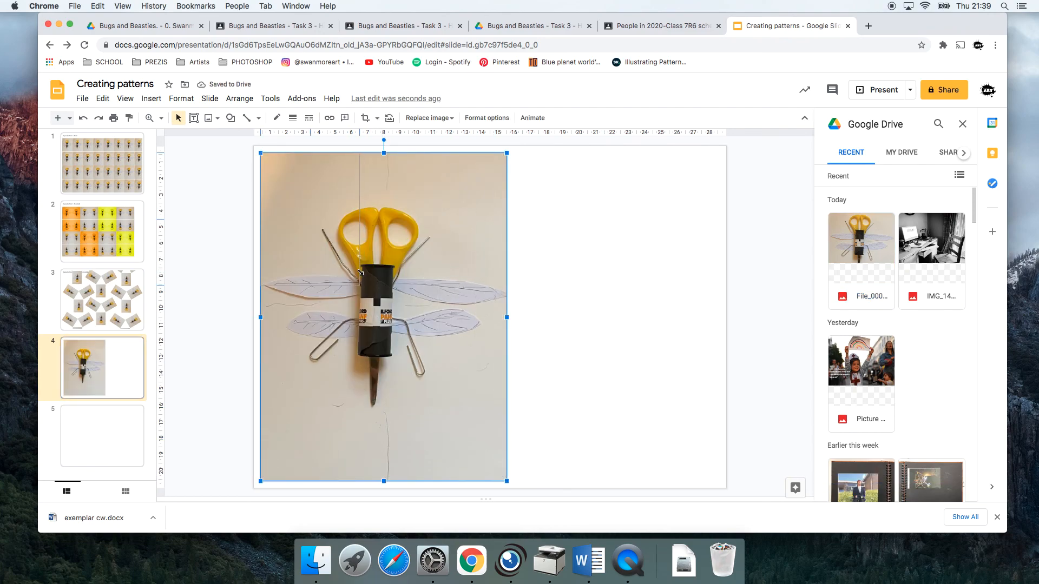